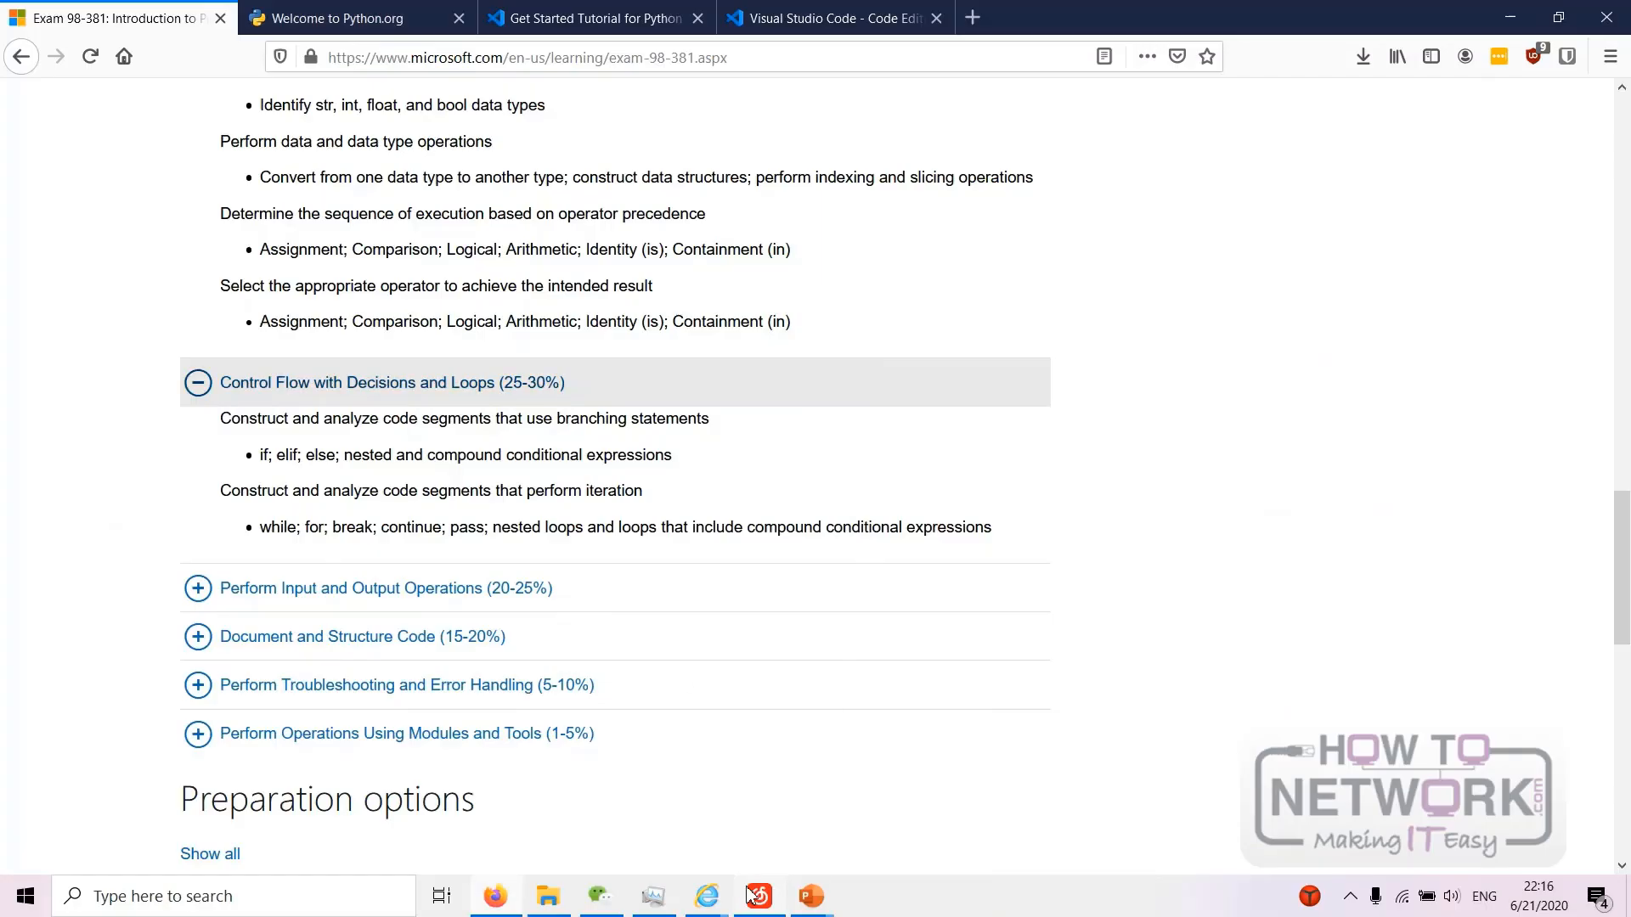
- Review the Exam 98-381 skills outline, collapsing and expanding the data types and control flow topics
scroll(up, 3)
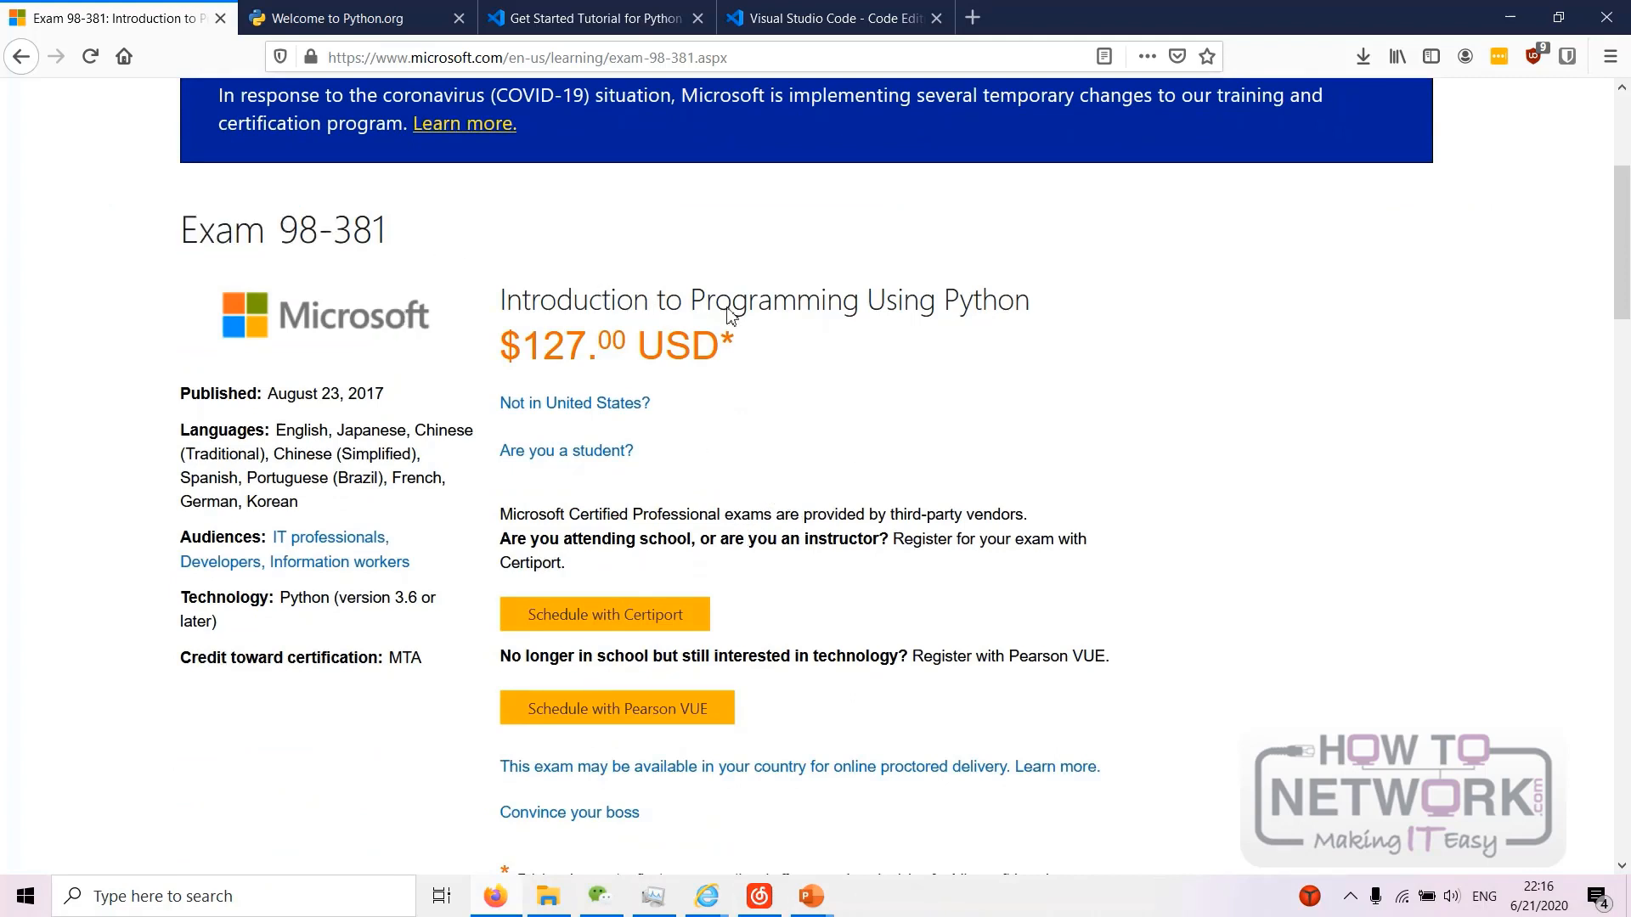
mouse_move(924, 364)
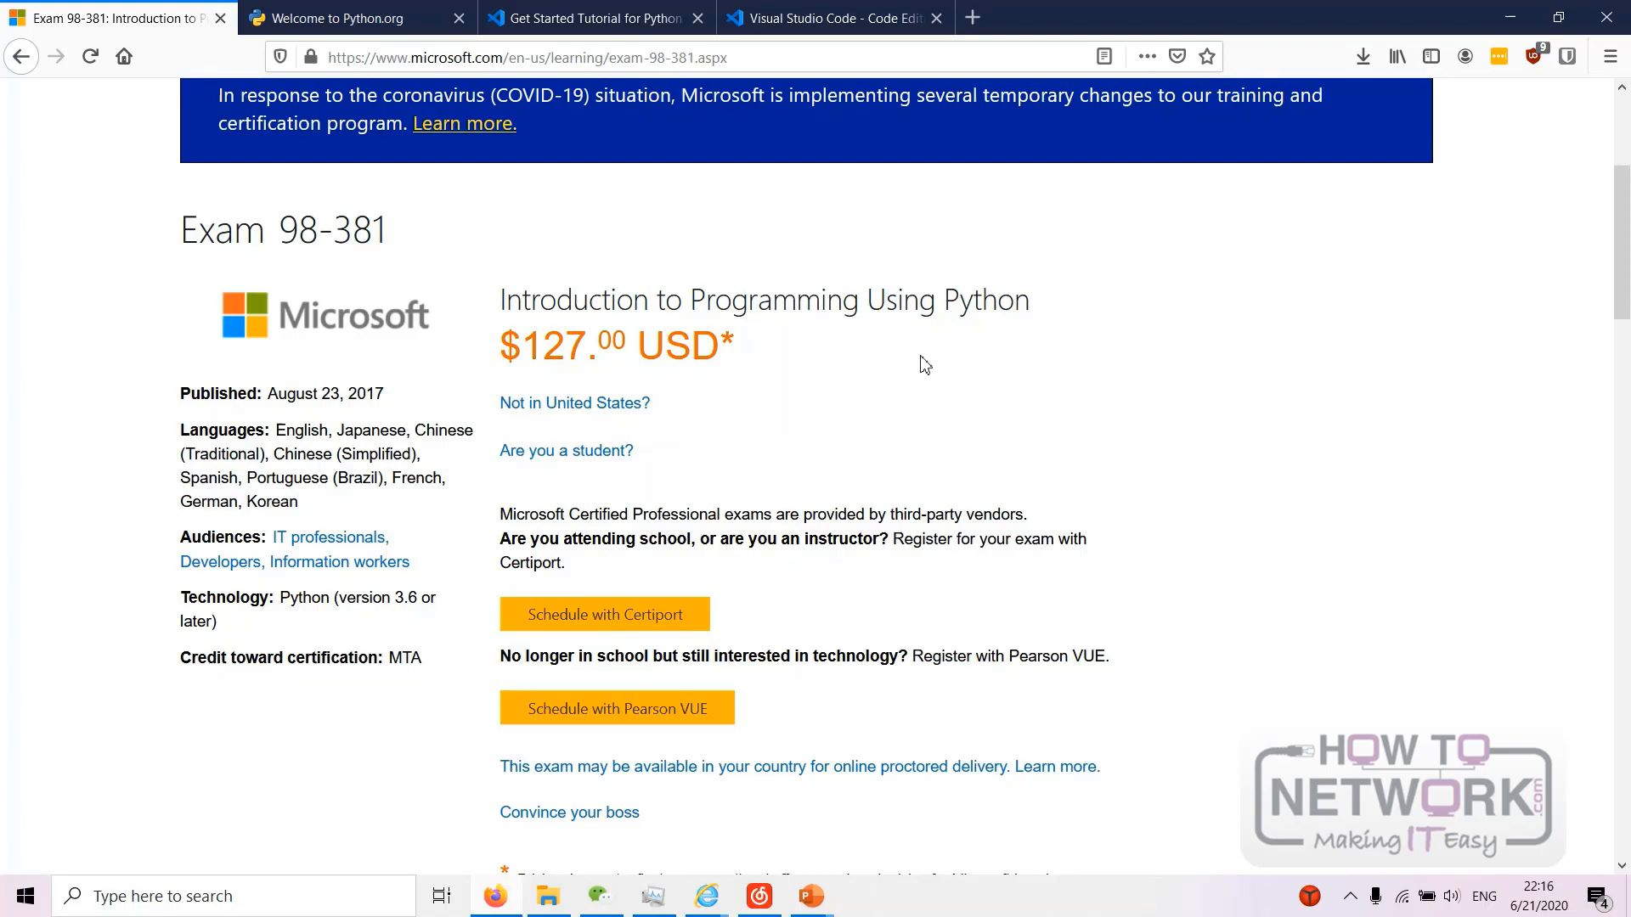
scroll(down, 3)
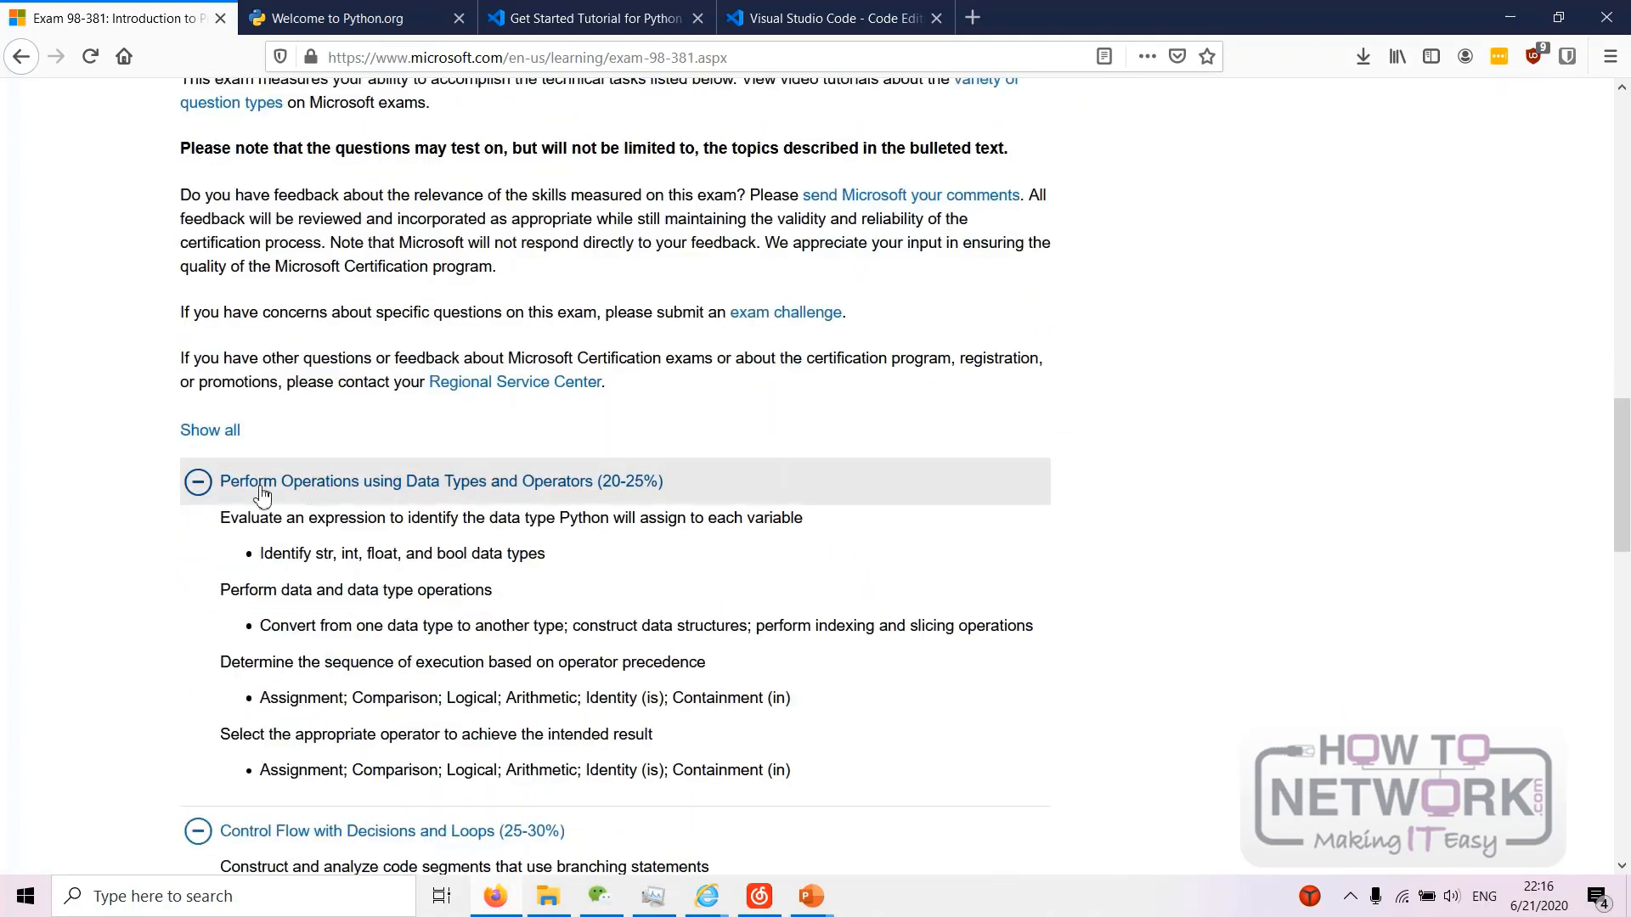
click(198, 482)
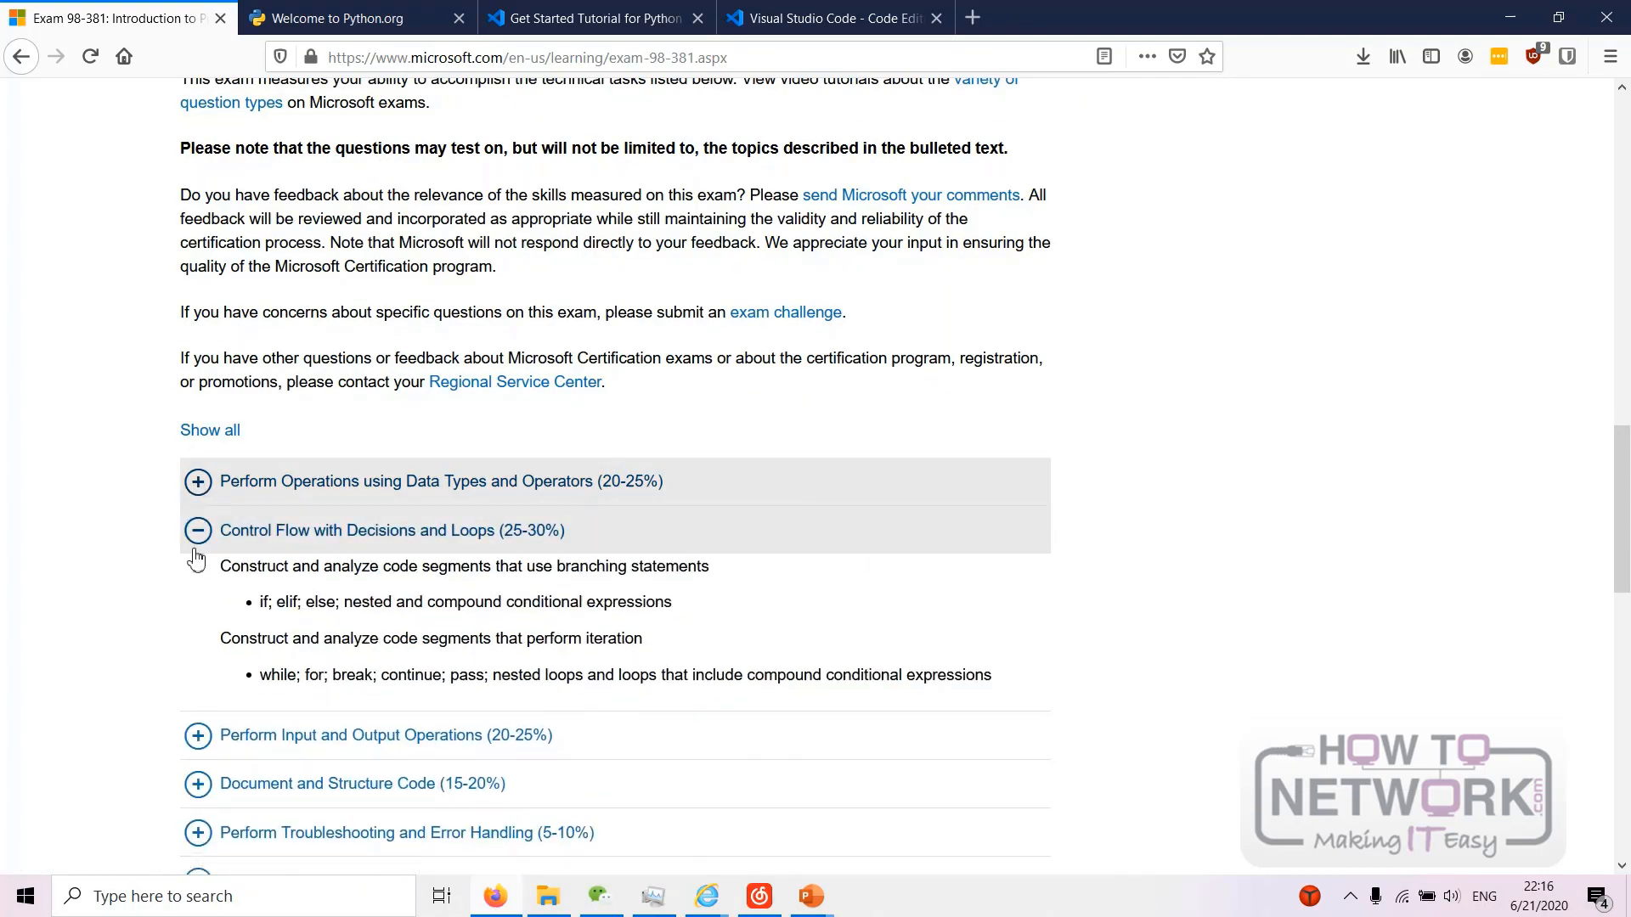
click(198, 530)
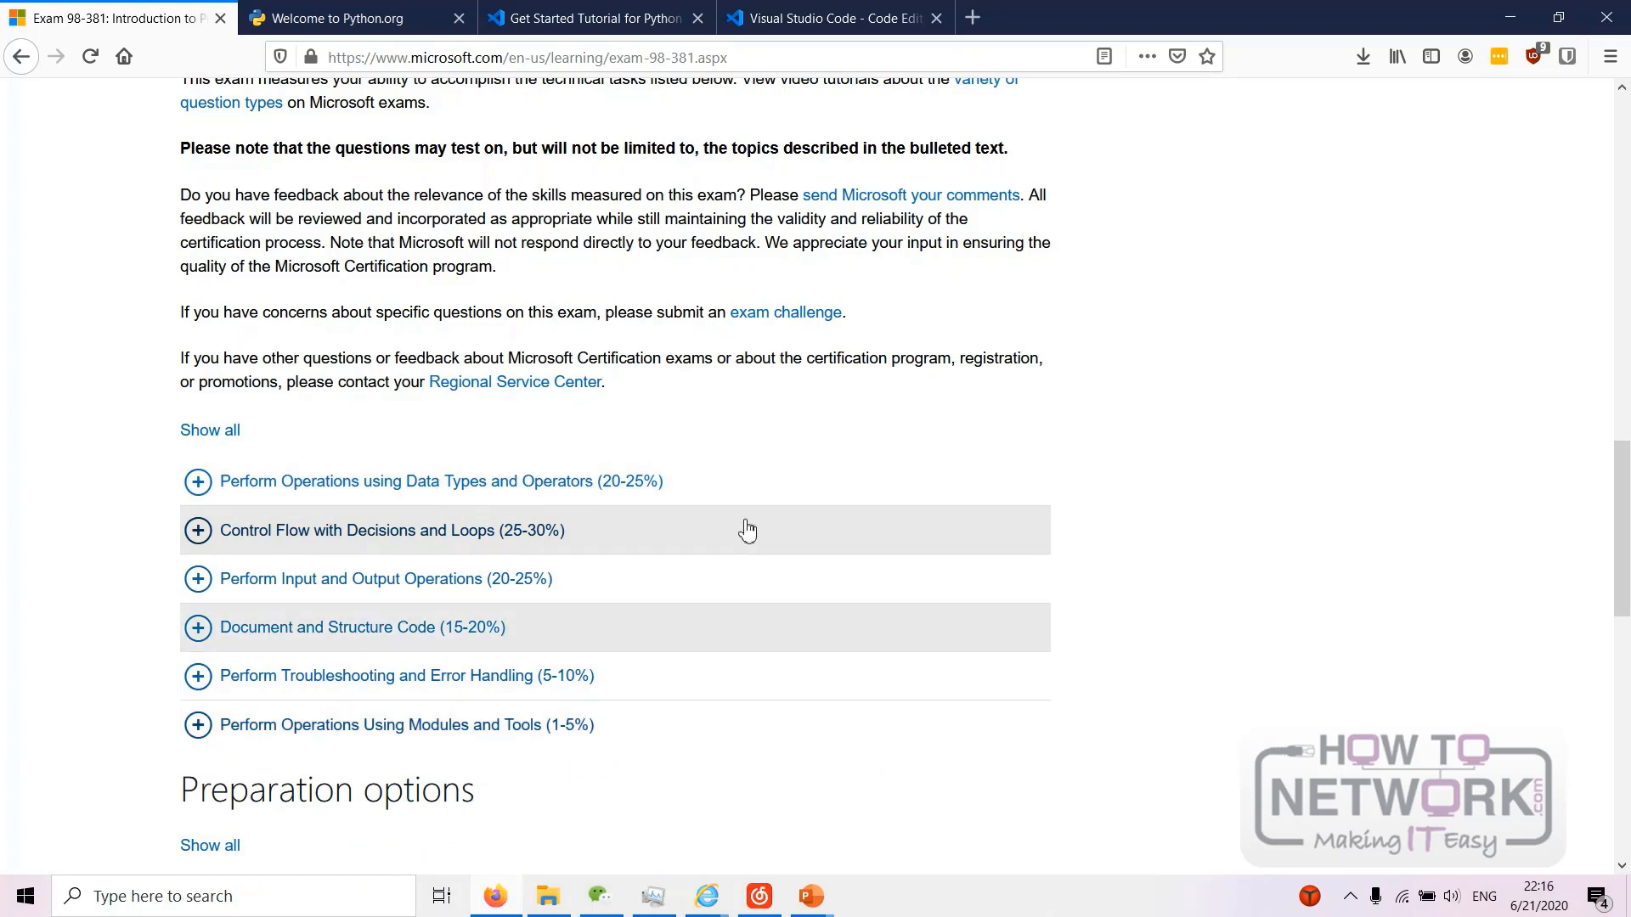
mouse_move(479, 634)
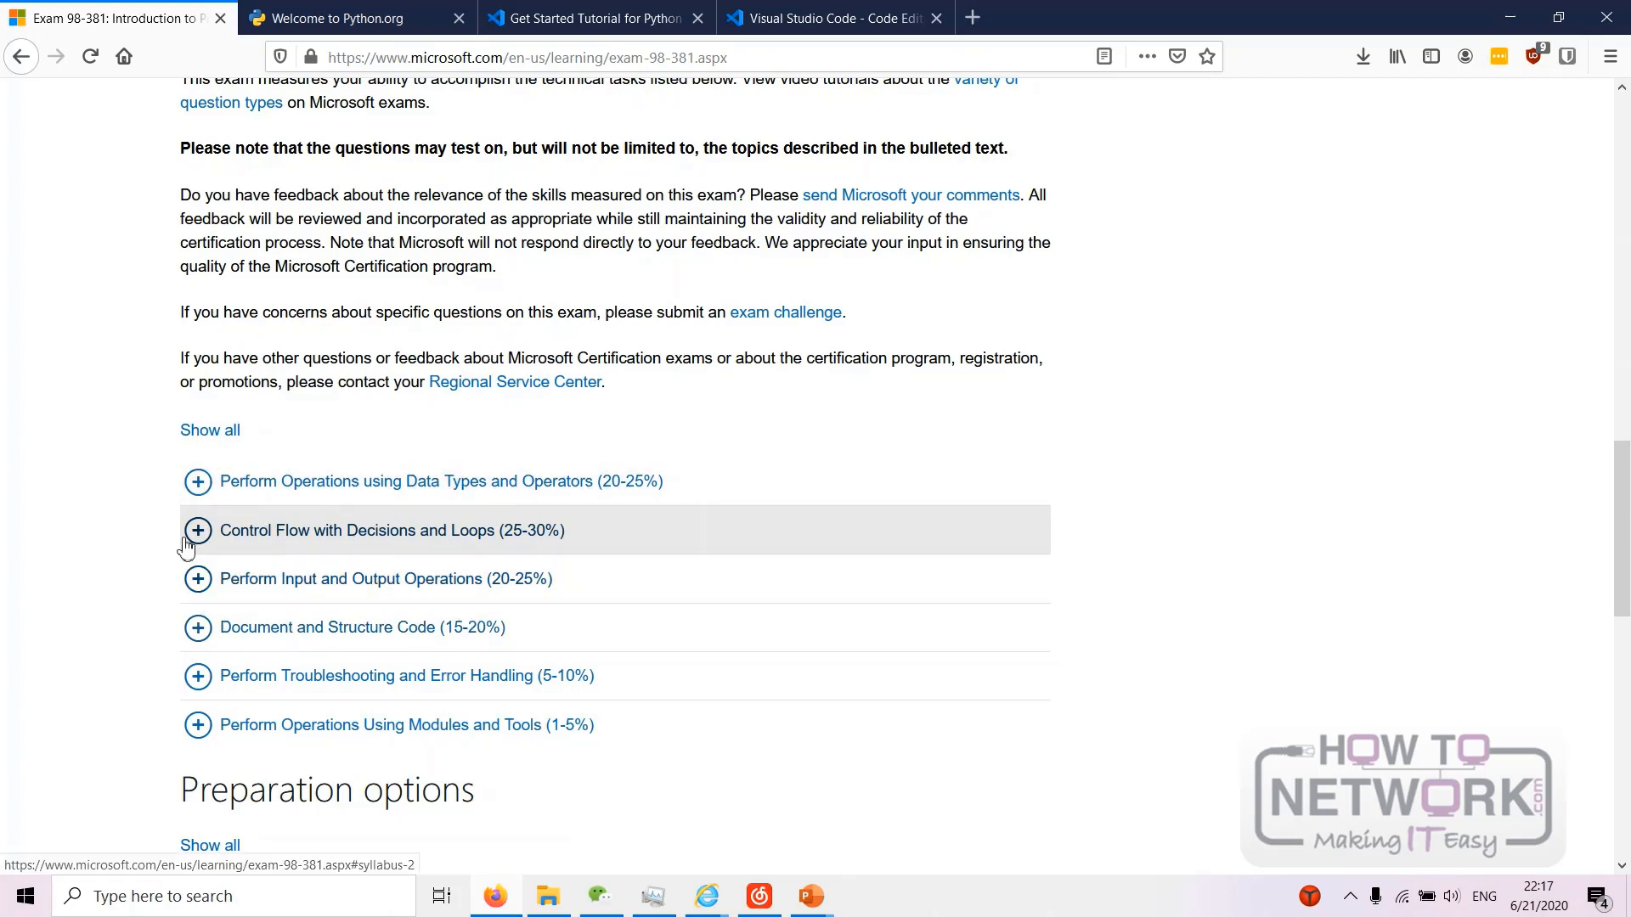
click(198, 530)
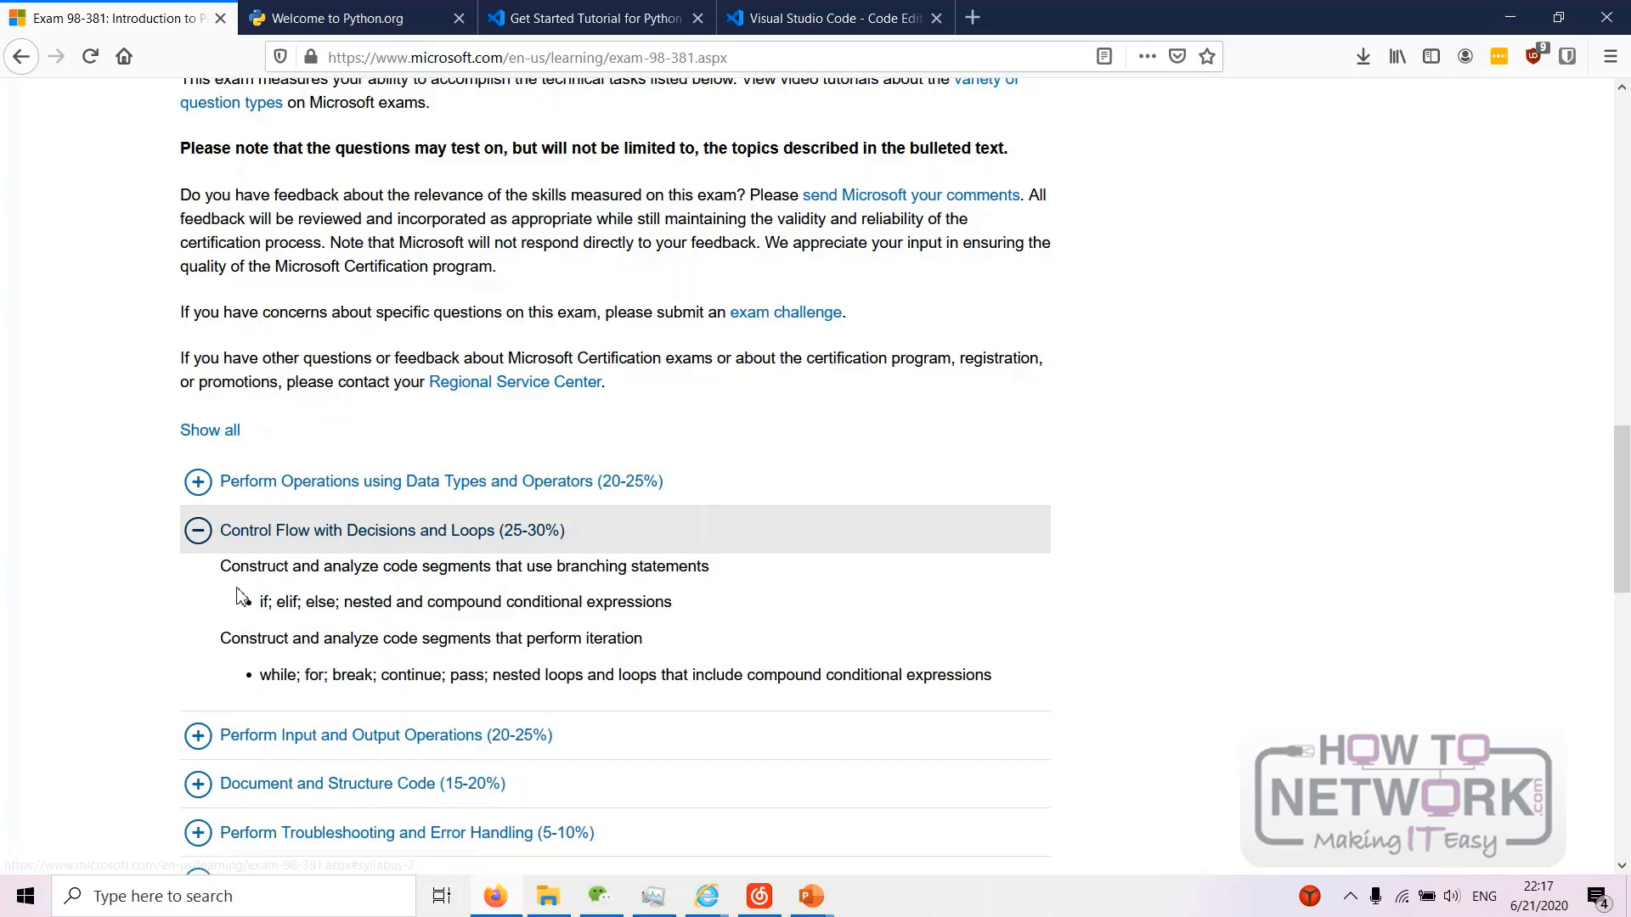
mouse_move(510, 684)
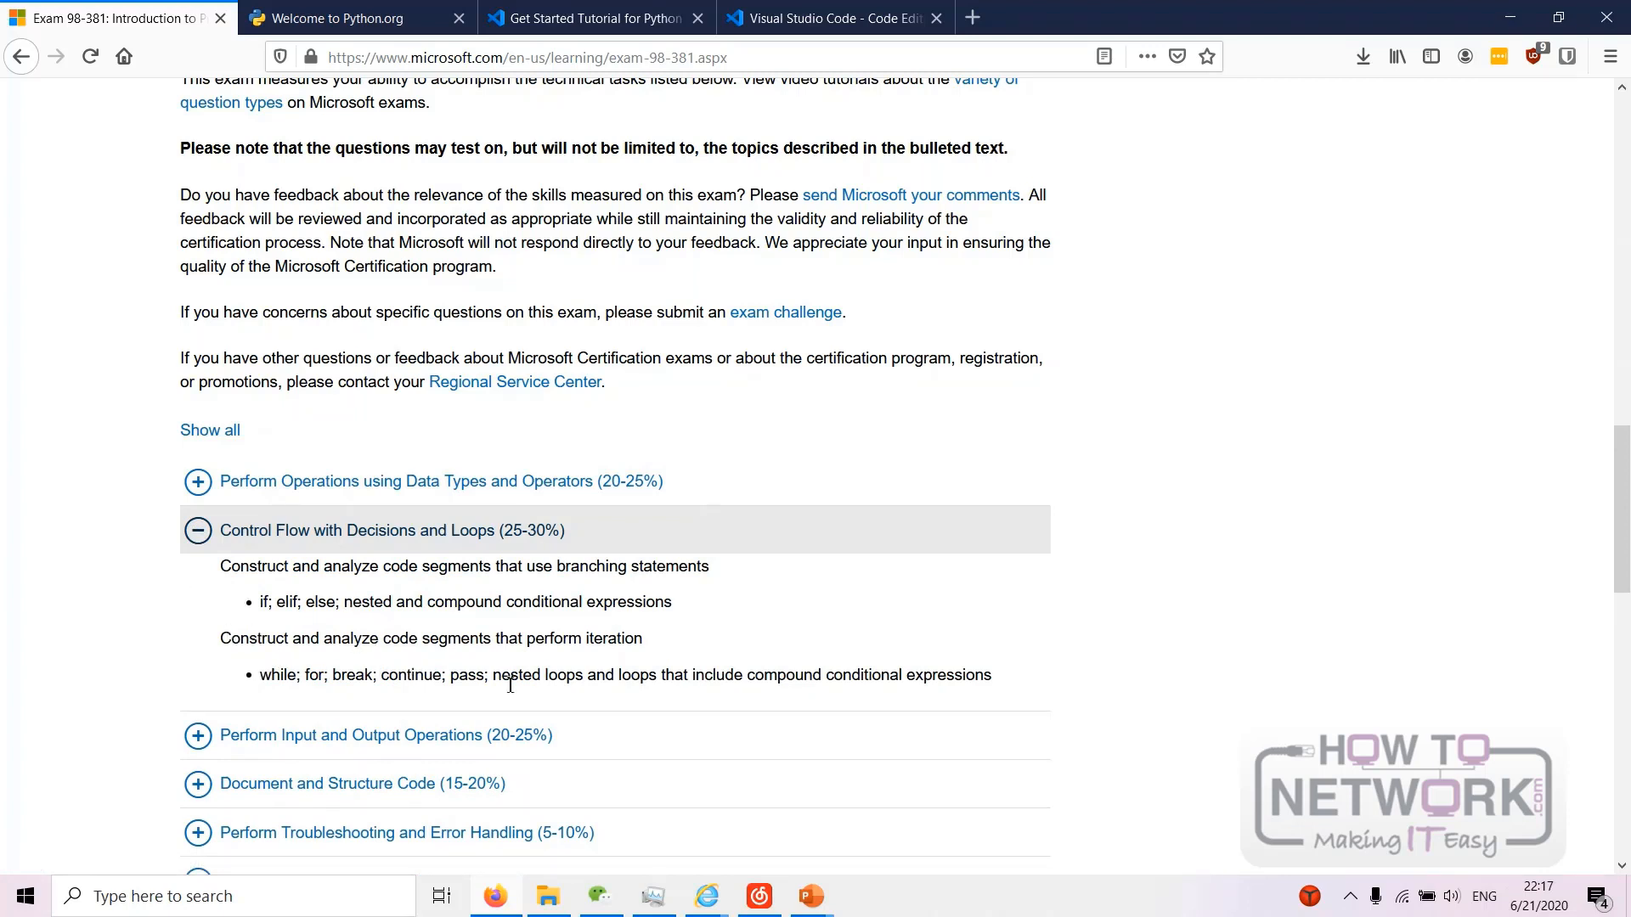
mouse_move(212, 557)
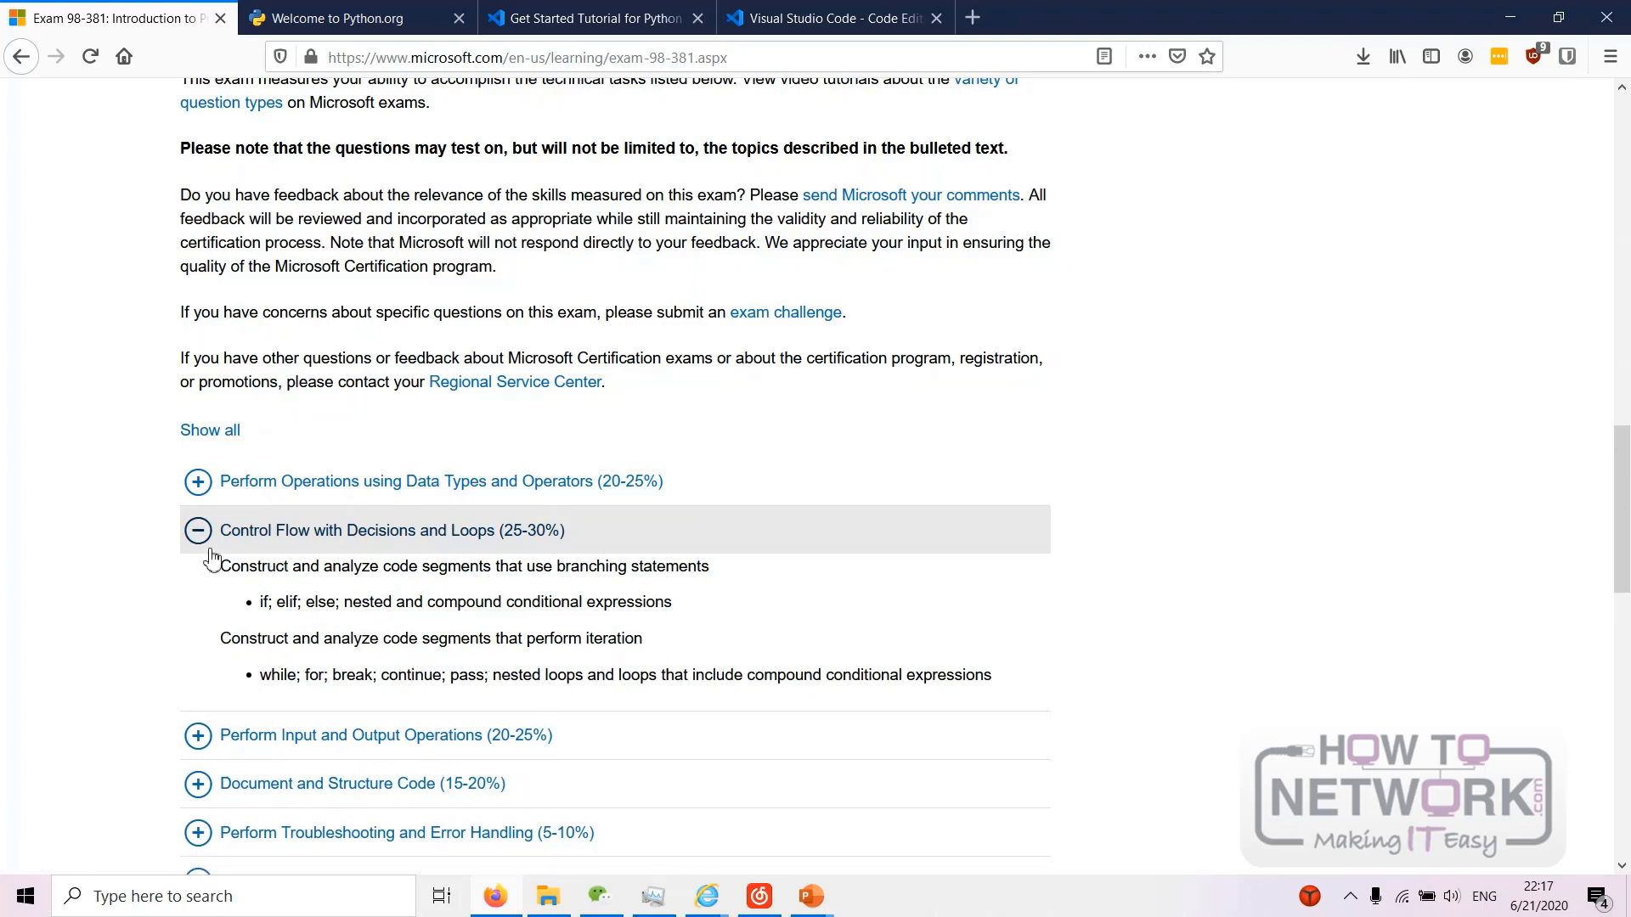
click(198, 481)
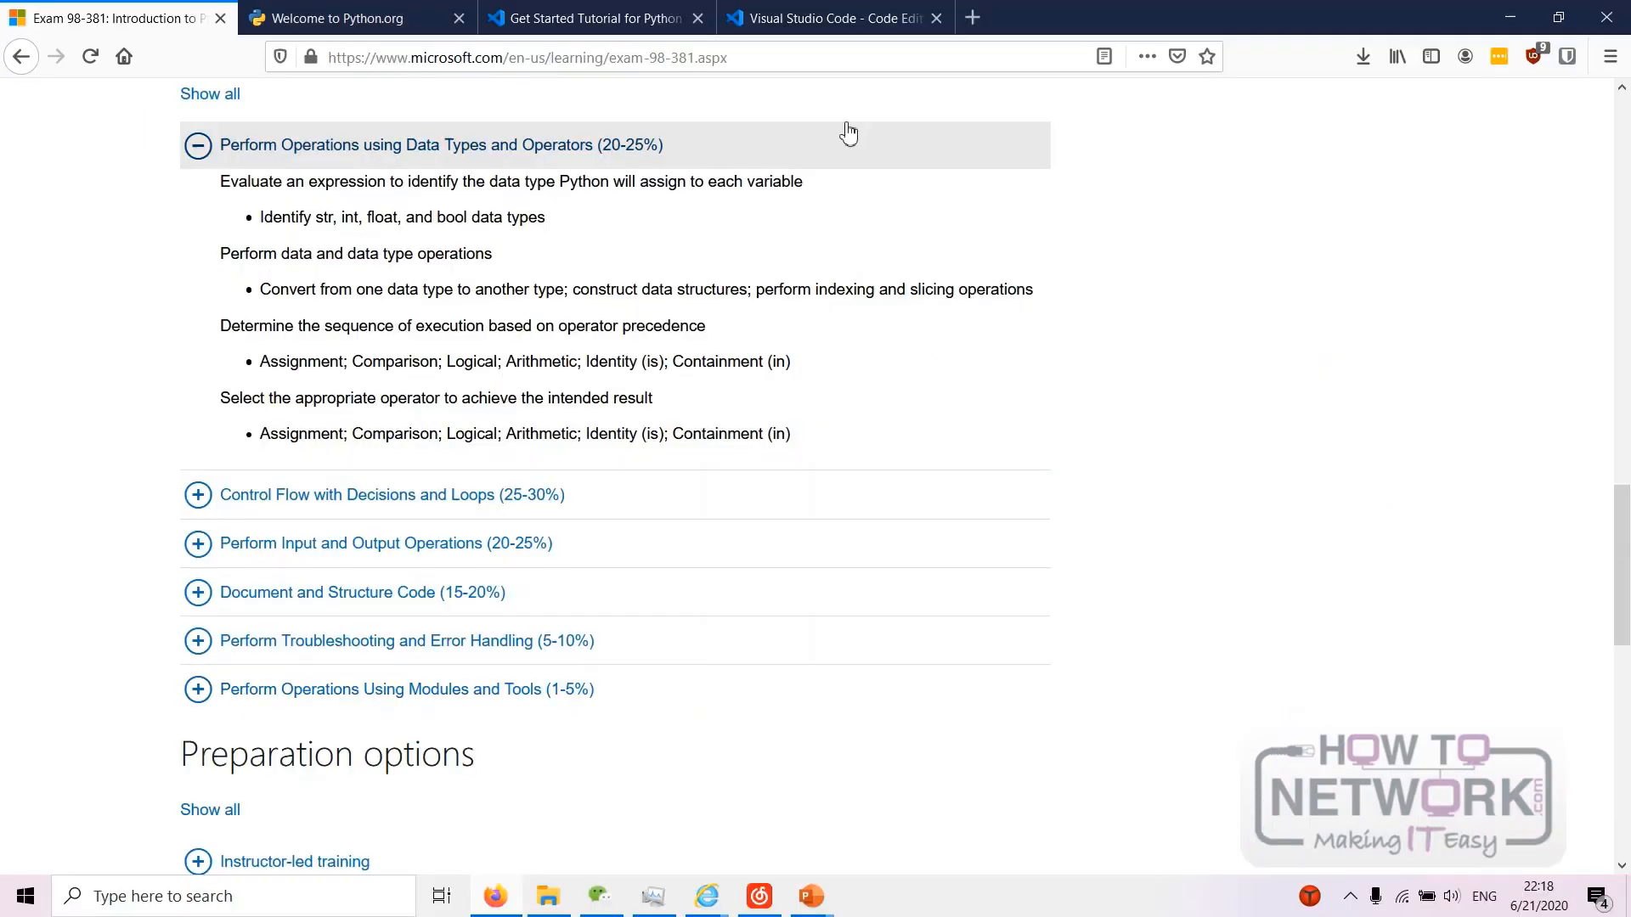
- Switch the browser to the Python.org homepage
click(343, 17)
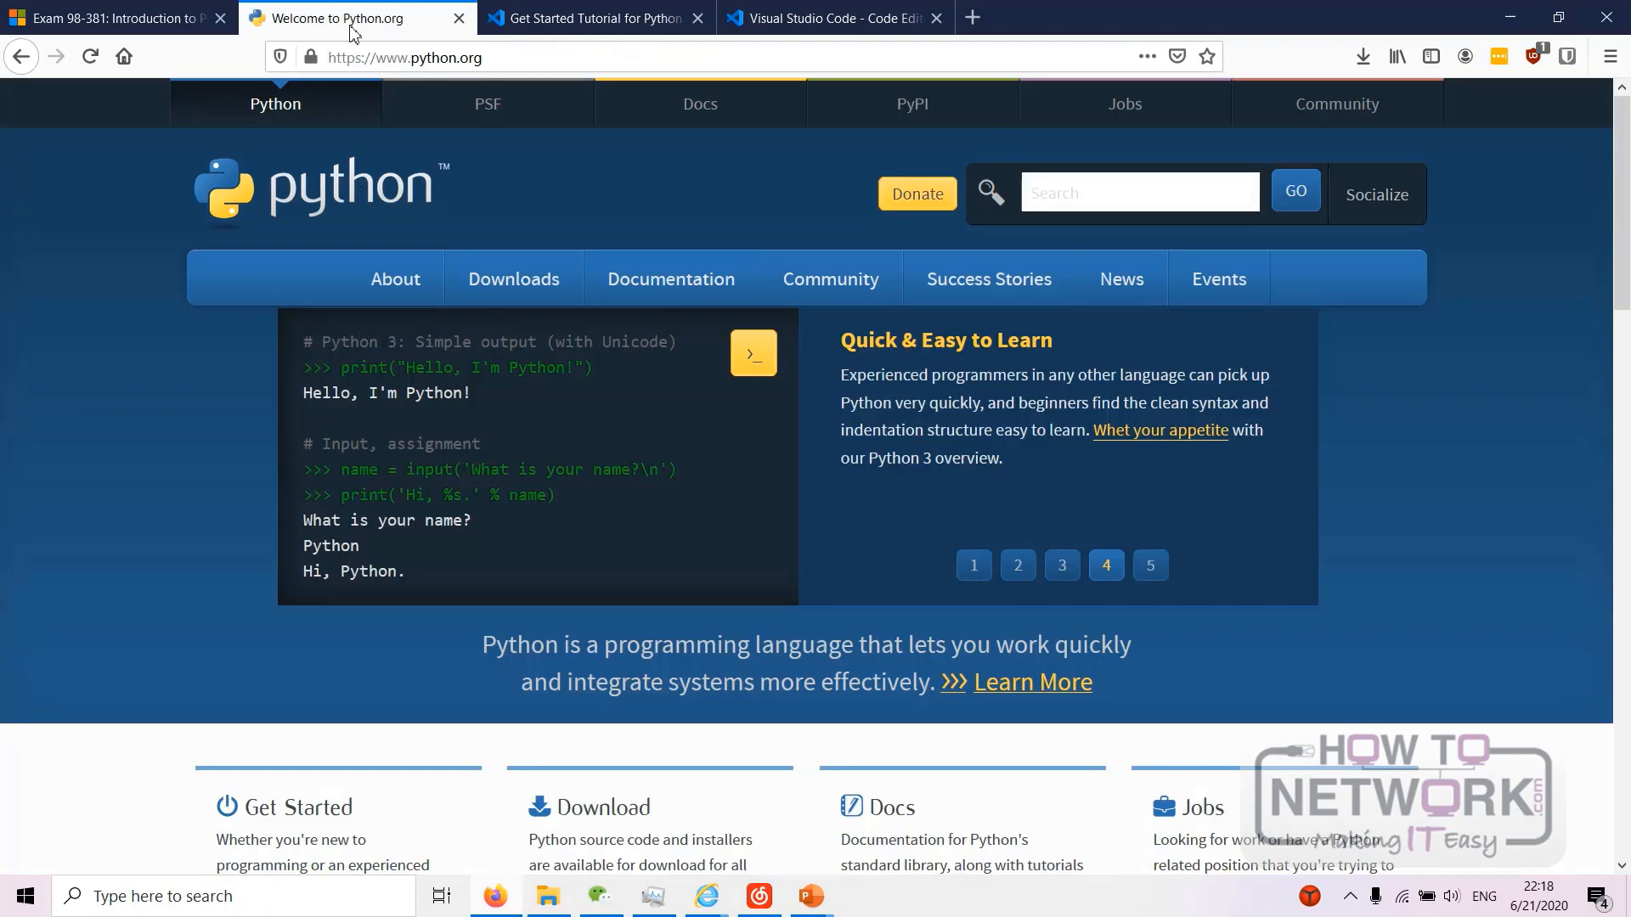
- Scroll to the homepage Download section and open the Latest: Python 3.8.3 release page
click(406, 57)
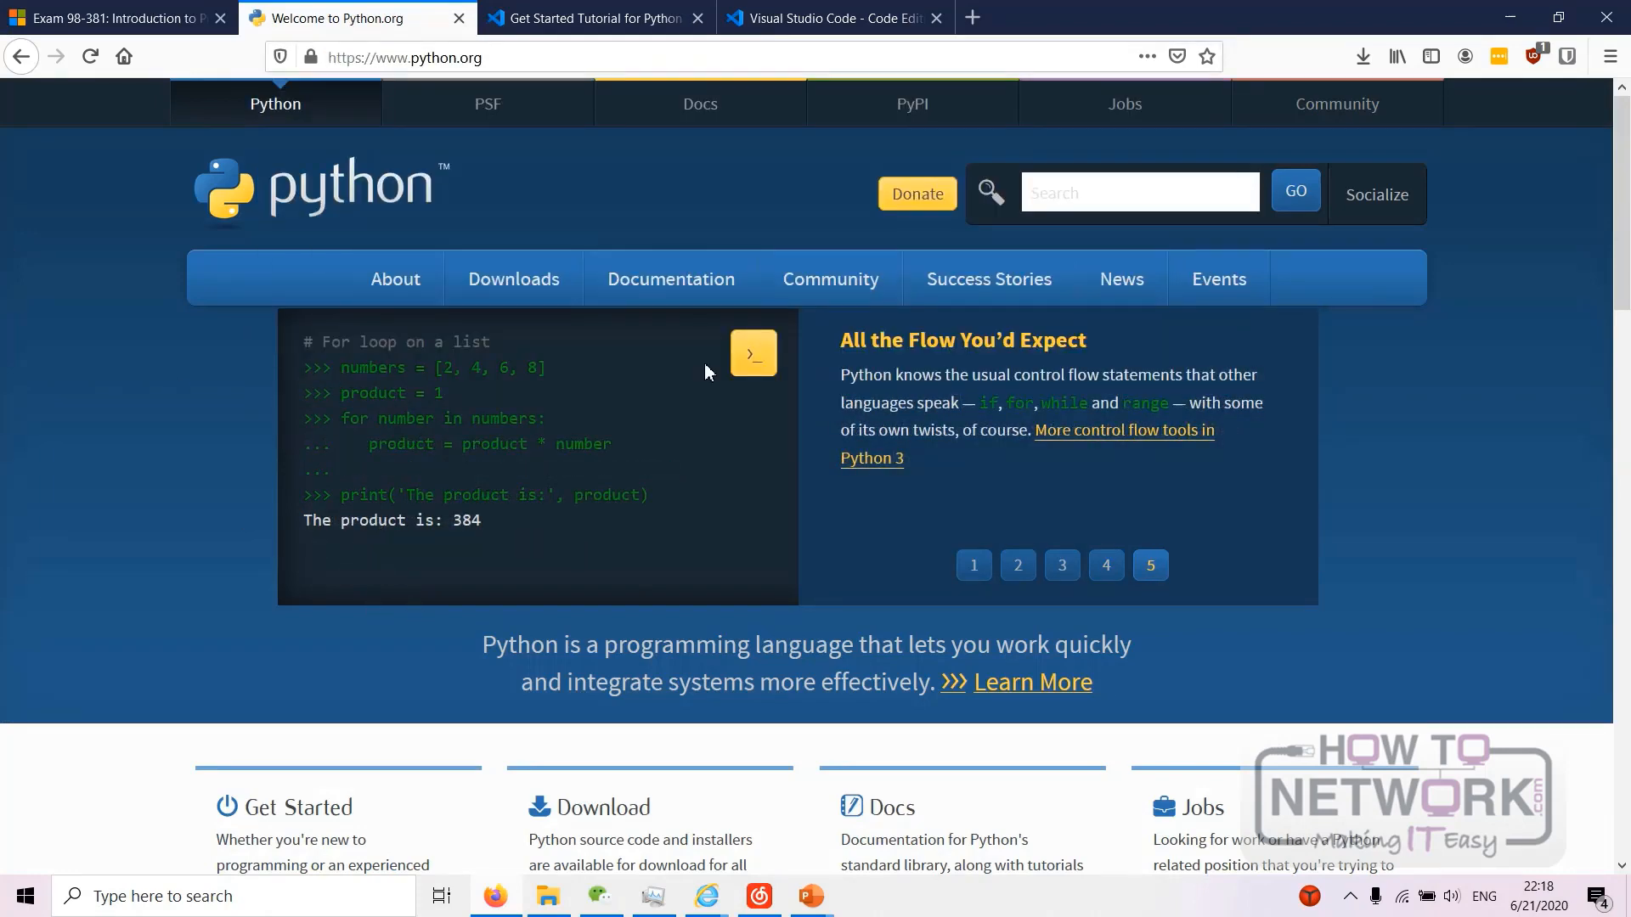
mouse_move(870, 530)
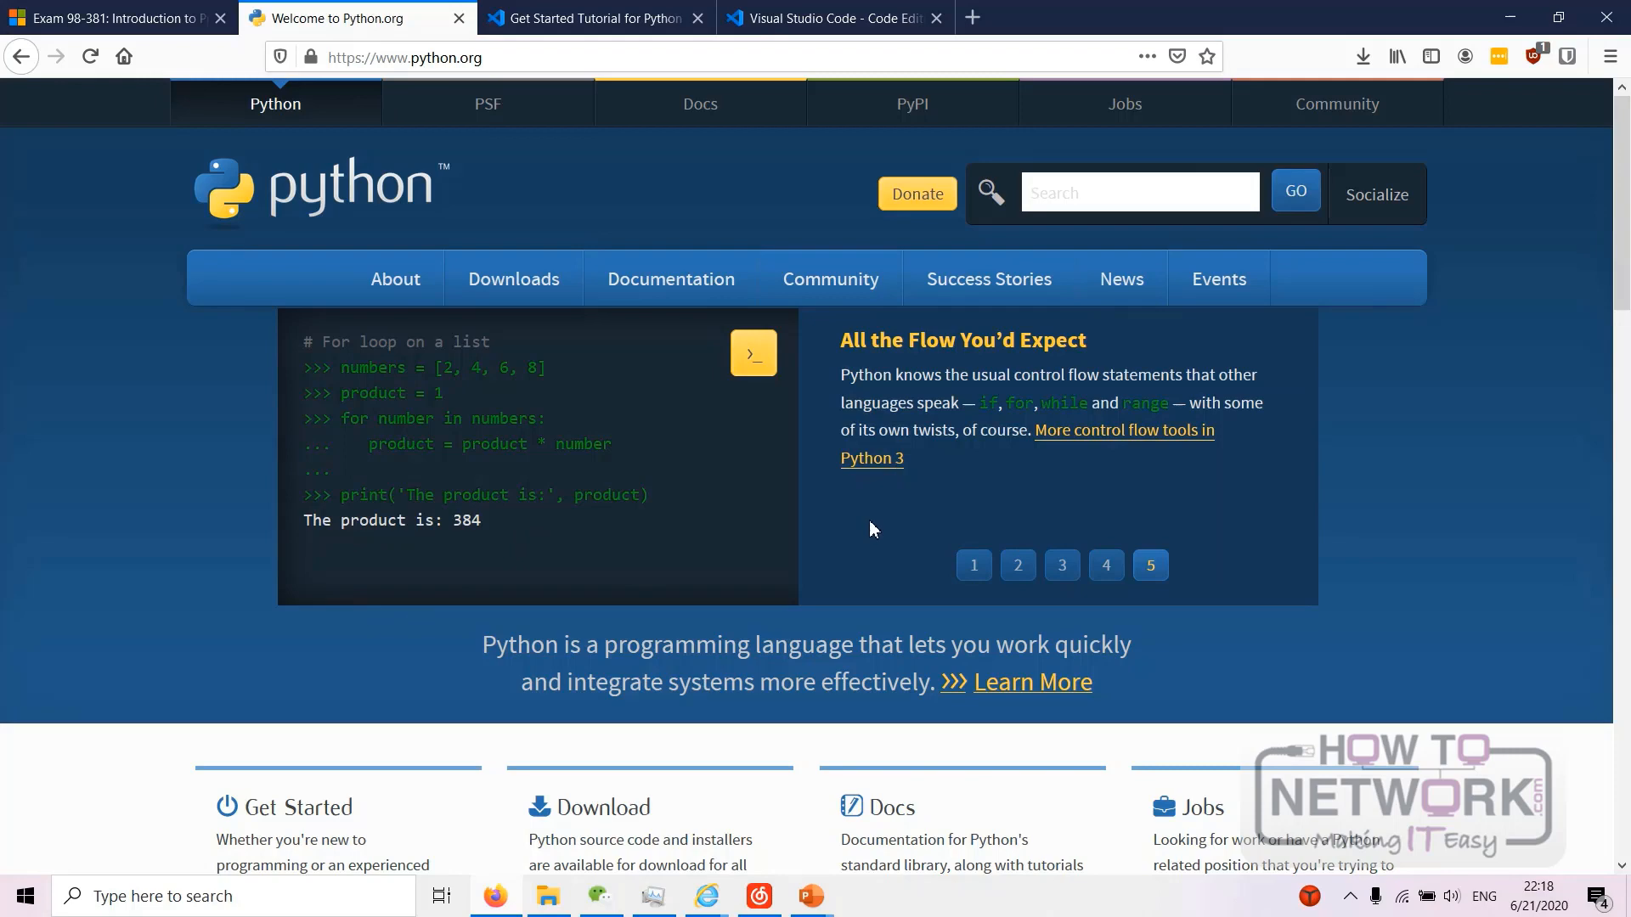
mouse_move(886, 530)
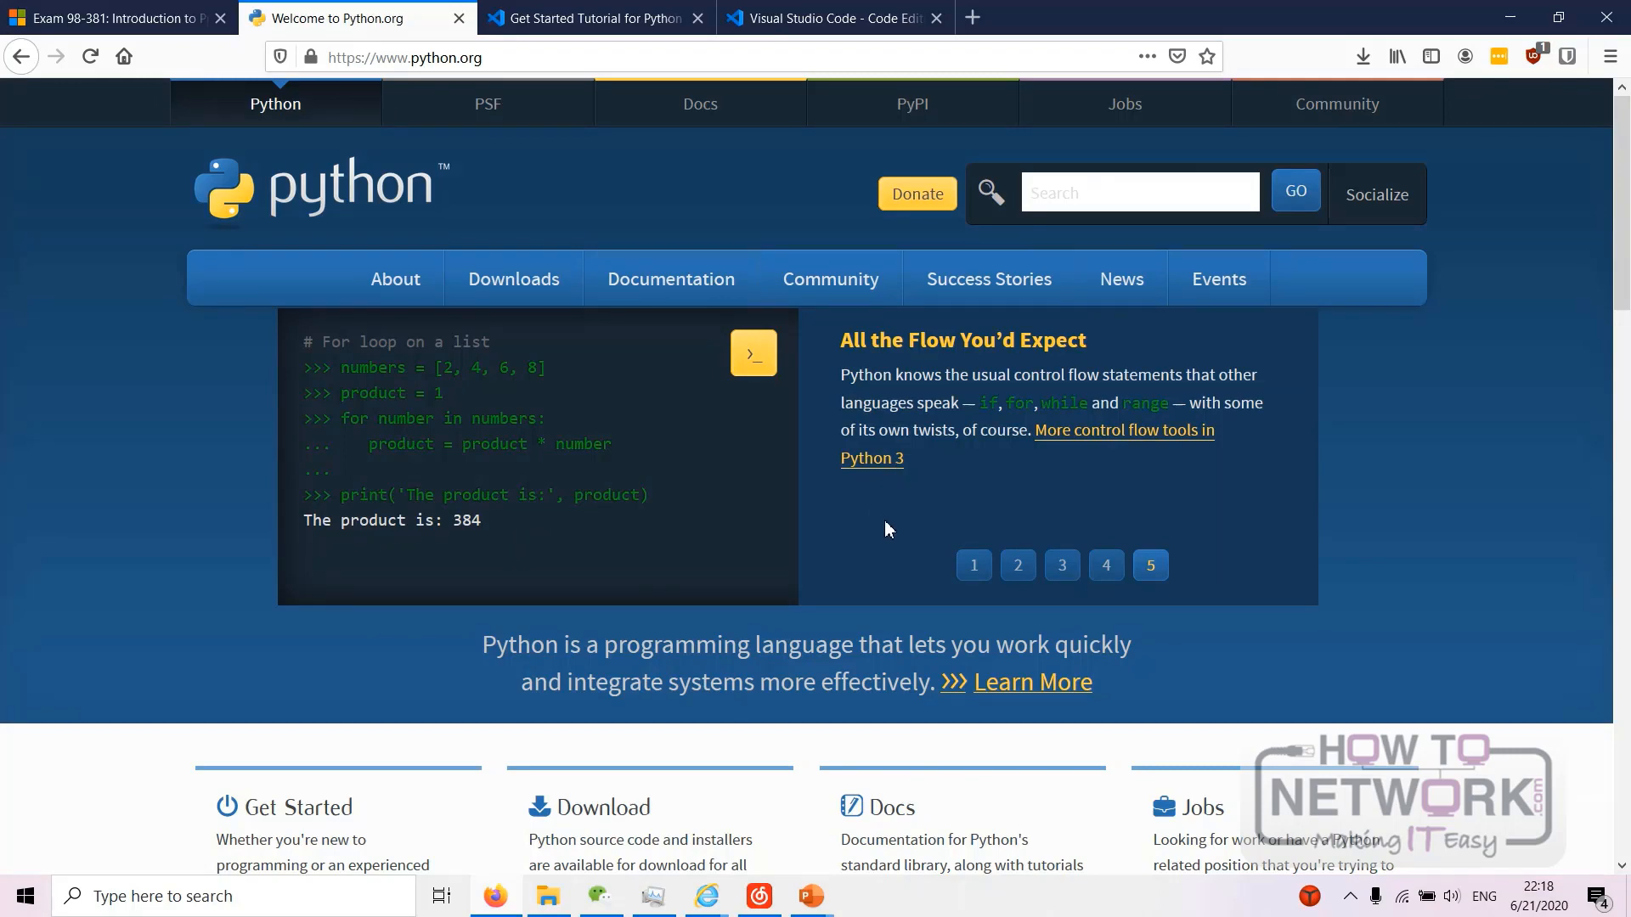
scroll(down, 3)
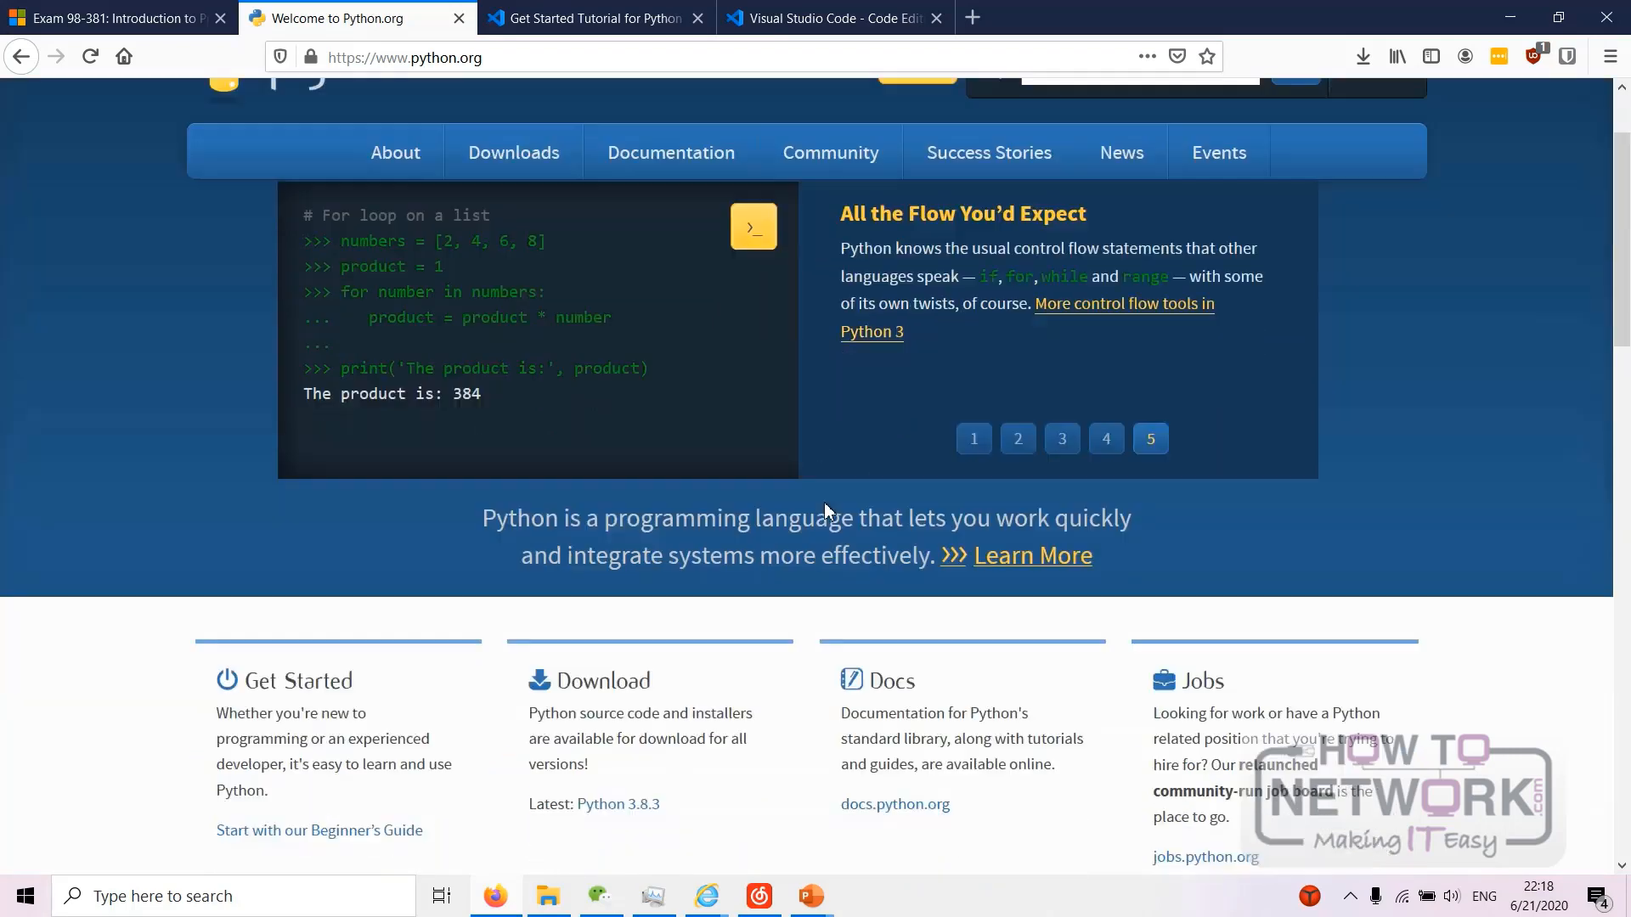
scroll(down, 3)
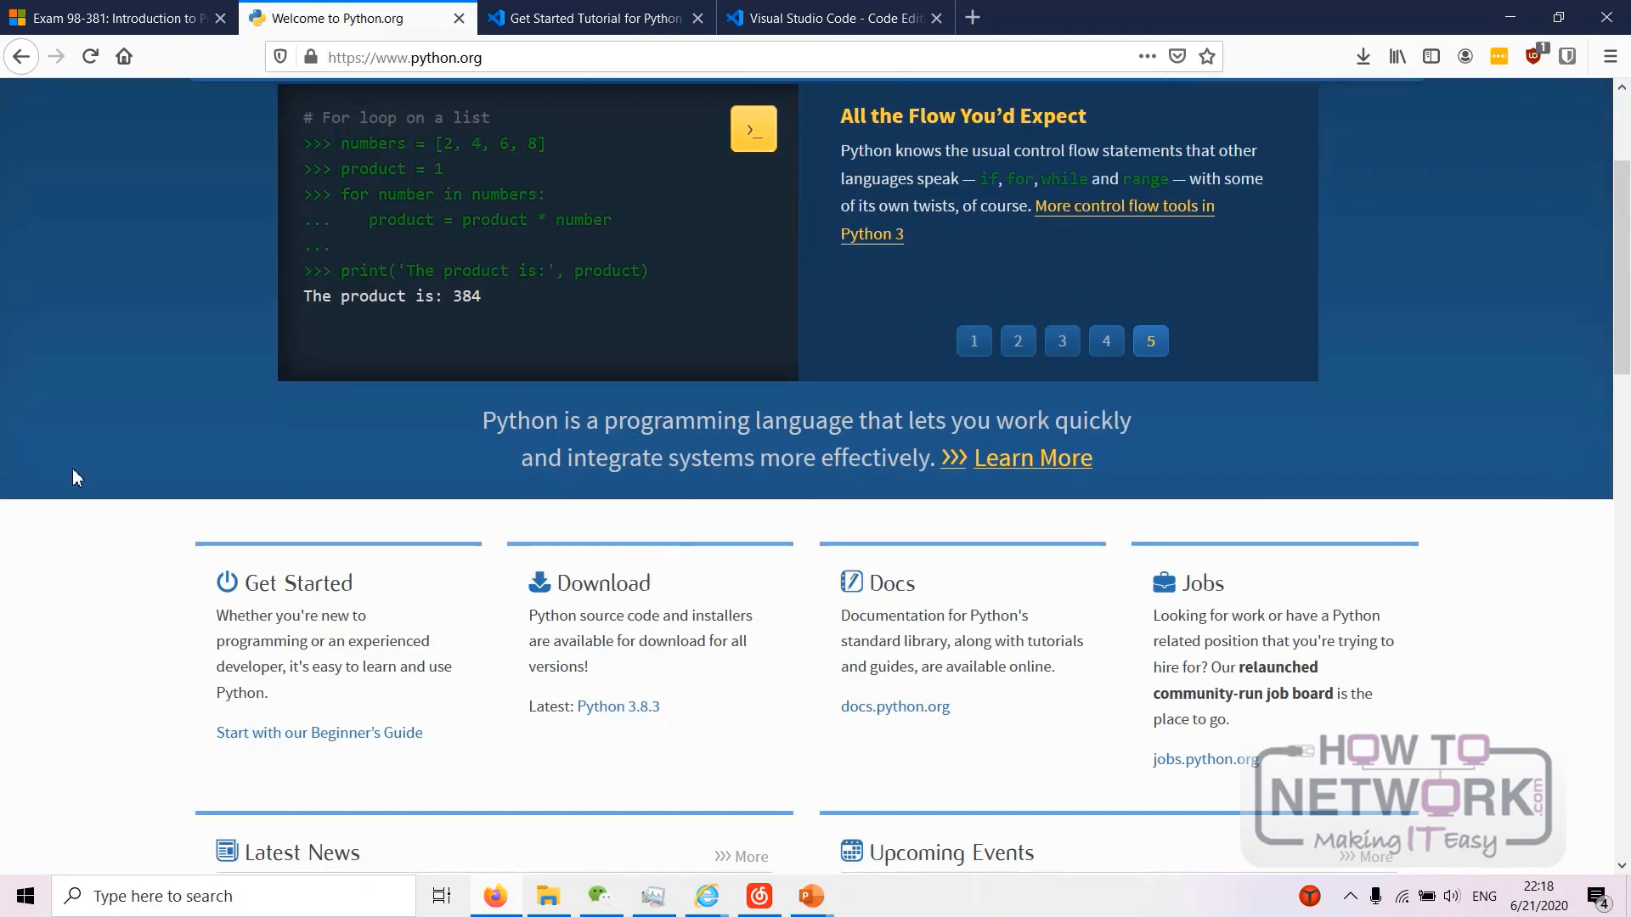
scroll(down, 3)
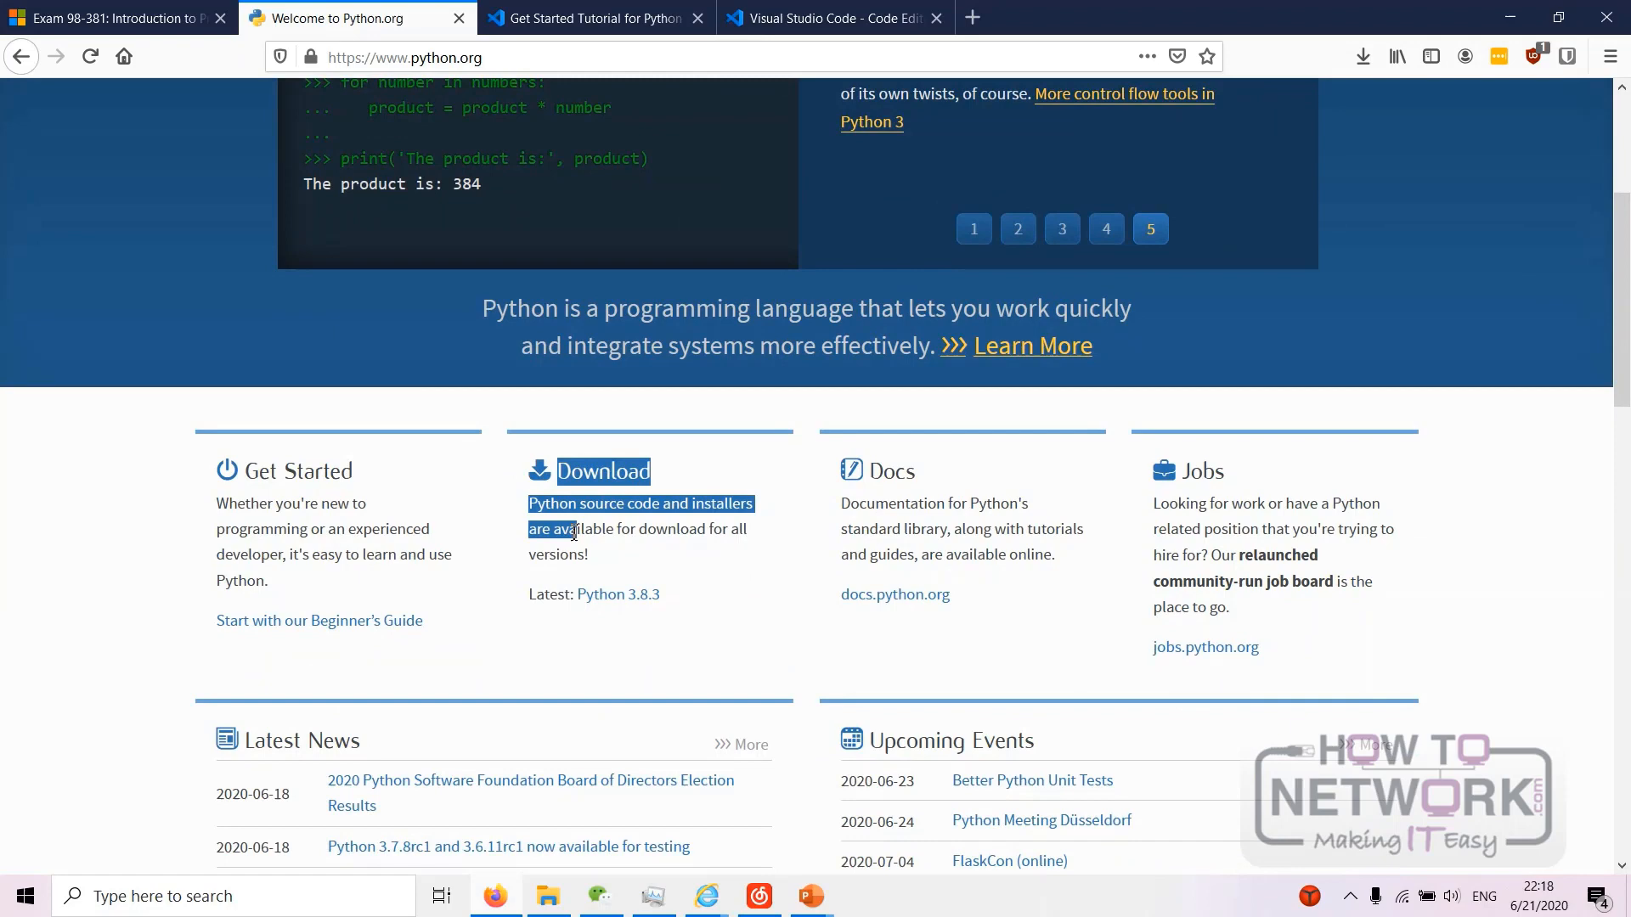
click(616, 593)
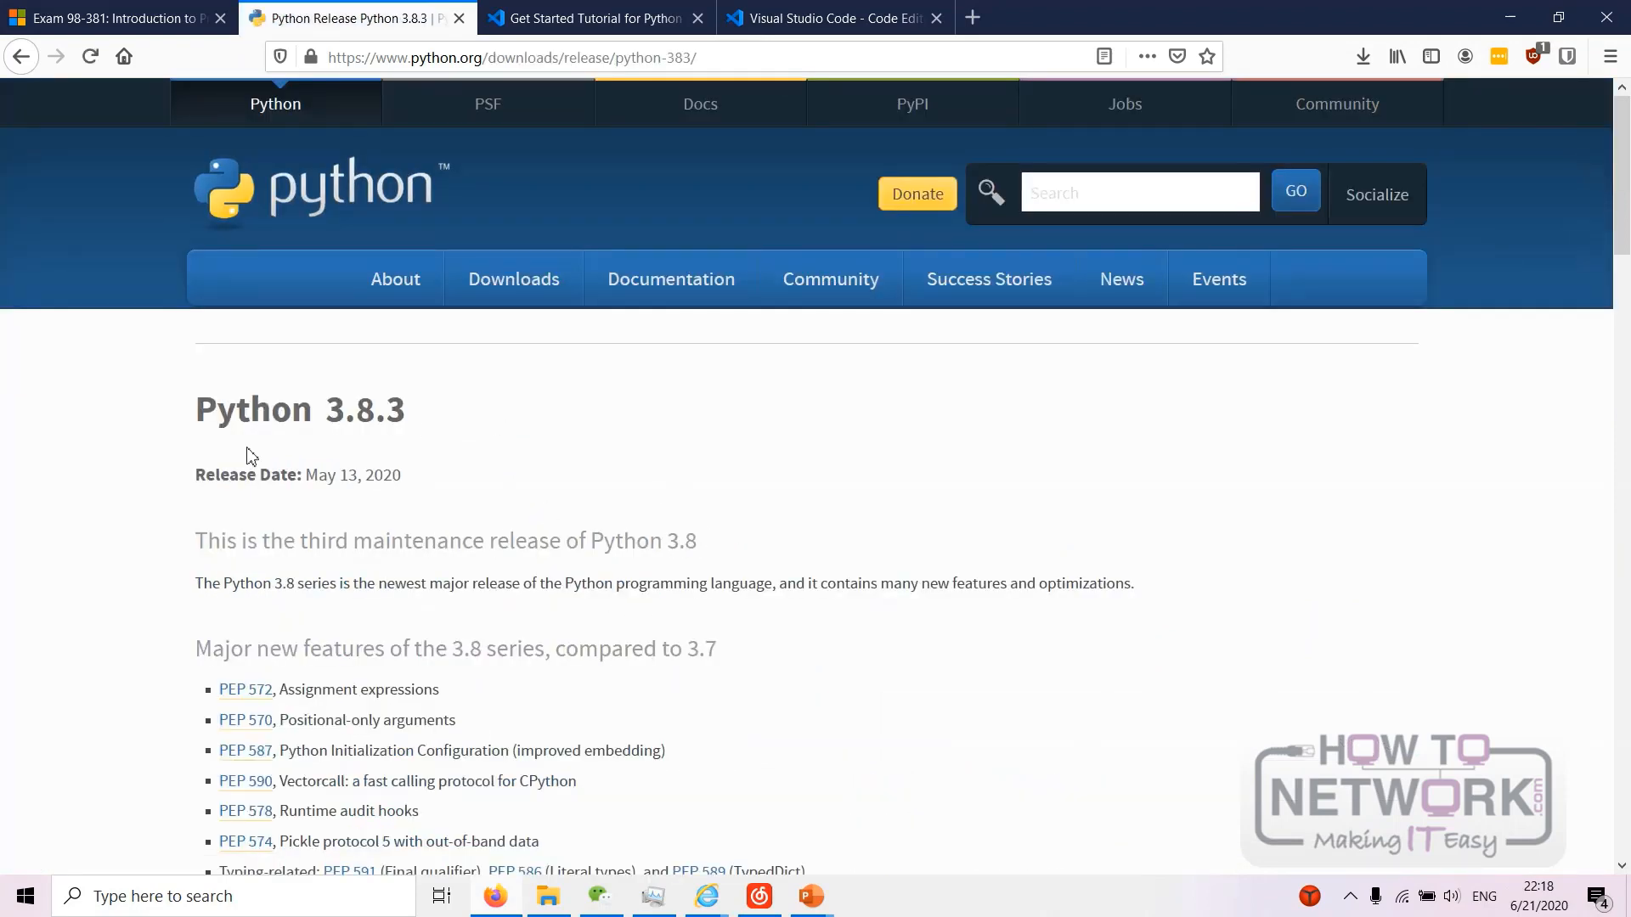
- Download the Windows x86-64 executable installer for Python 3.8.3 and check its progress in Downloads
scroll(down, 3)
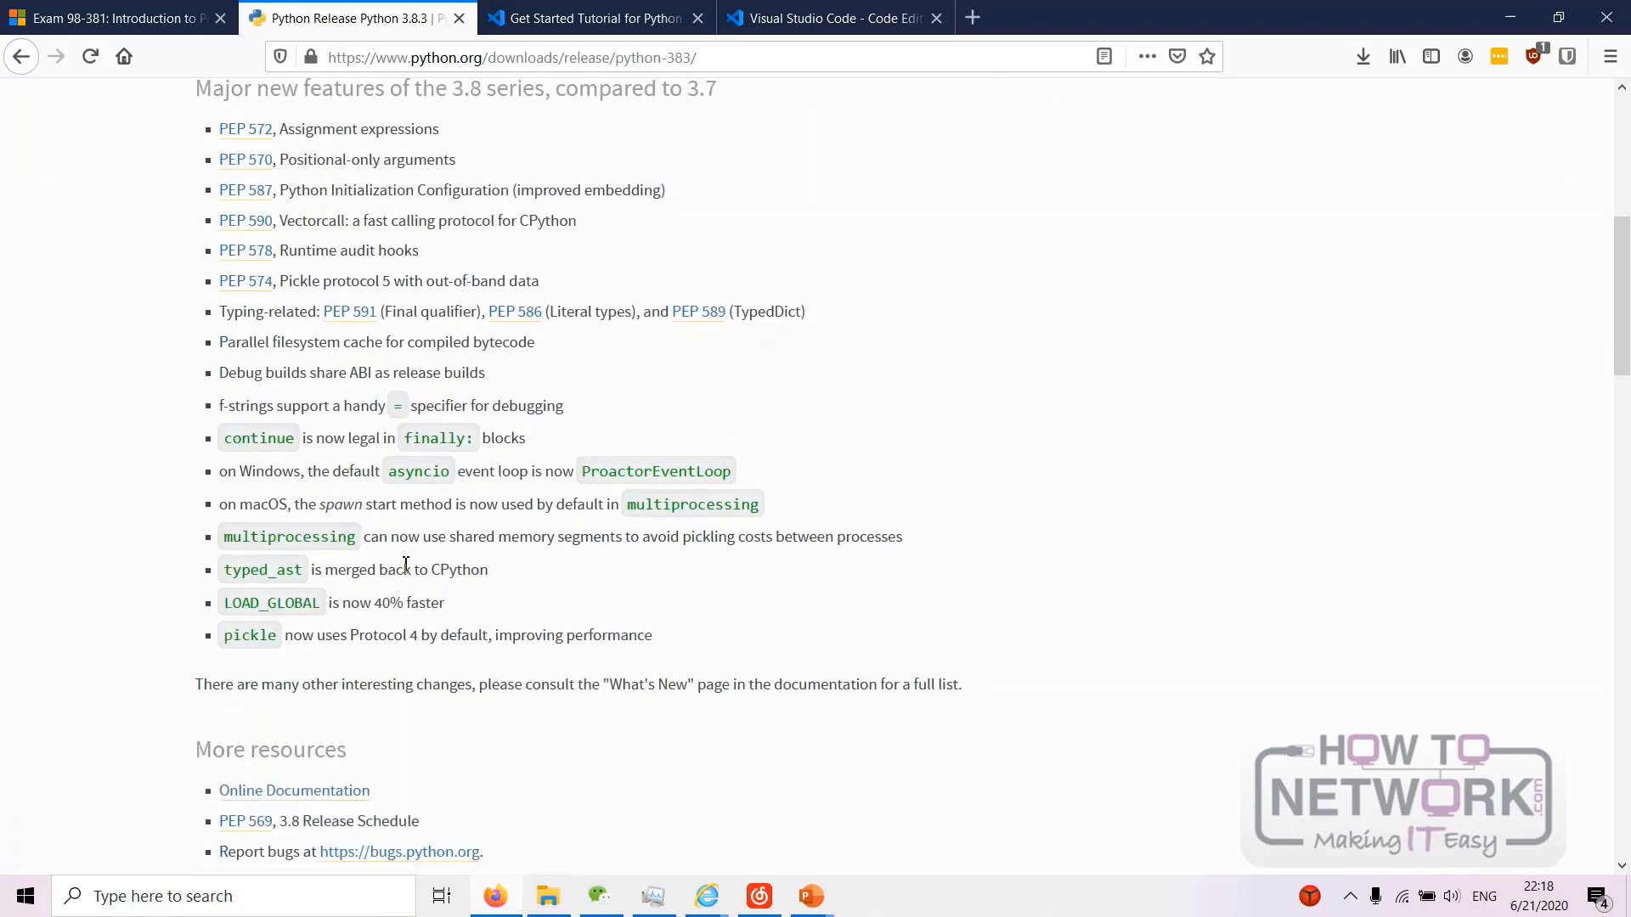
scroll(down, 3)
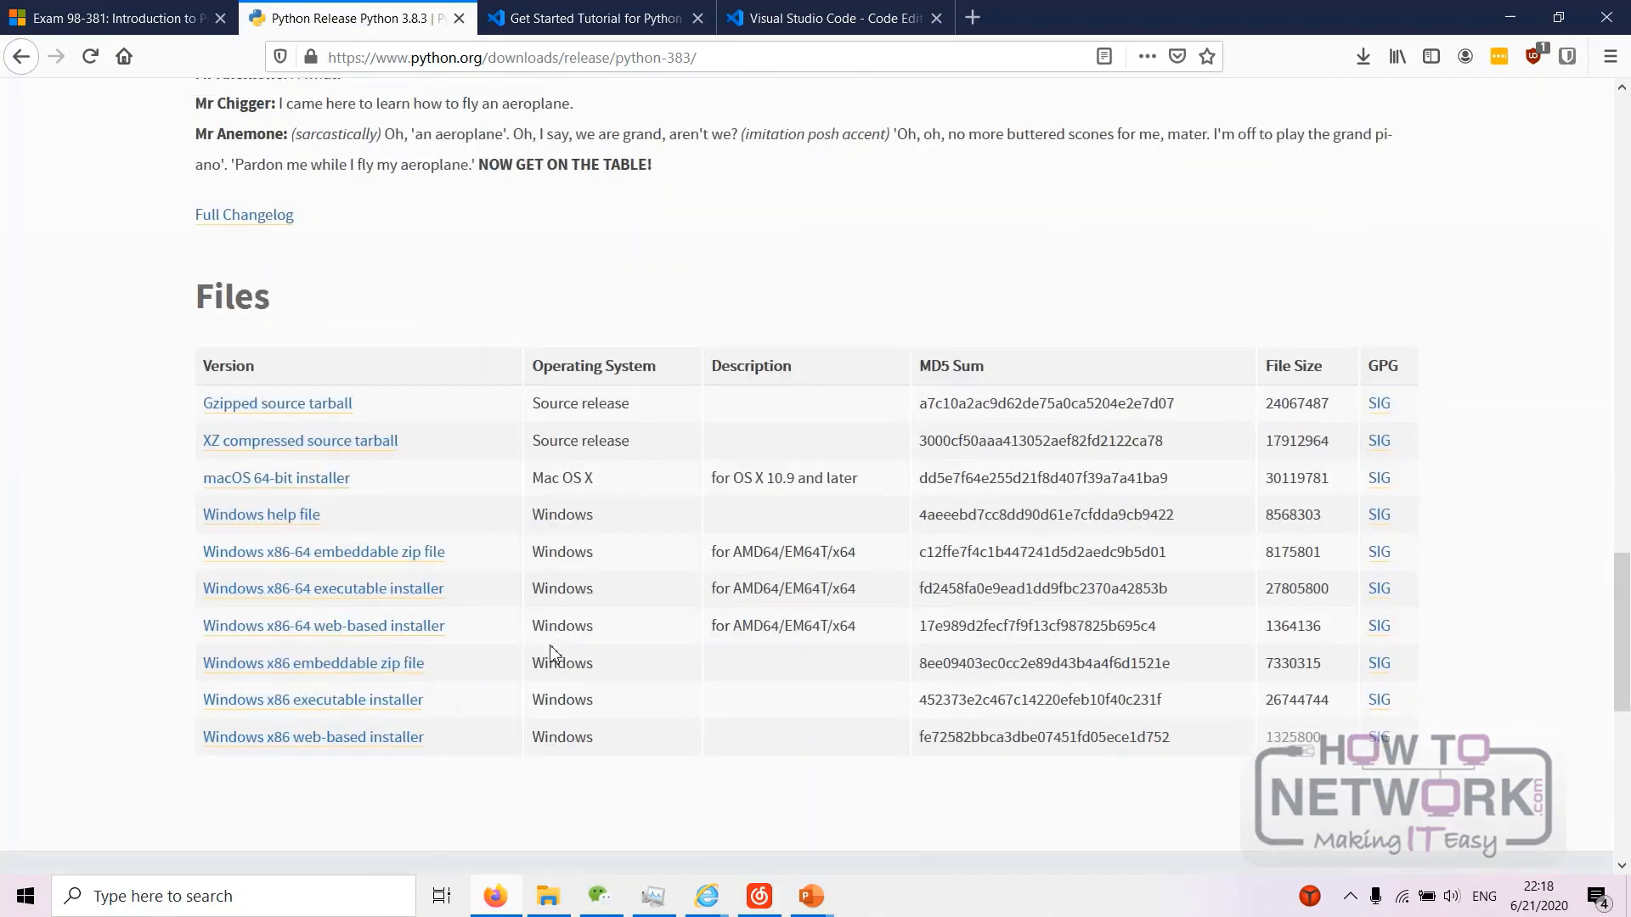
scroll(down, 3)
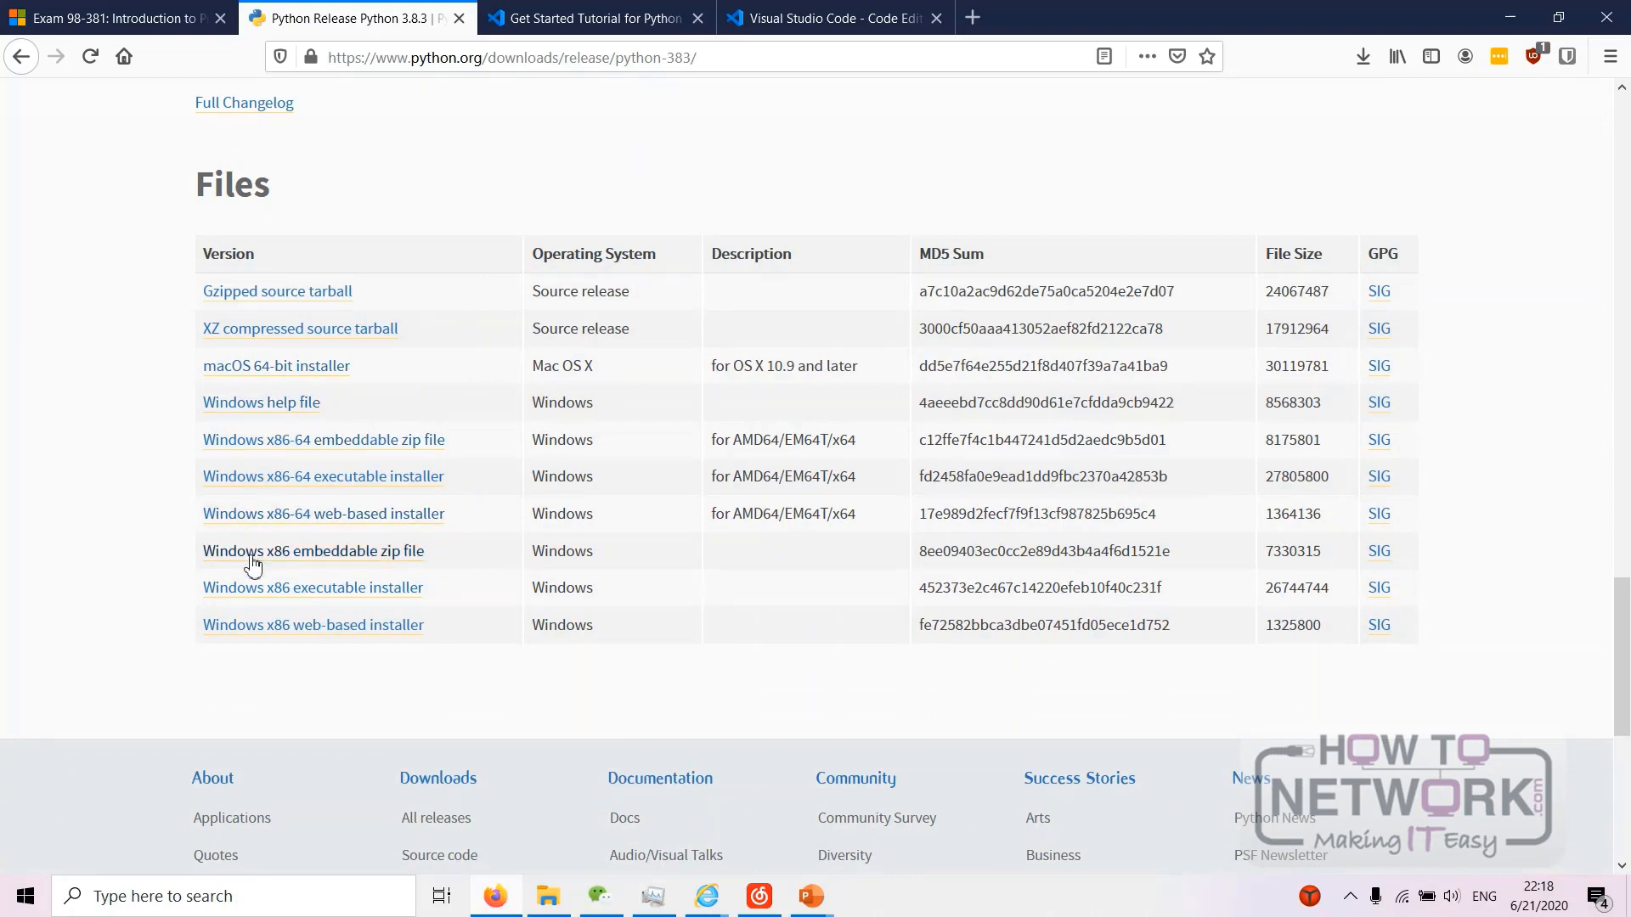
mouse_move(406, 490)
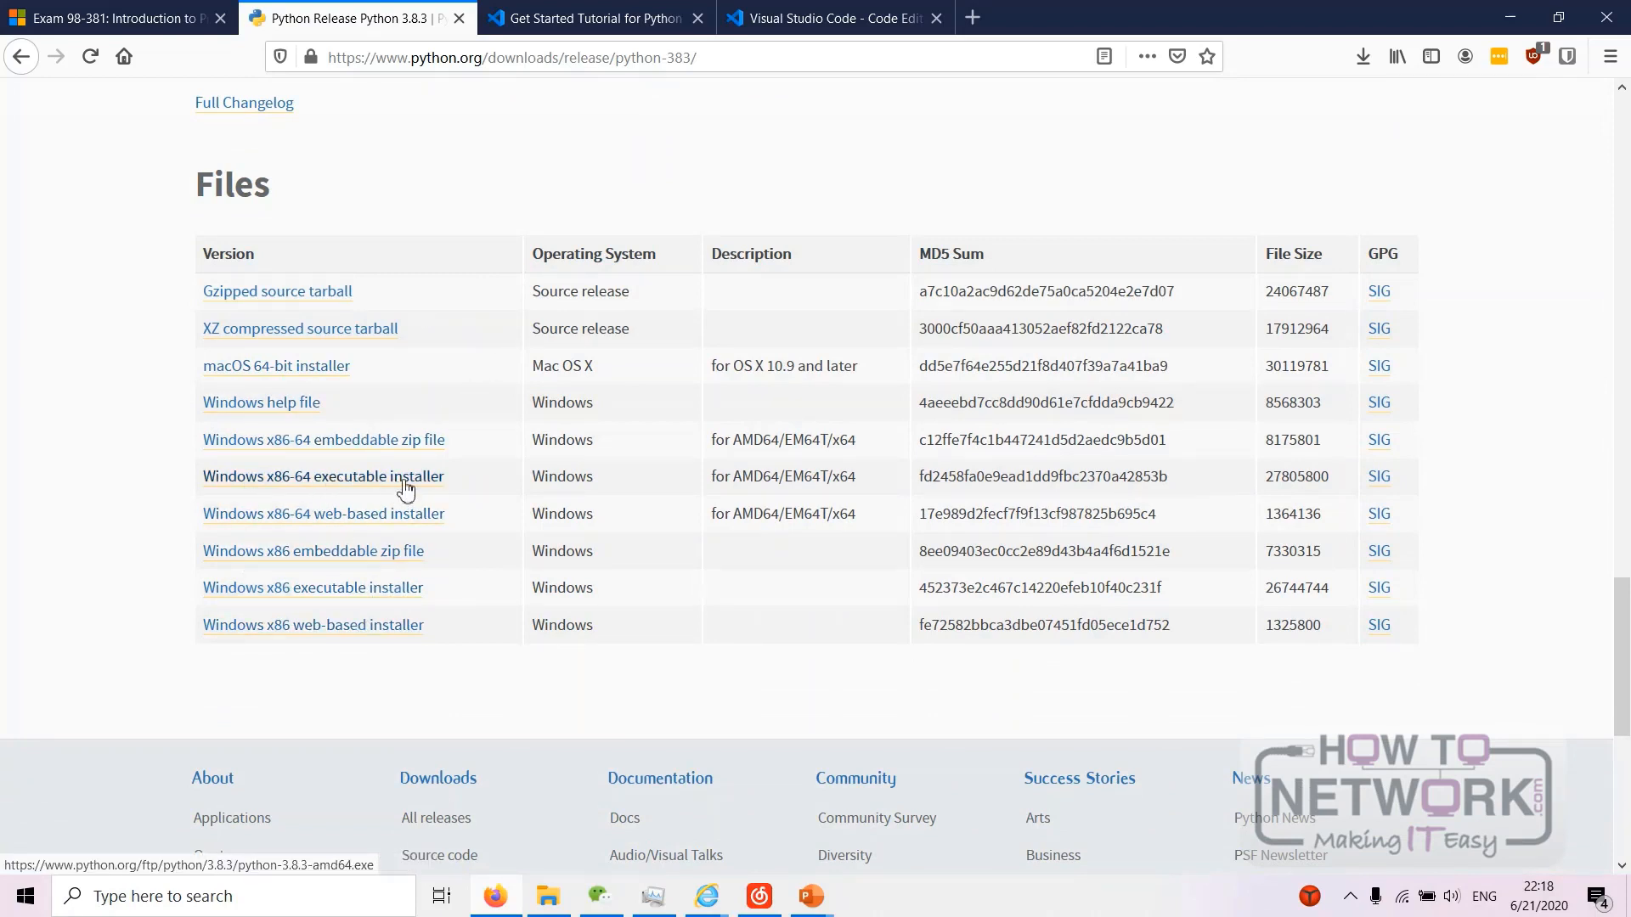
click(323, 476)
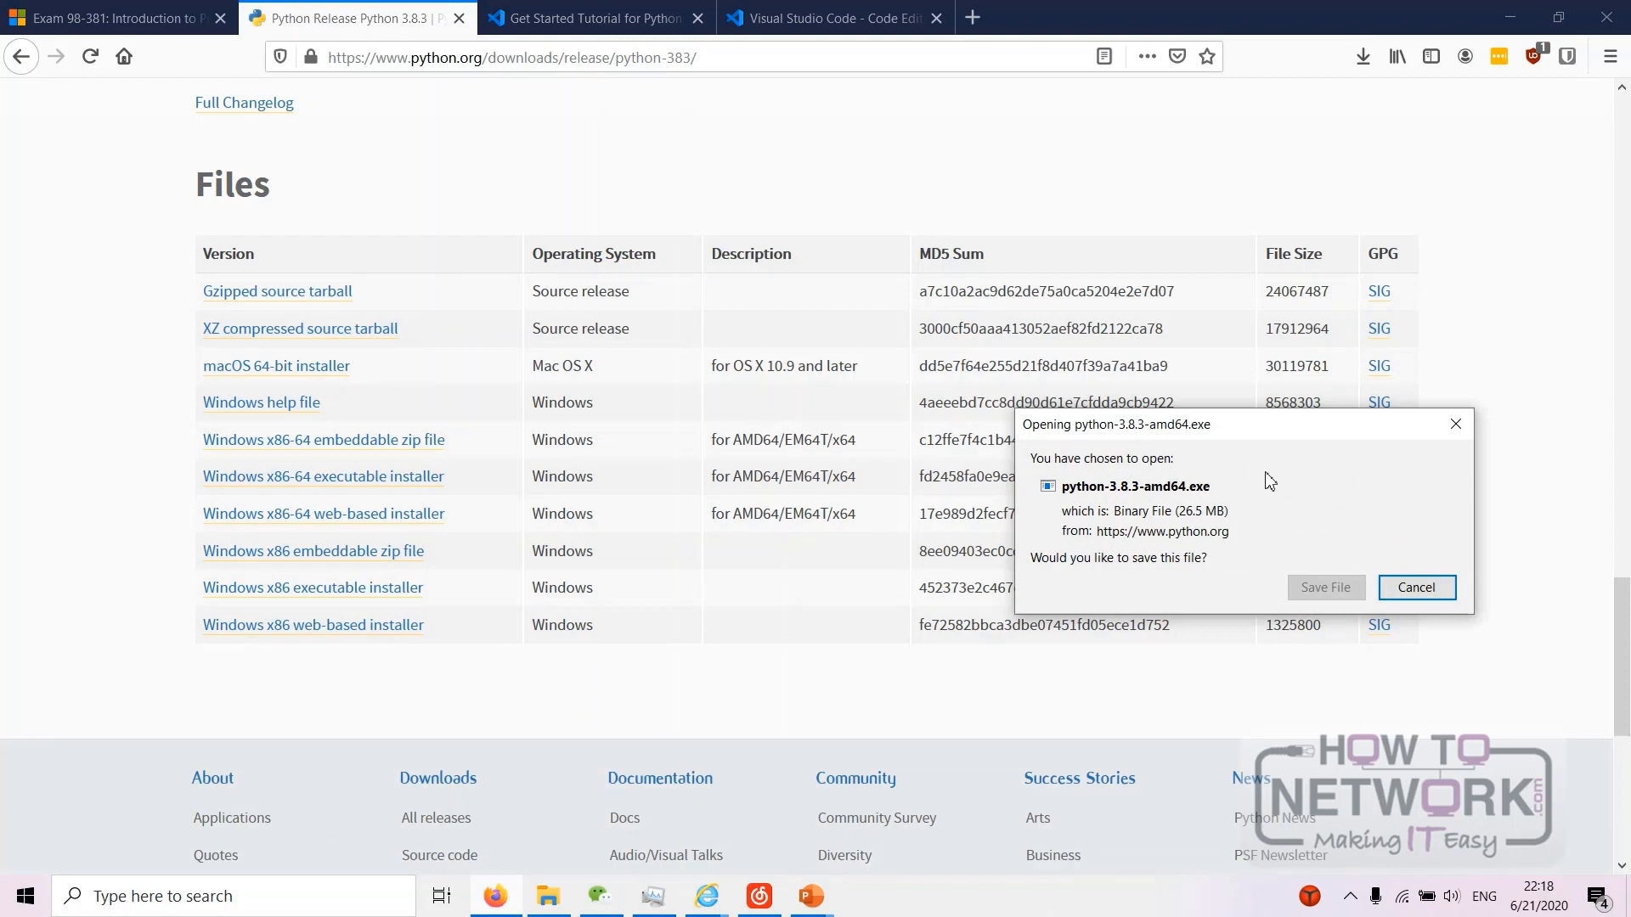
click(1414, 587)
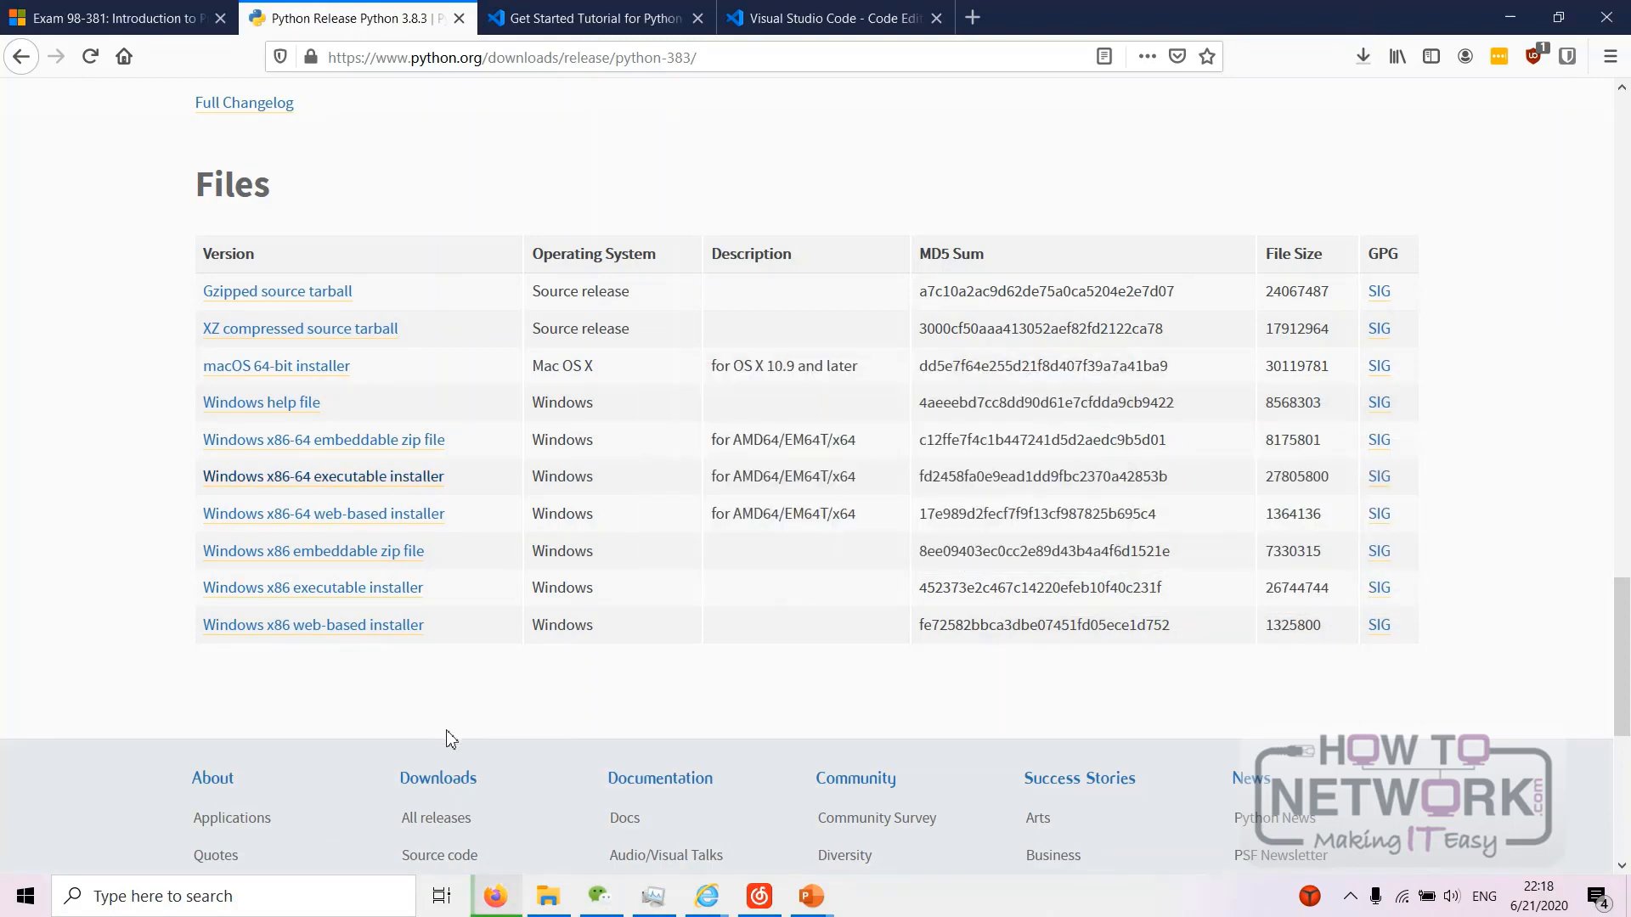
mouse_move(541, 897)
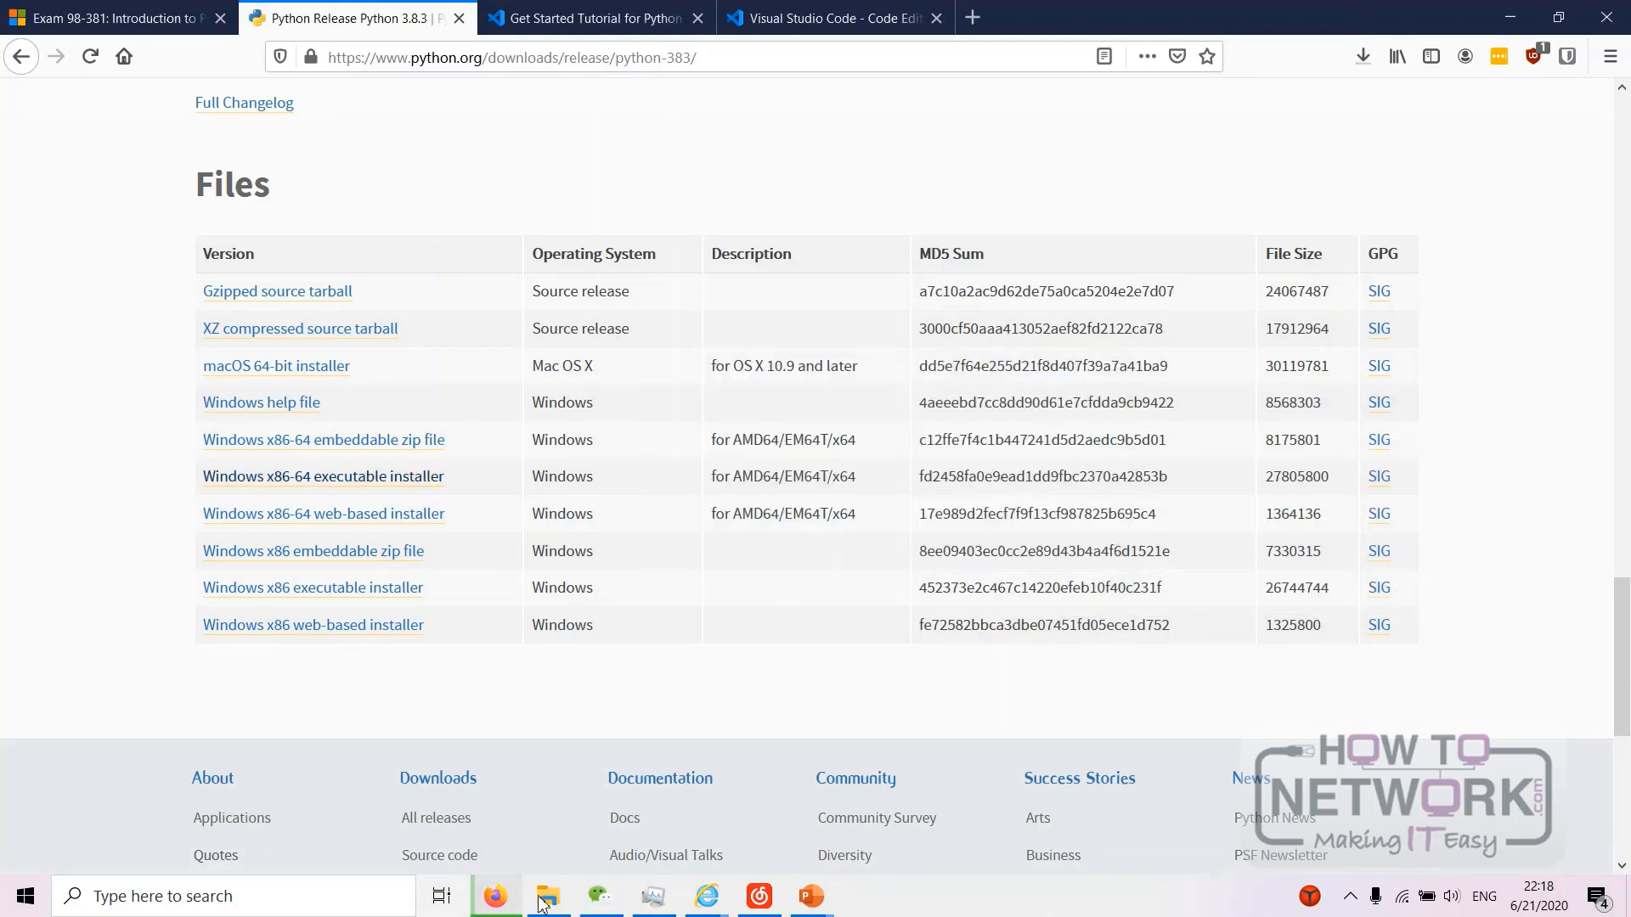
click(1362, 56)
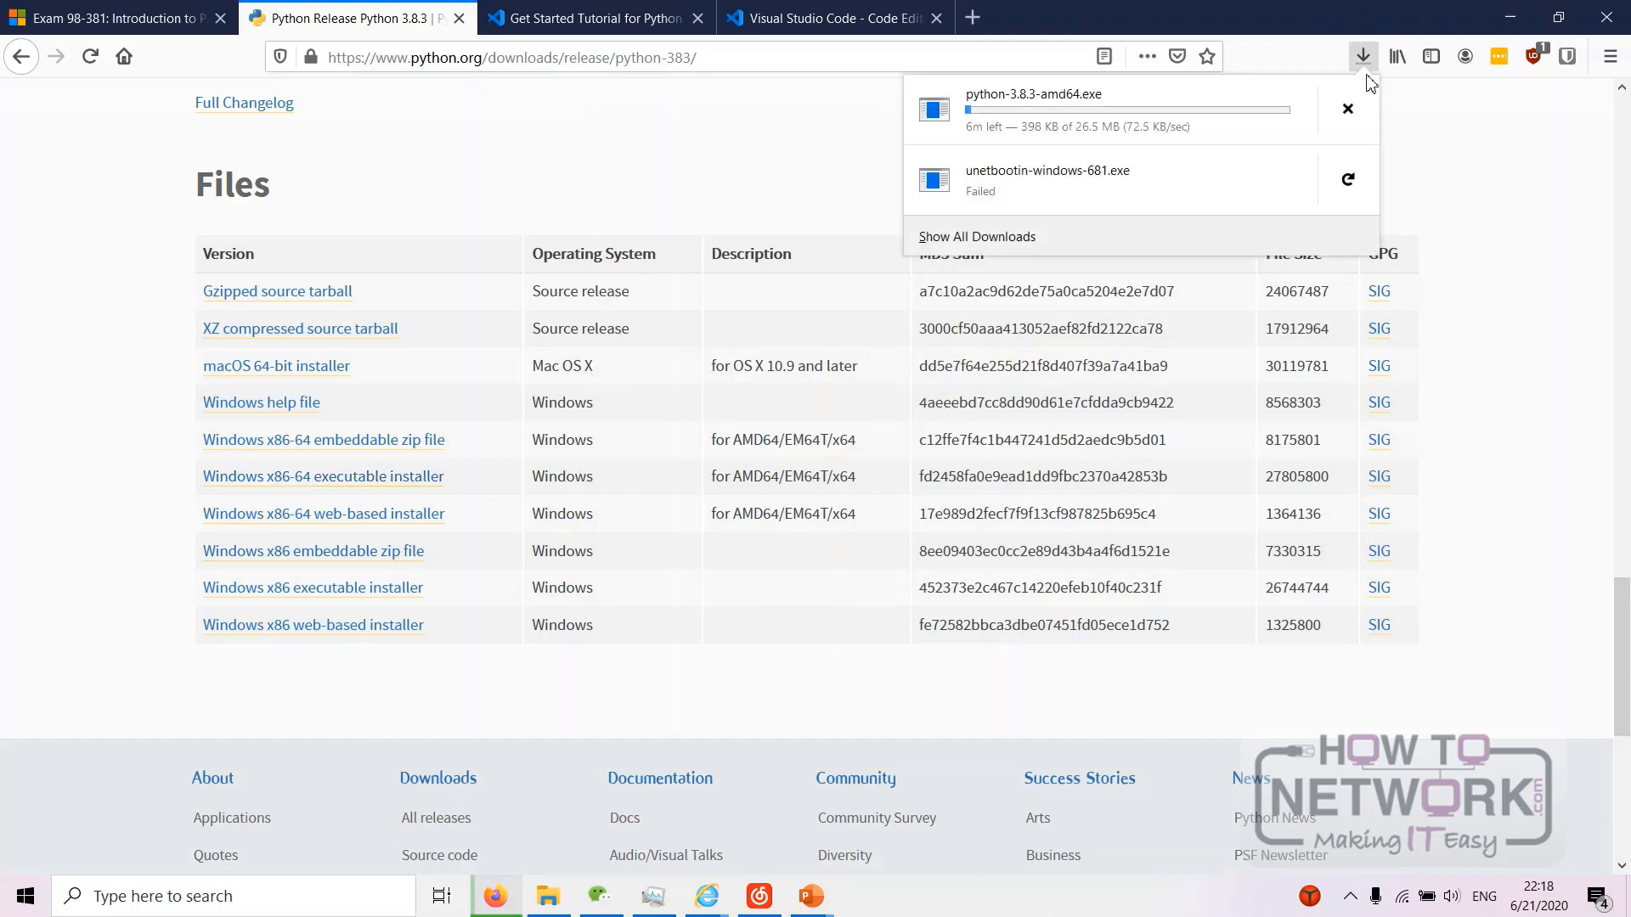
mouse_move(905, 145)
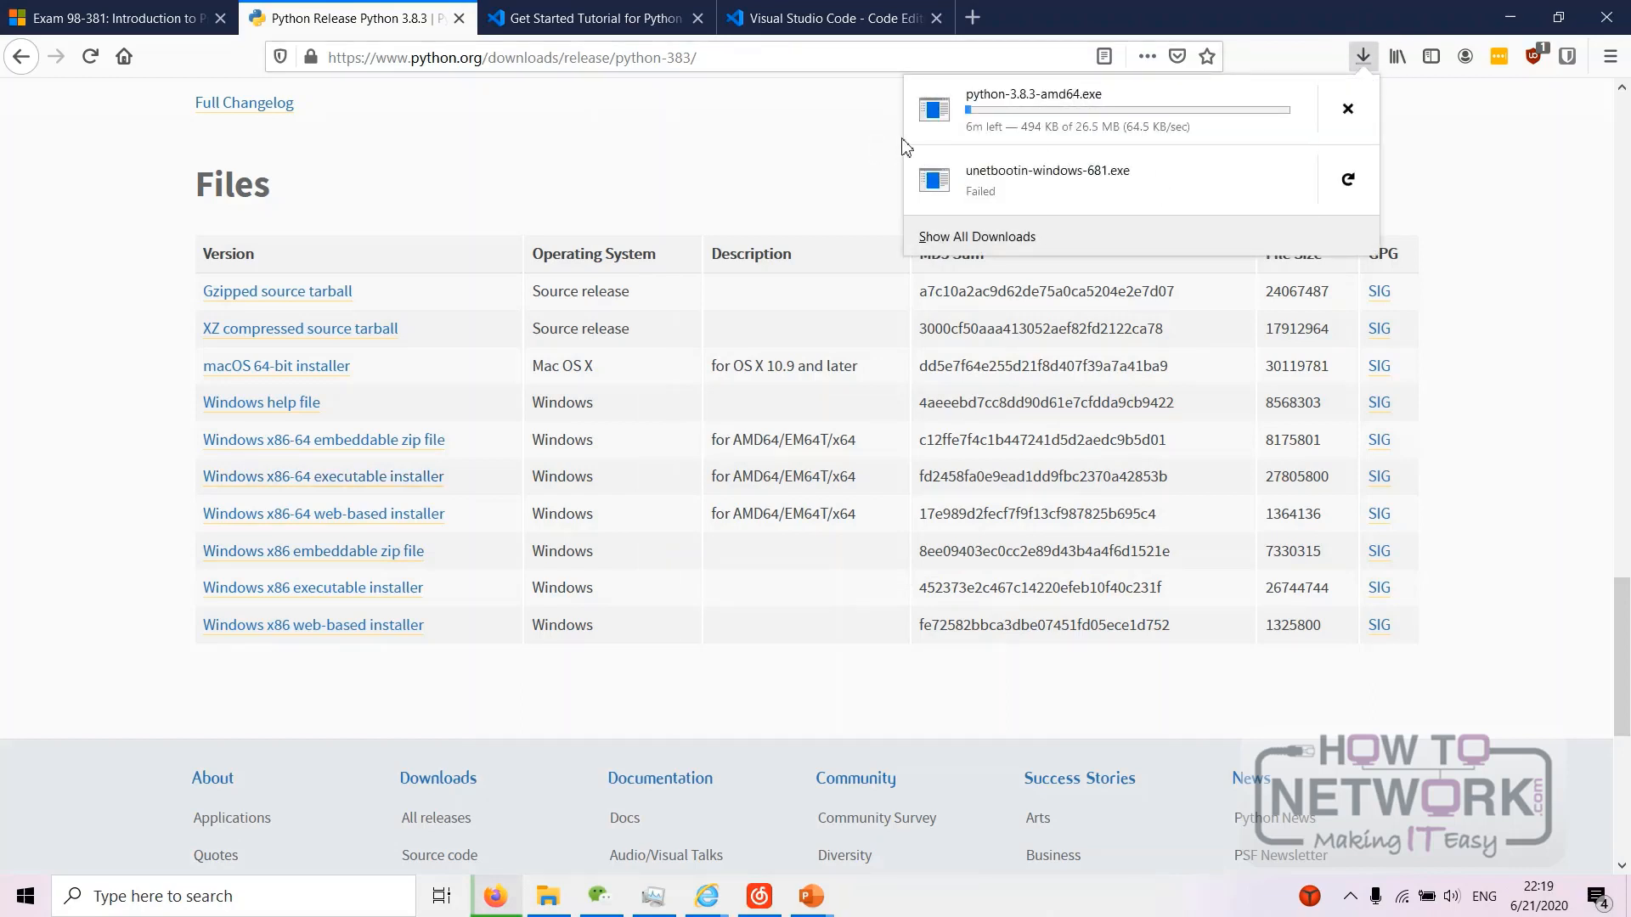
mouse_move(1347, 110)
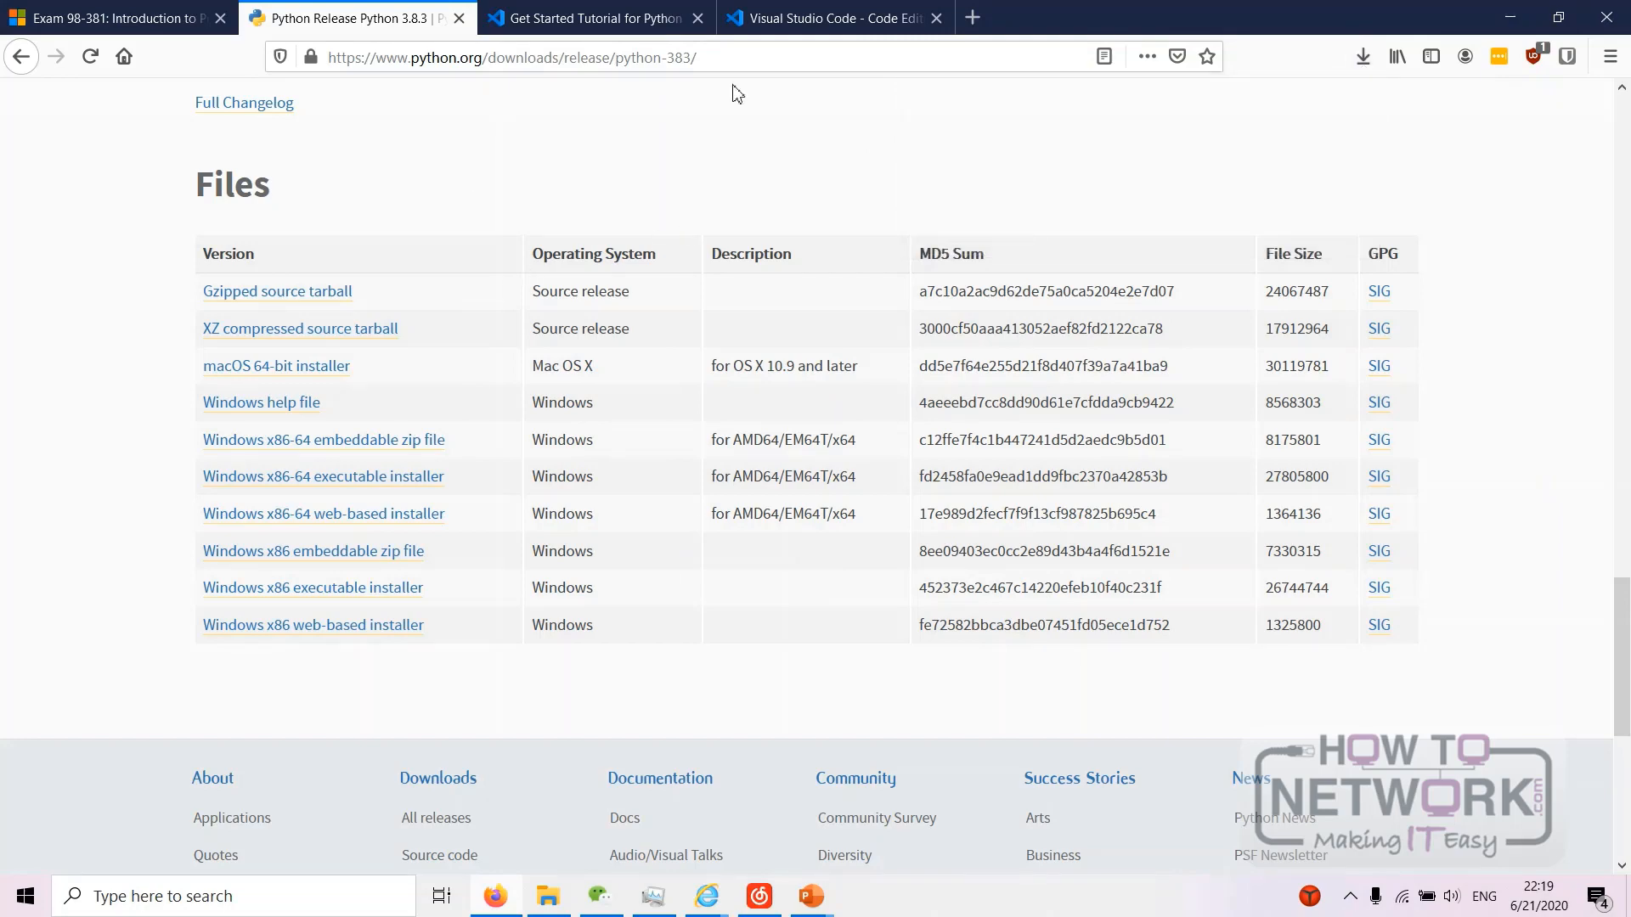
- Start the VS Code Download for Windows, then cancel saving the installer
click(833, 18)
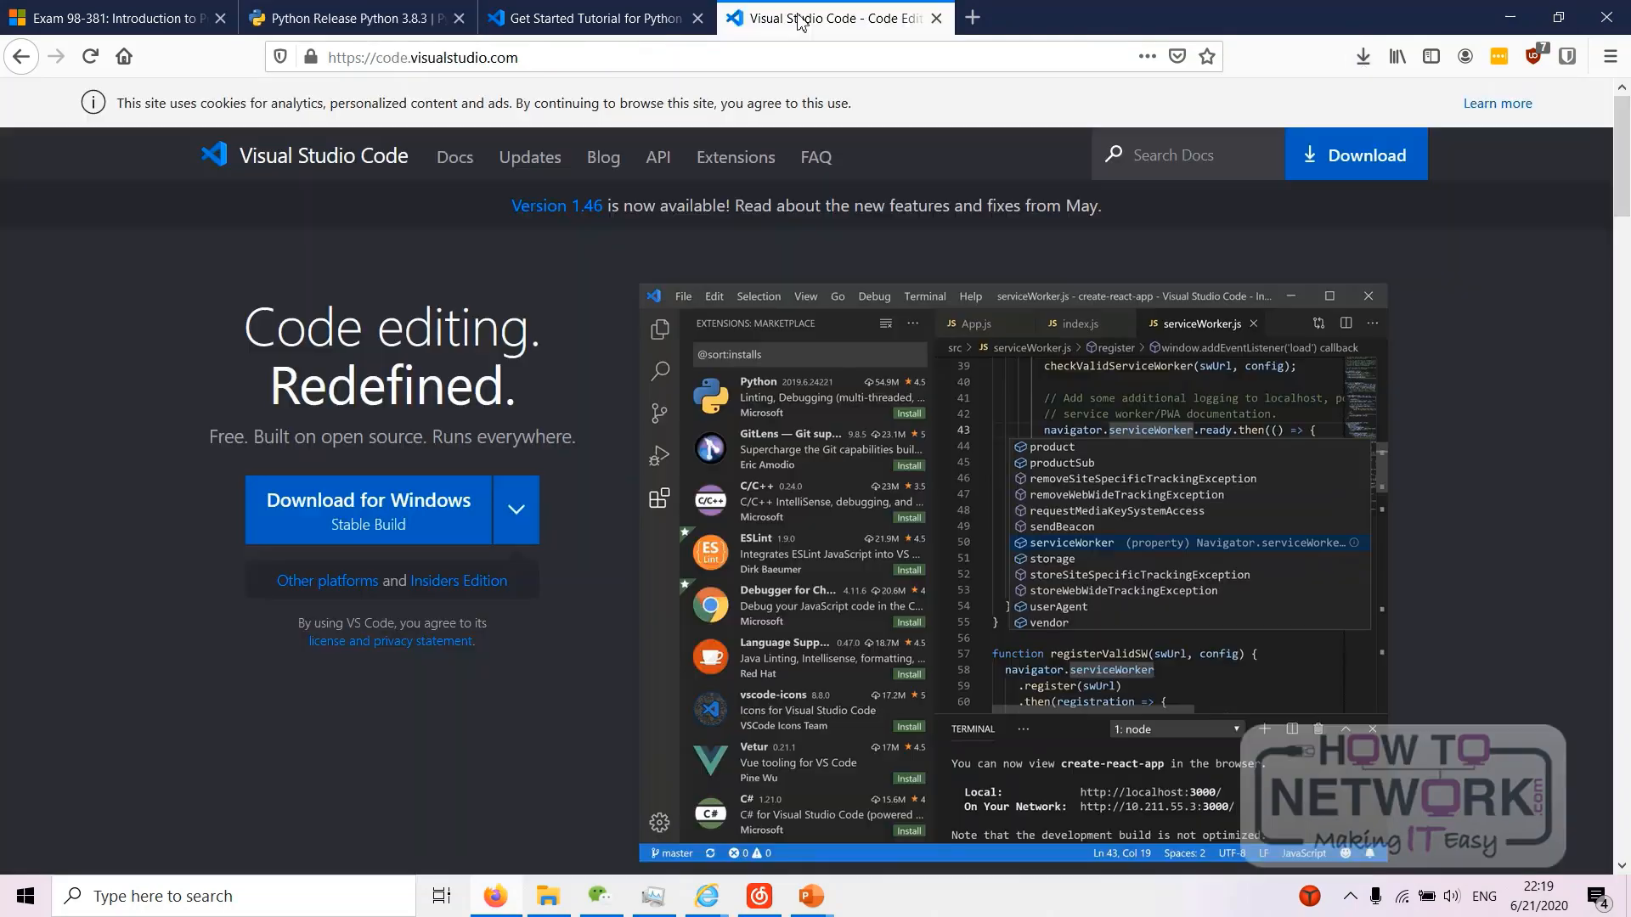
mouse_move(548, 272)
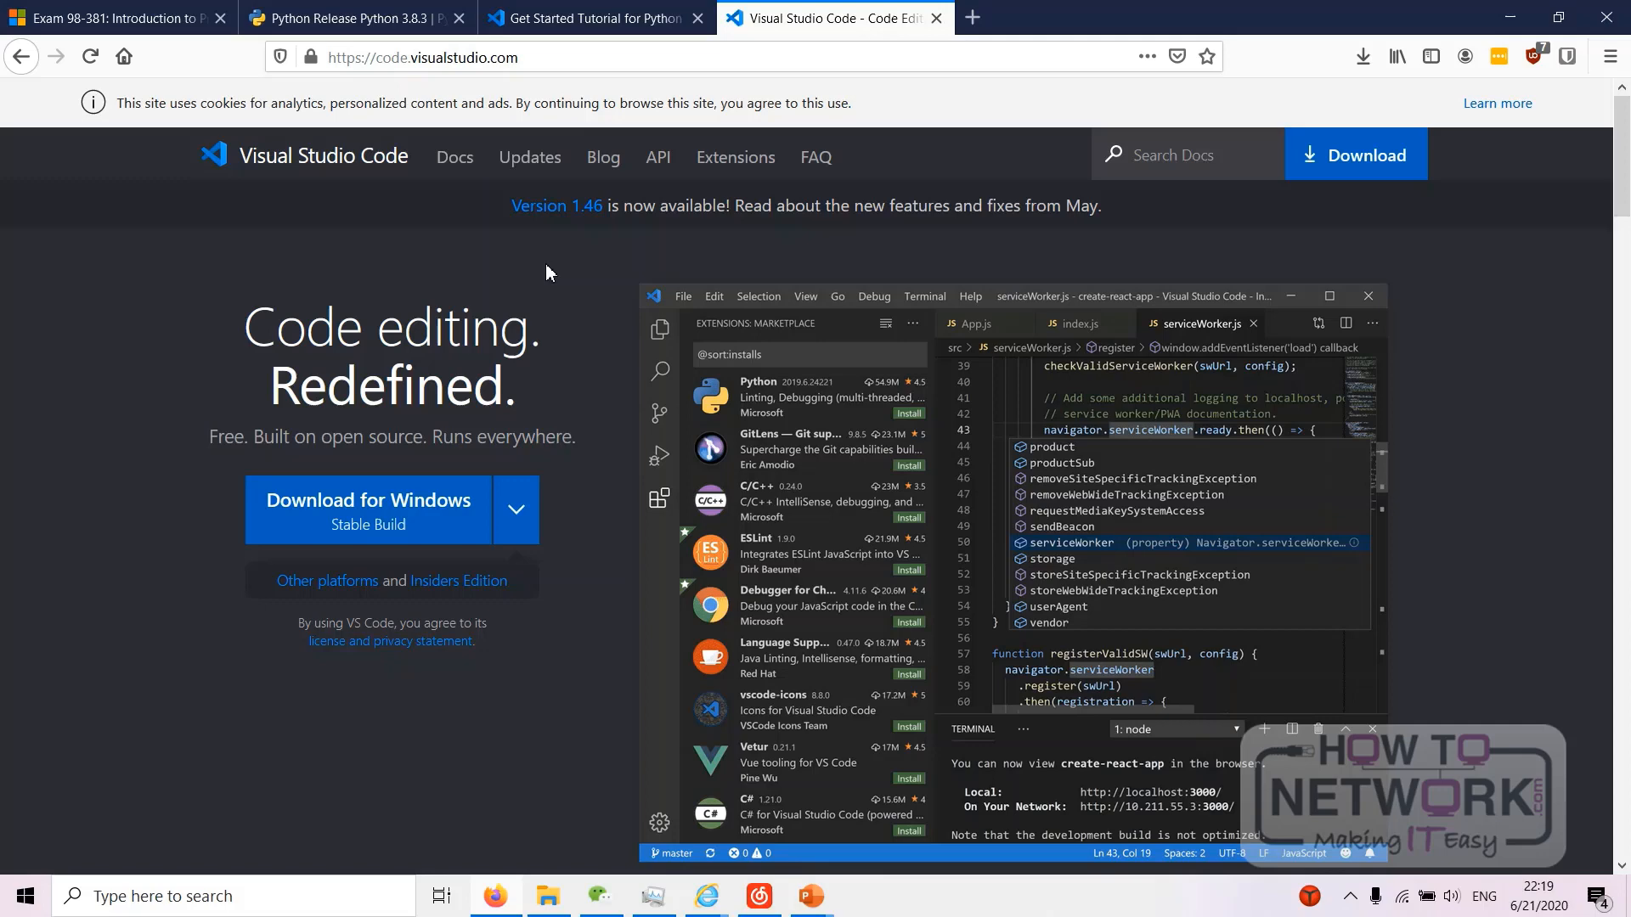
click(421, 56)
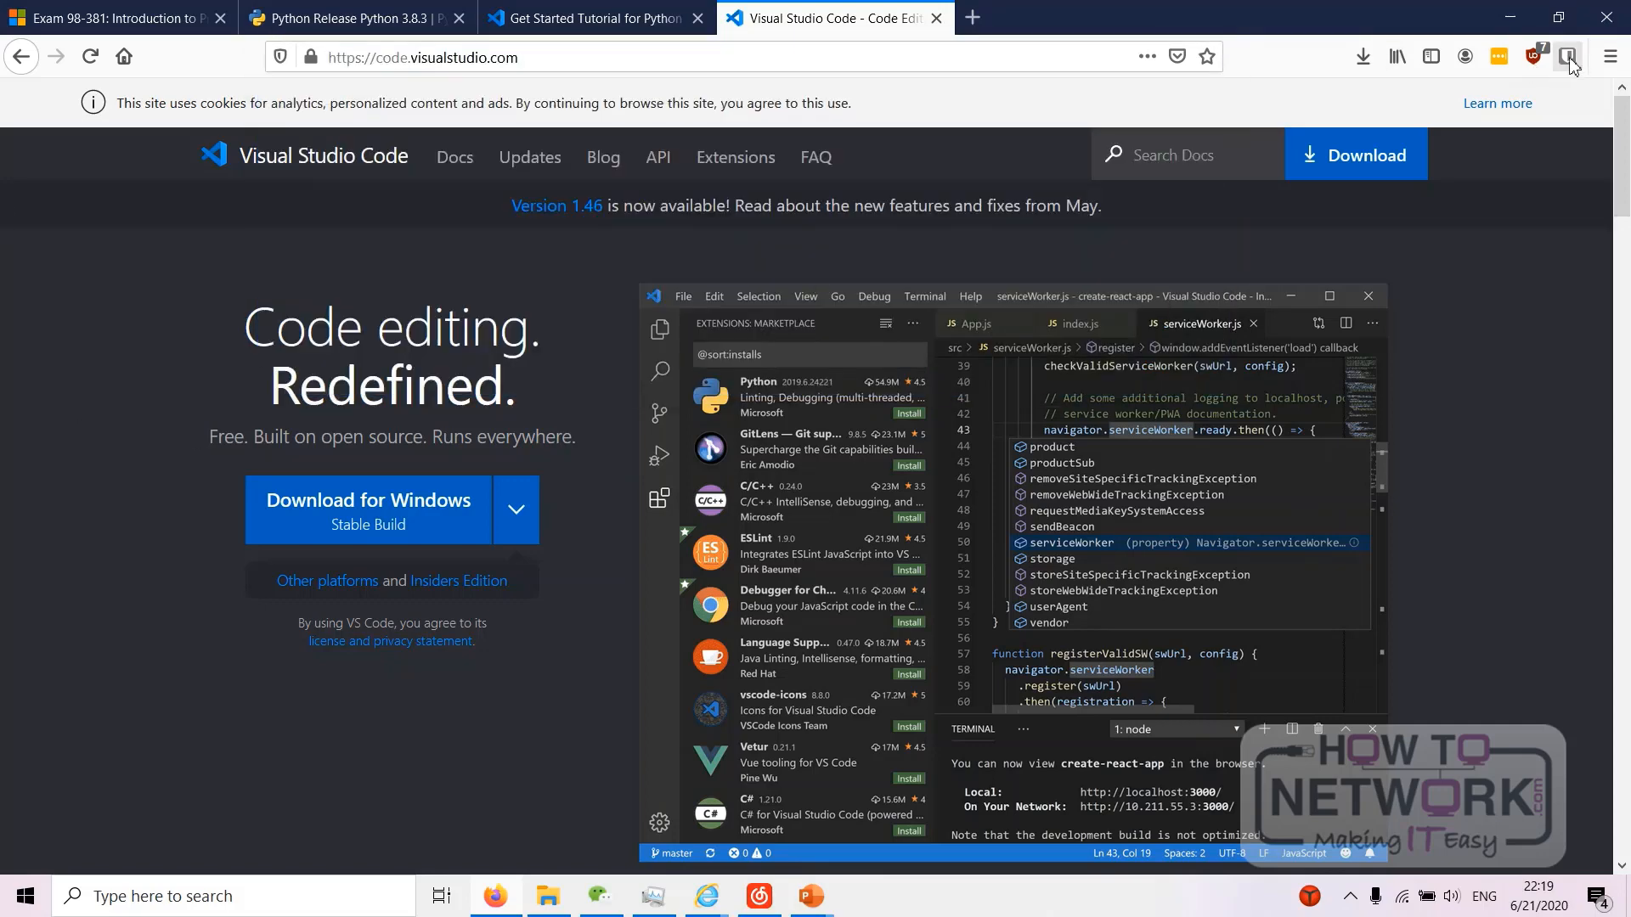
mouse_move(344, 524)
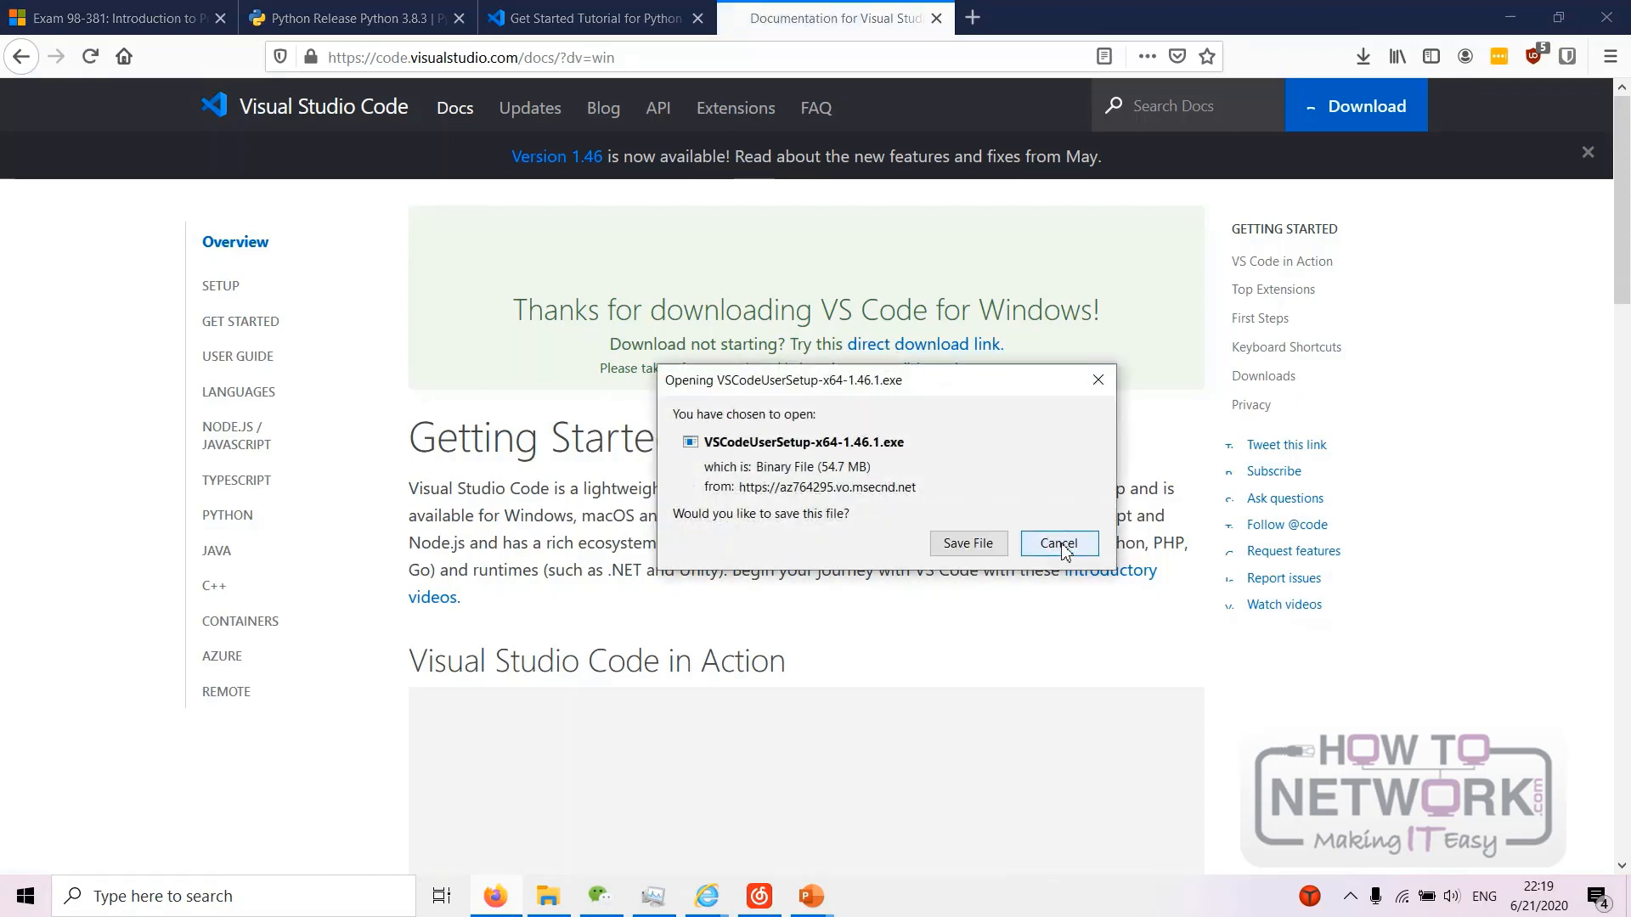
click(15, 896)
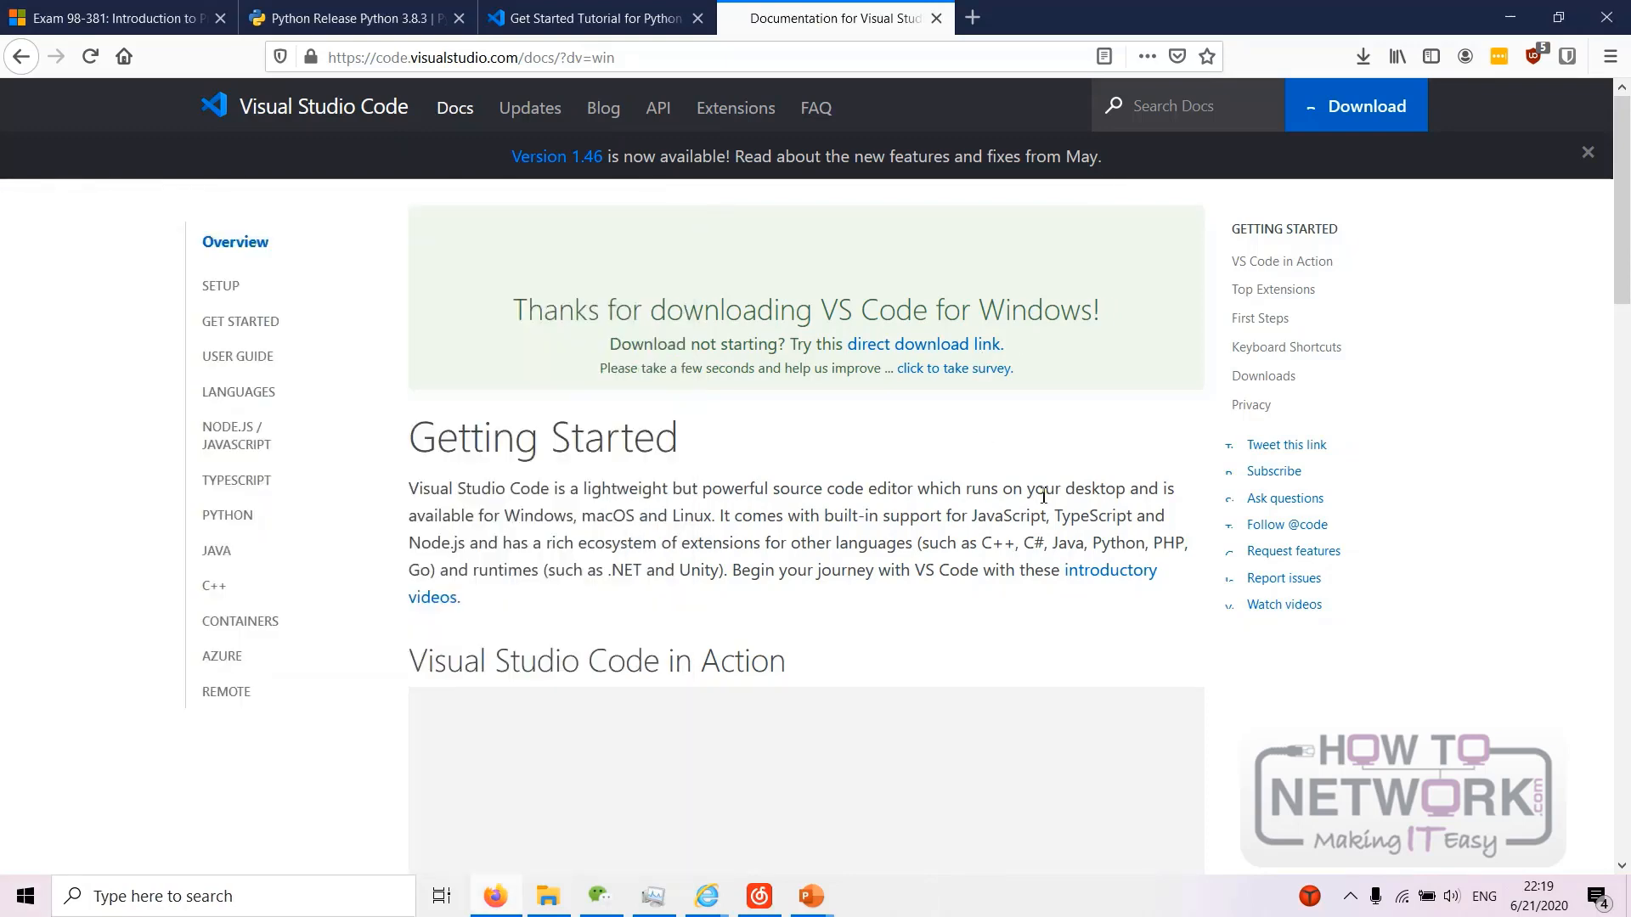
mouse_move(305, 868)
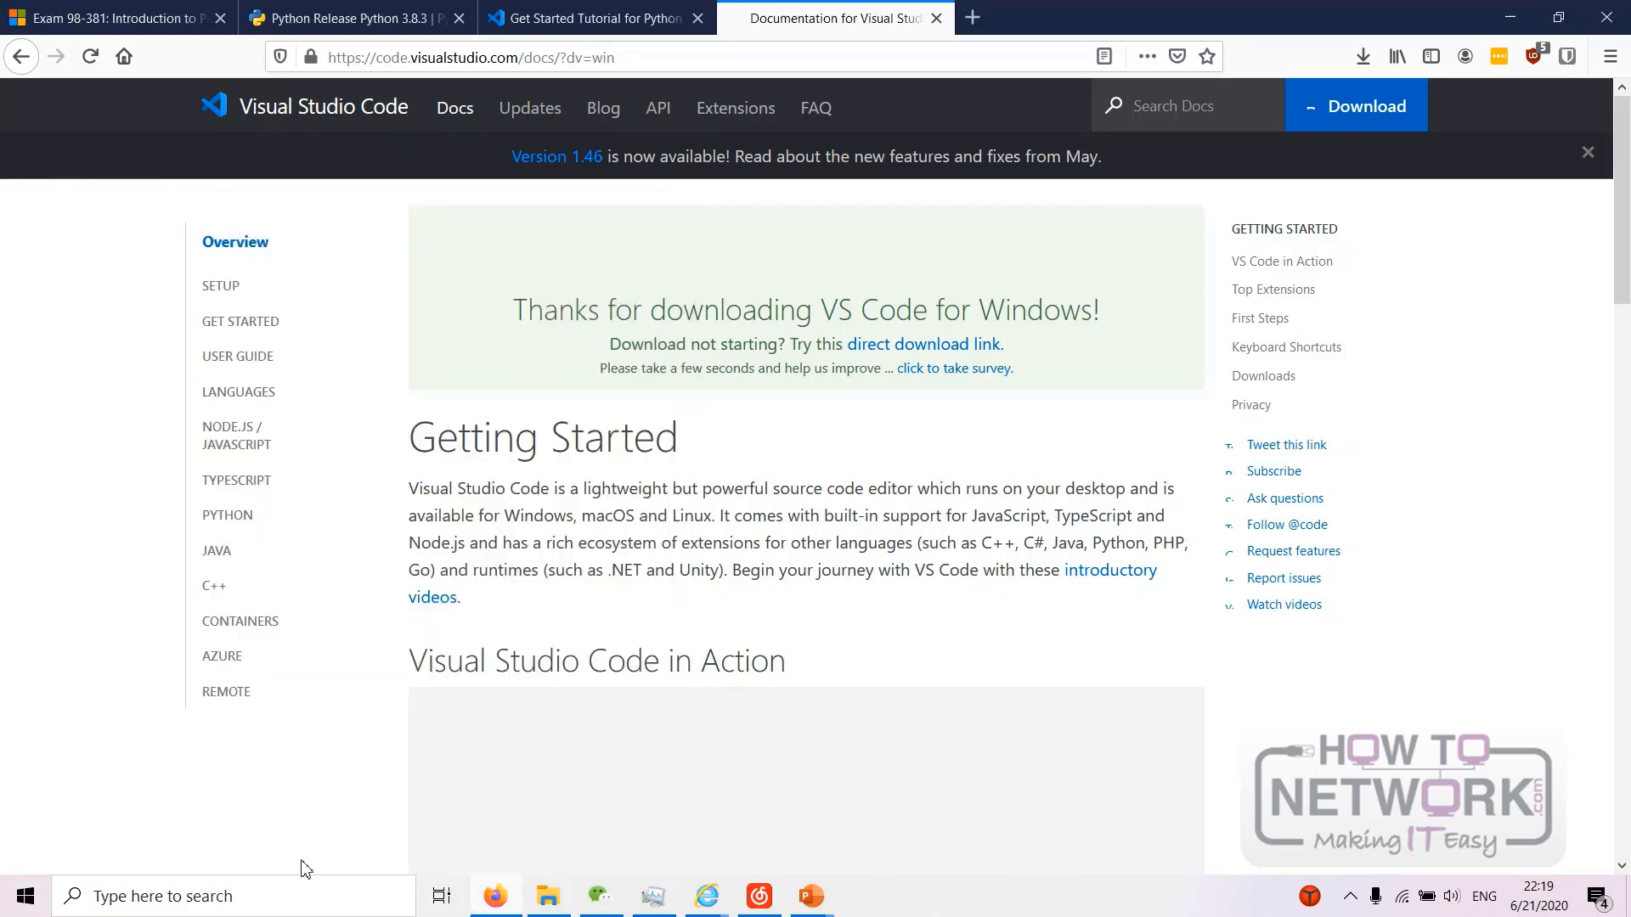
- Launch the installed Visual Studio Code via a Start search for 'vscode', then bring up Downloads in File Explorer
click(24, 895)
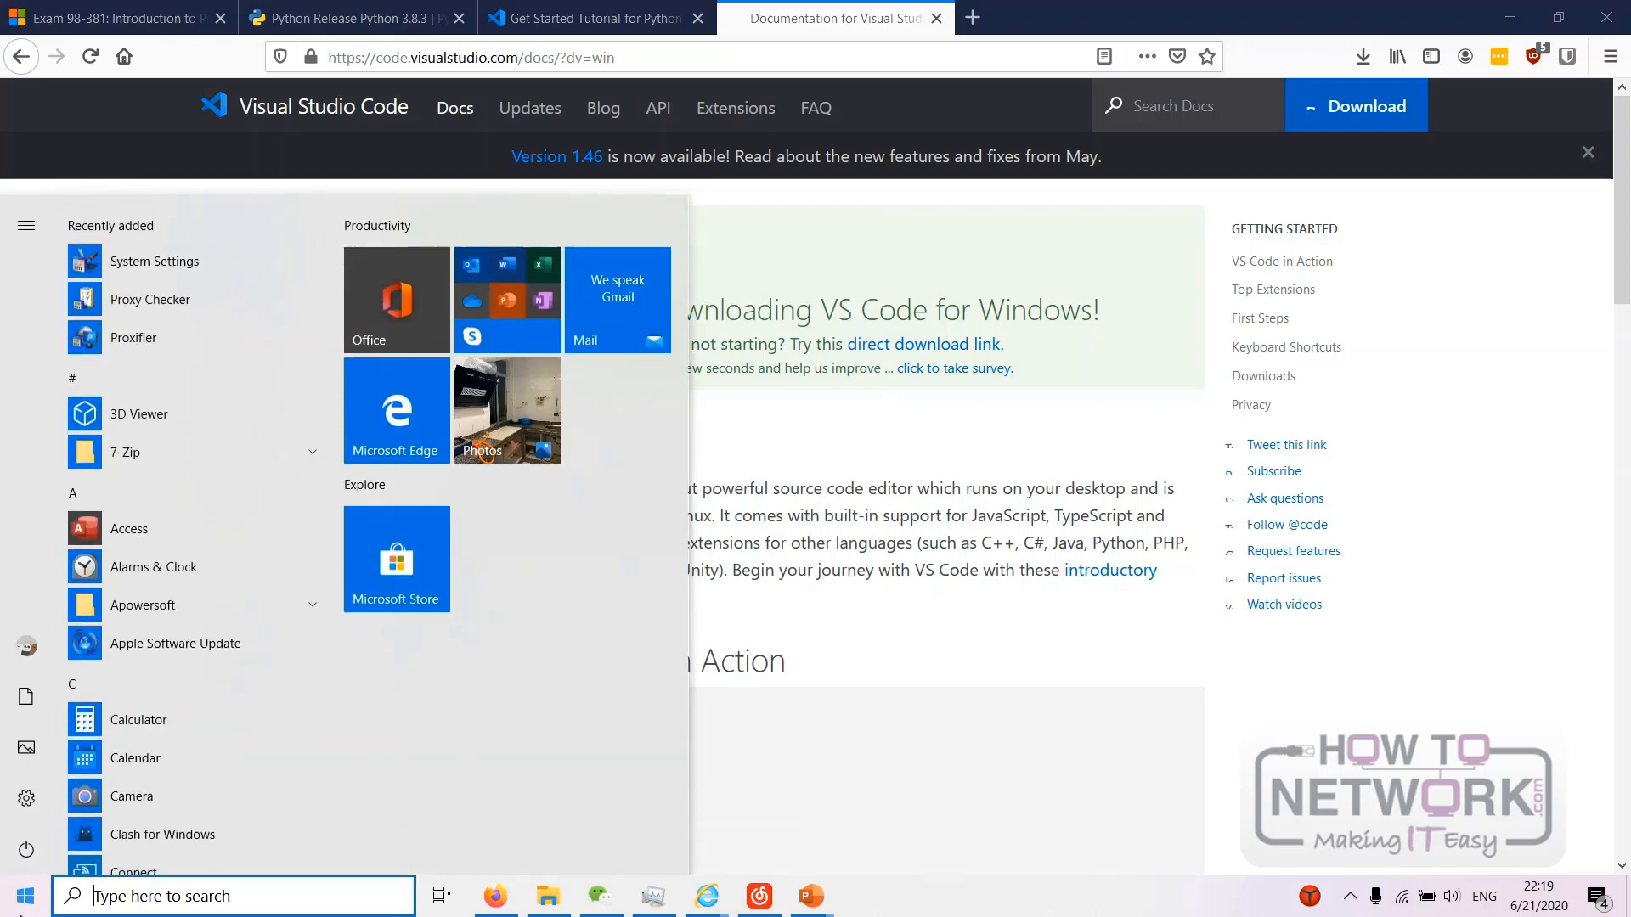
text(vscode)
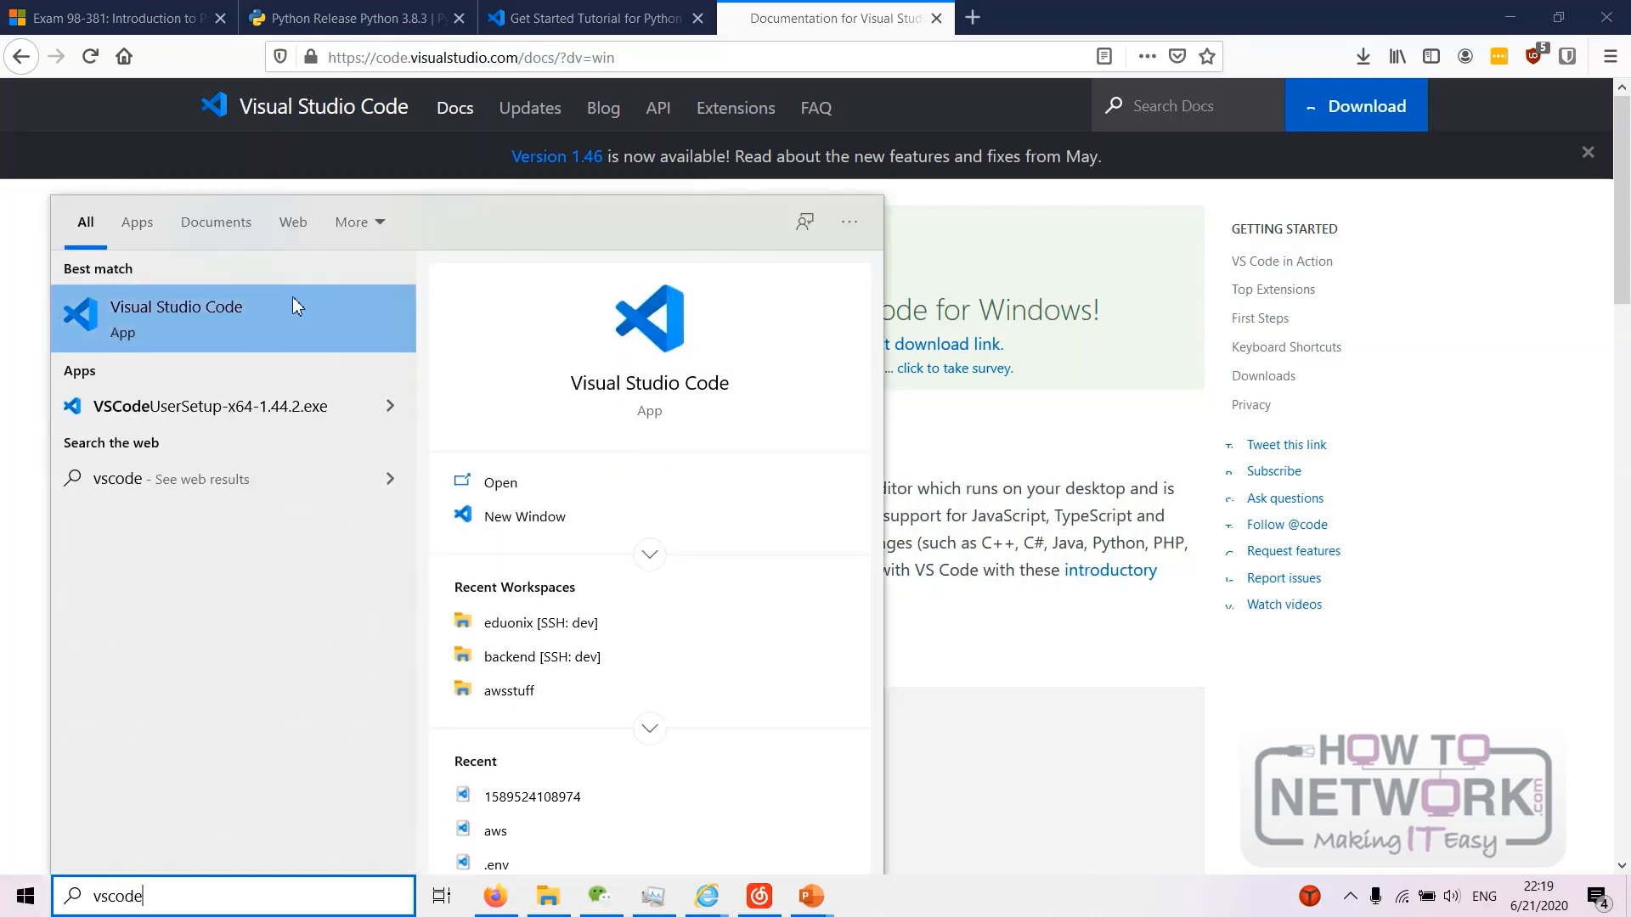
click(499, 481)
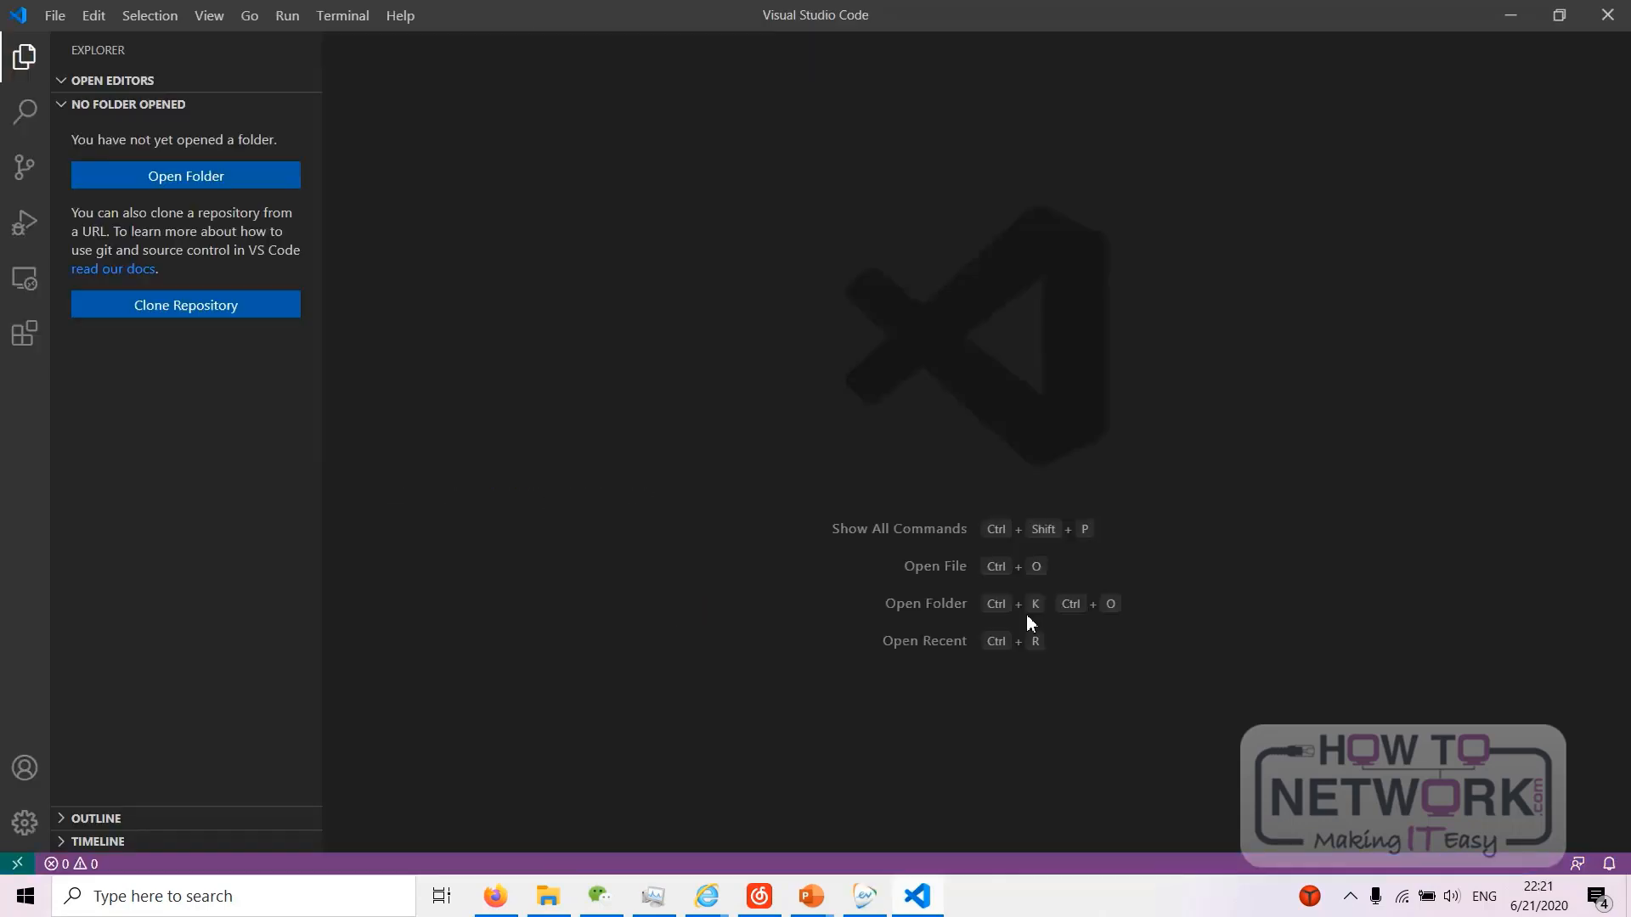
click(547, 895)
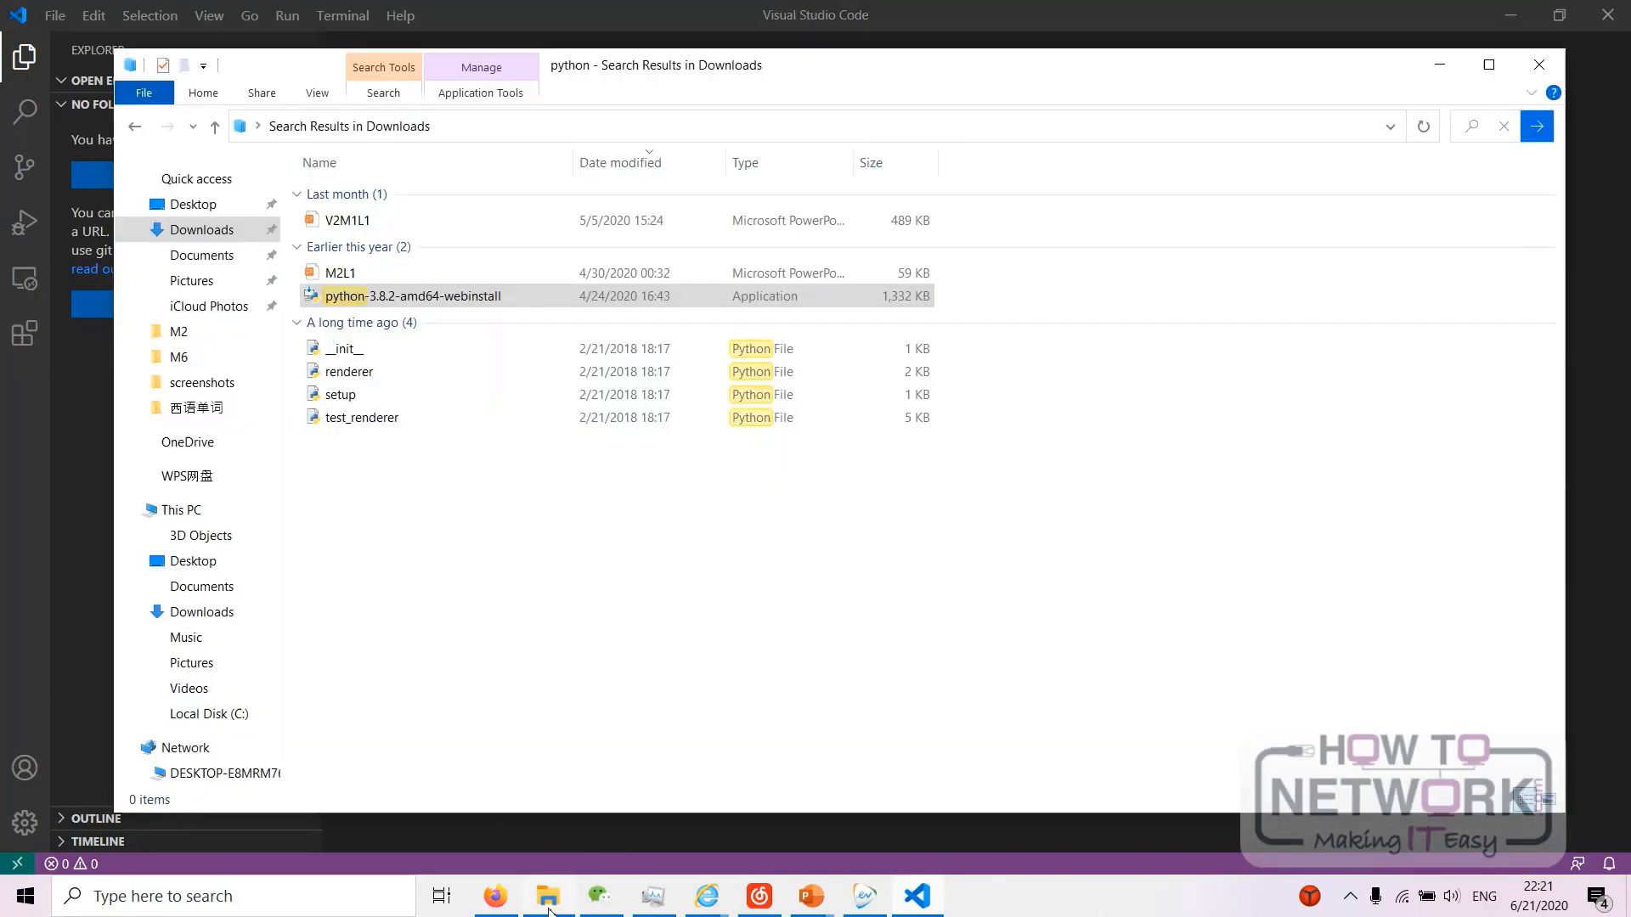
- Run python-3.8.2-amd64-webinstall to see its Modify Setup options, then cancel the setup
click(412, 295)
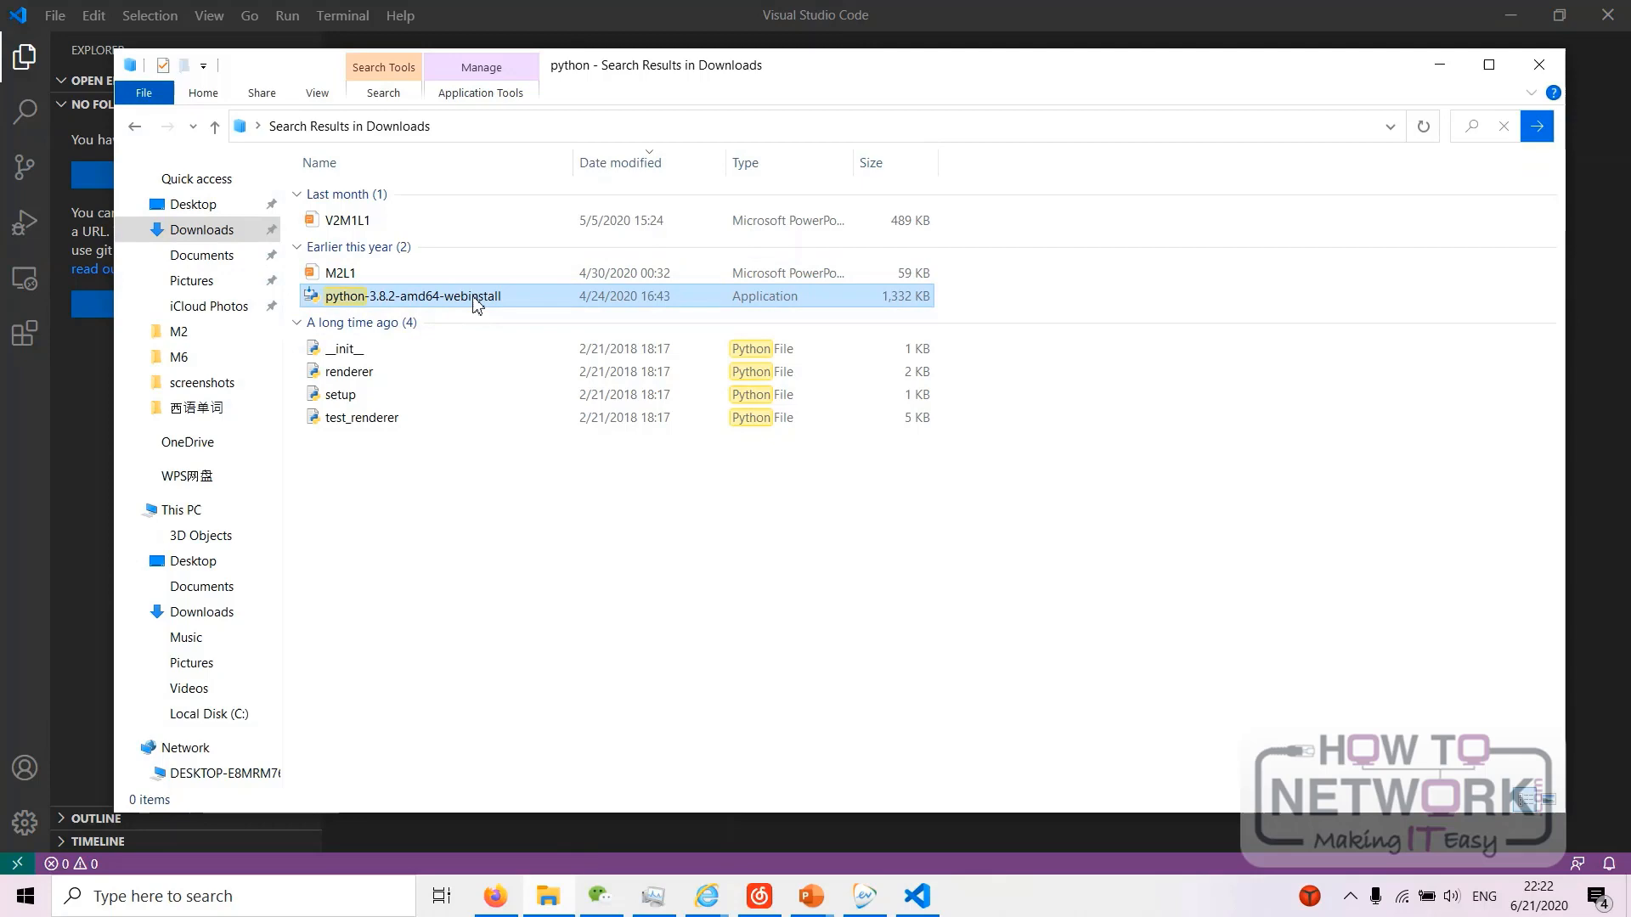
double_click(416, 296)
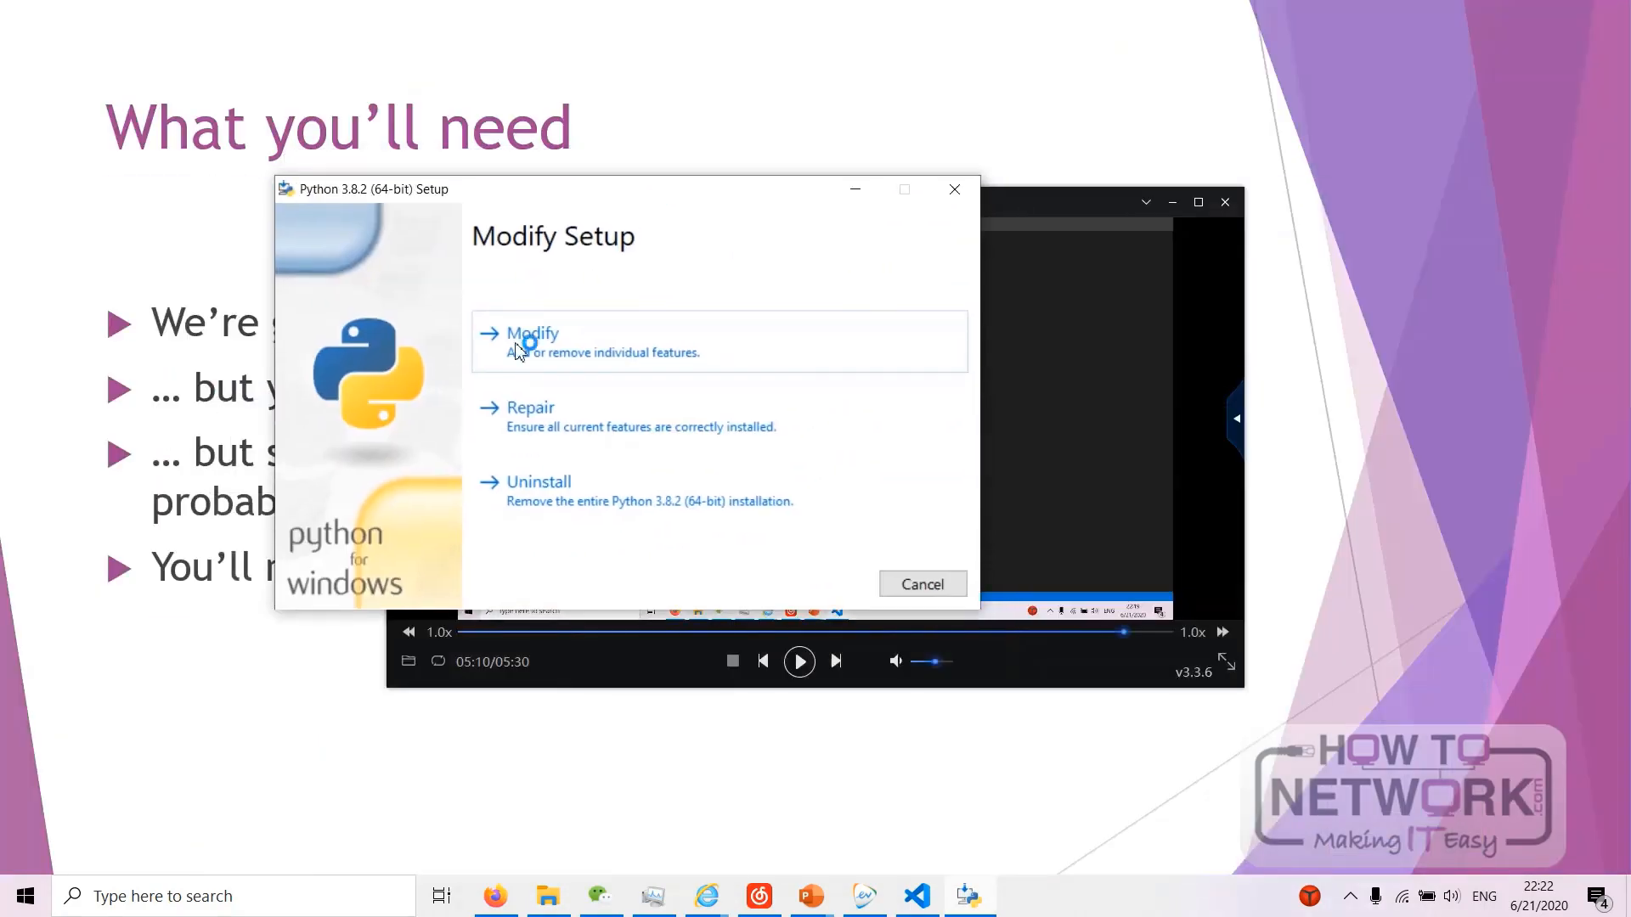
mouse_move(673, 552)
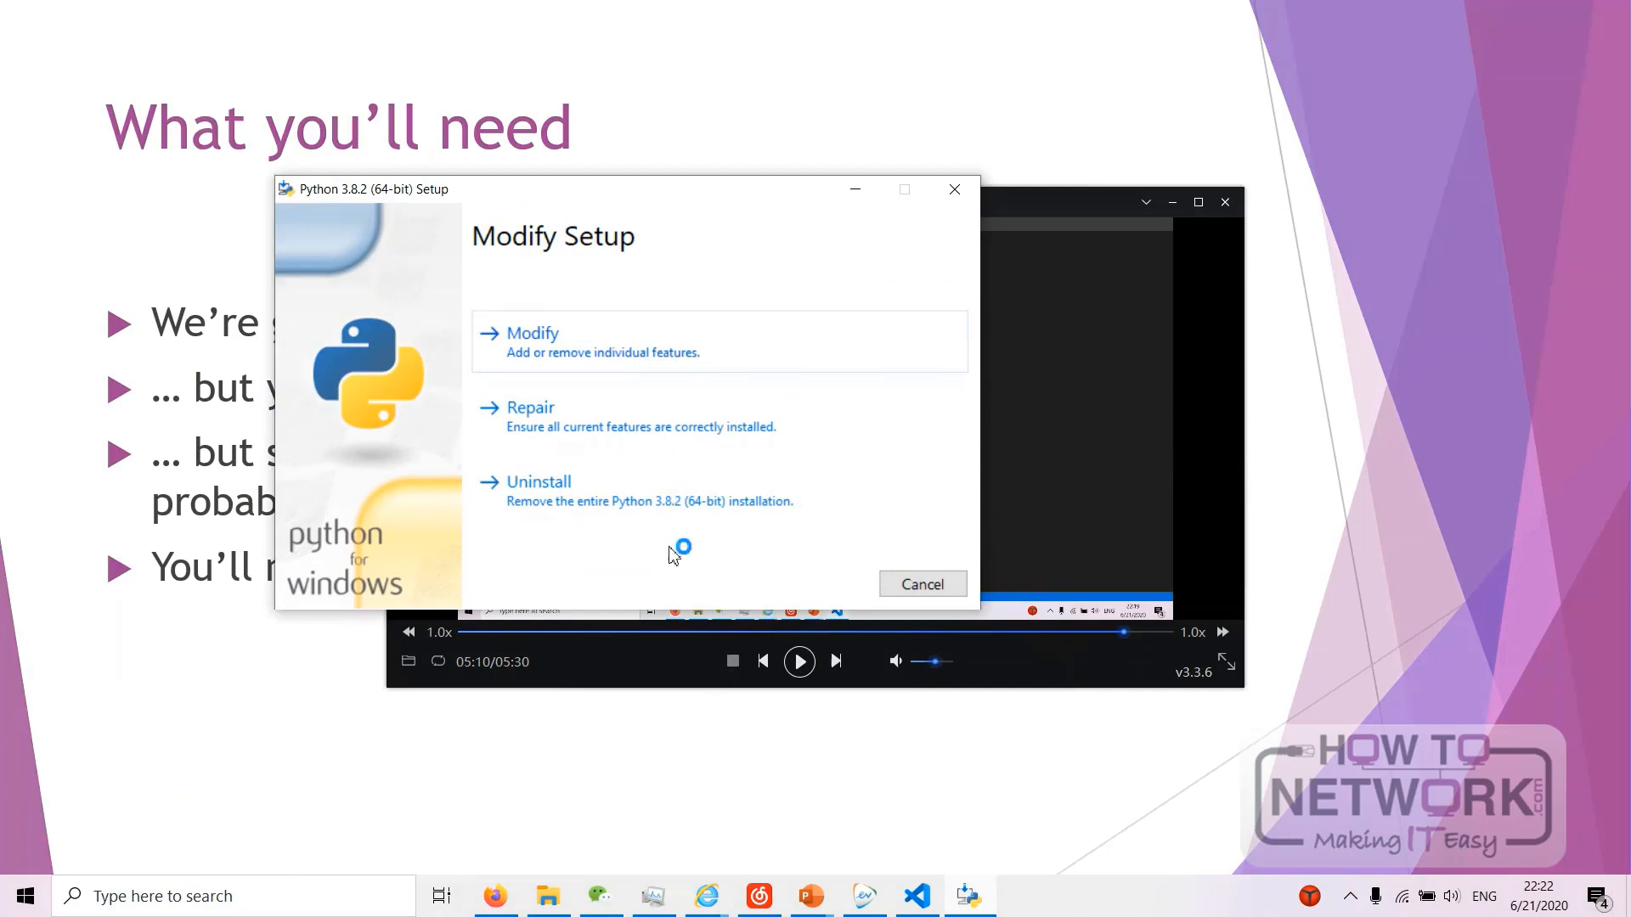
mouse_move(714, 428)
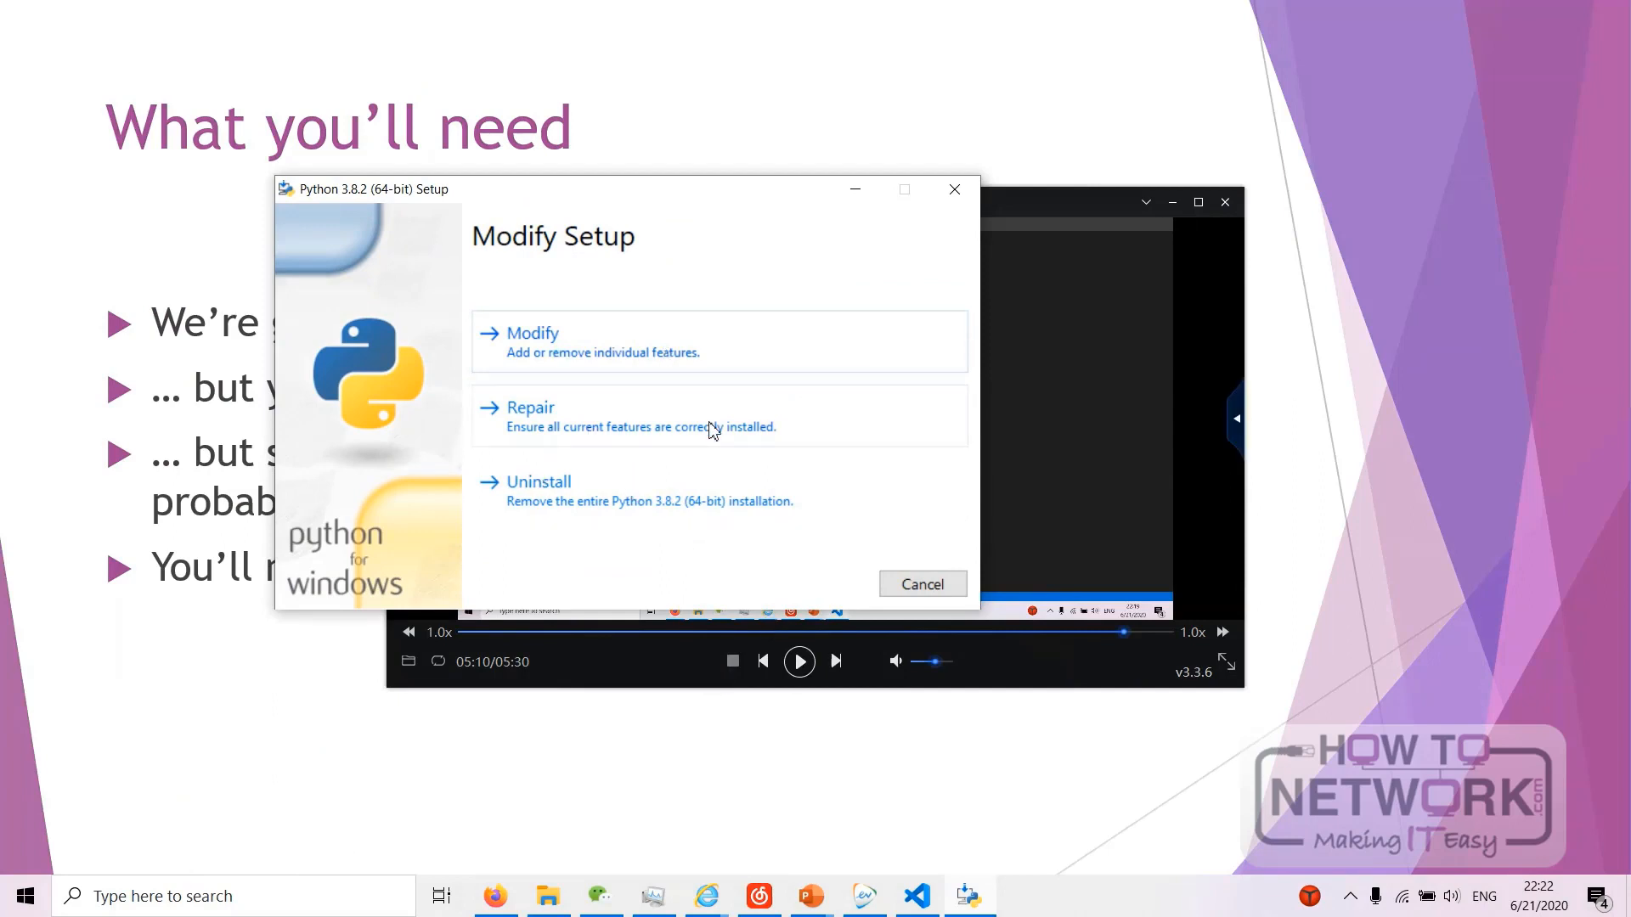
mouse_move(922, 584)
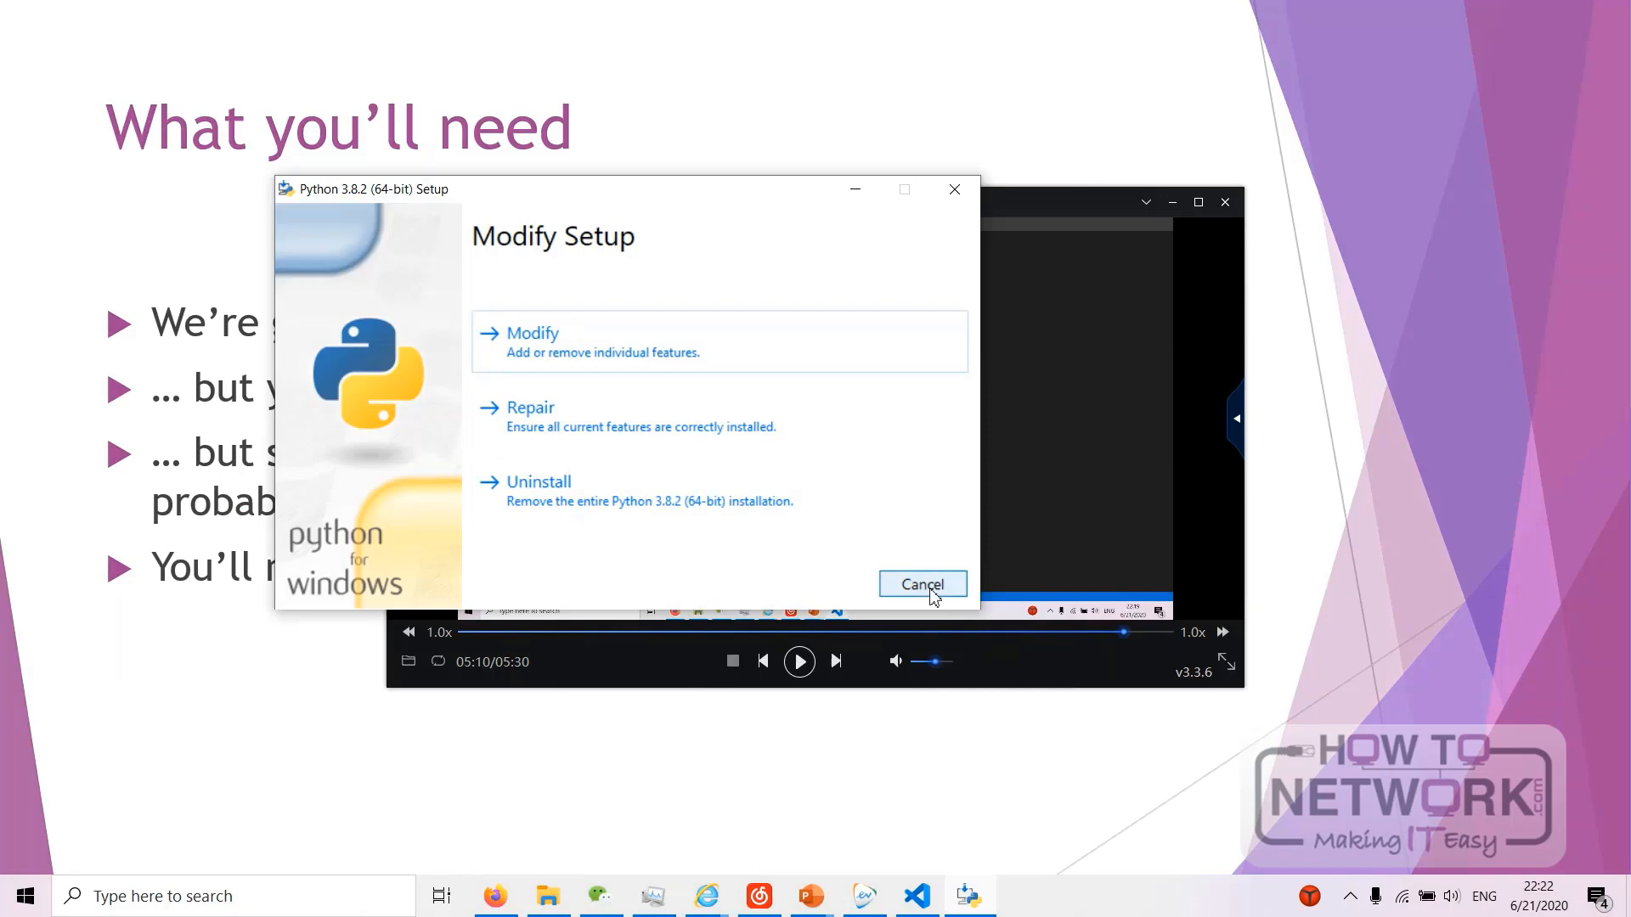
click(921, 584)
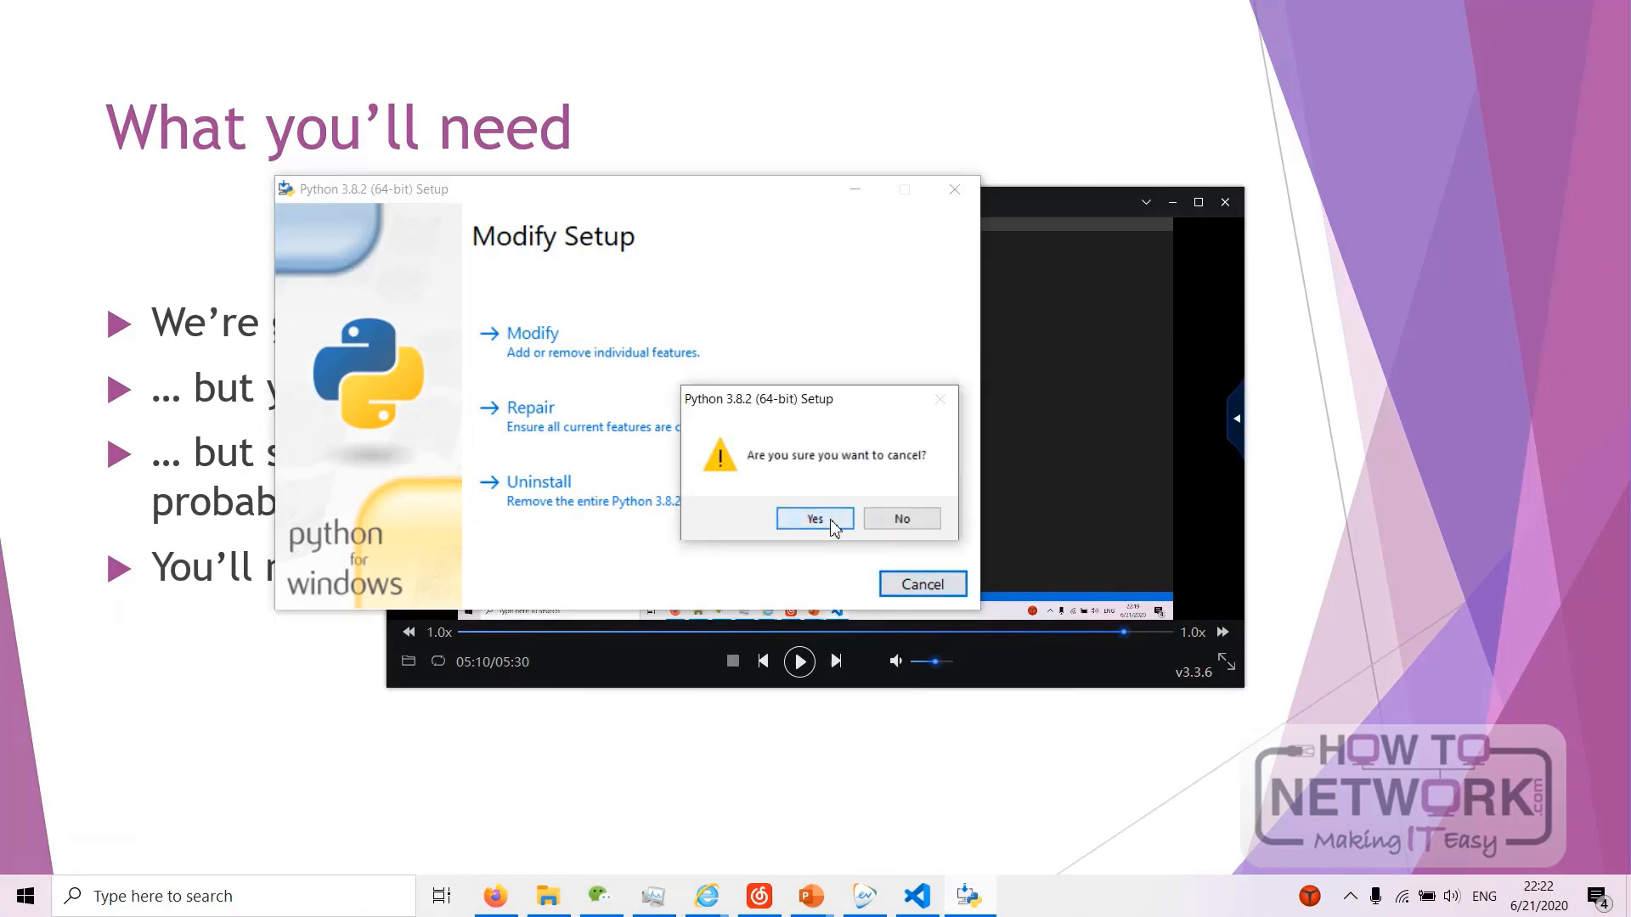
click(815, 518)
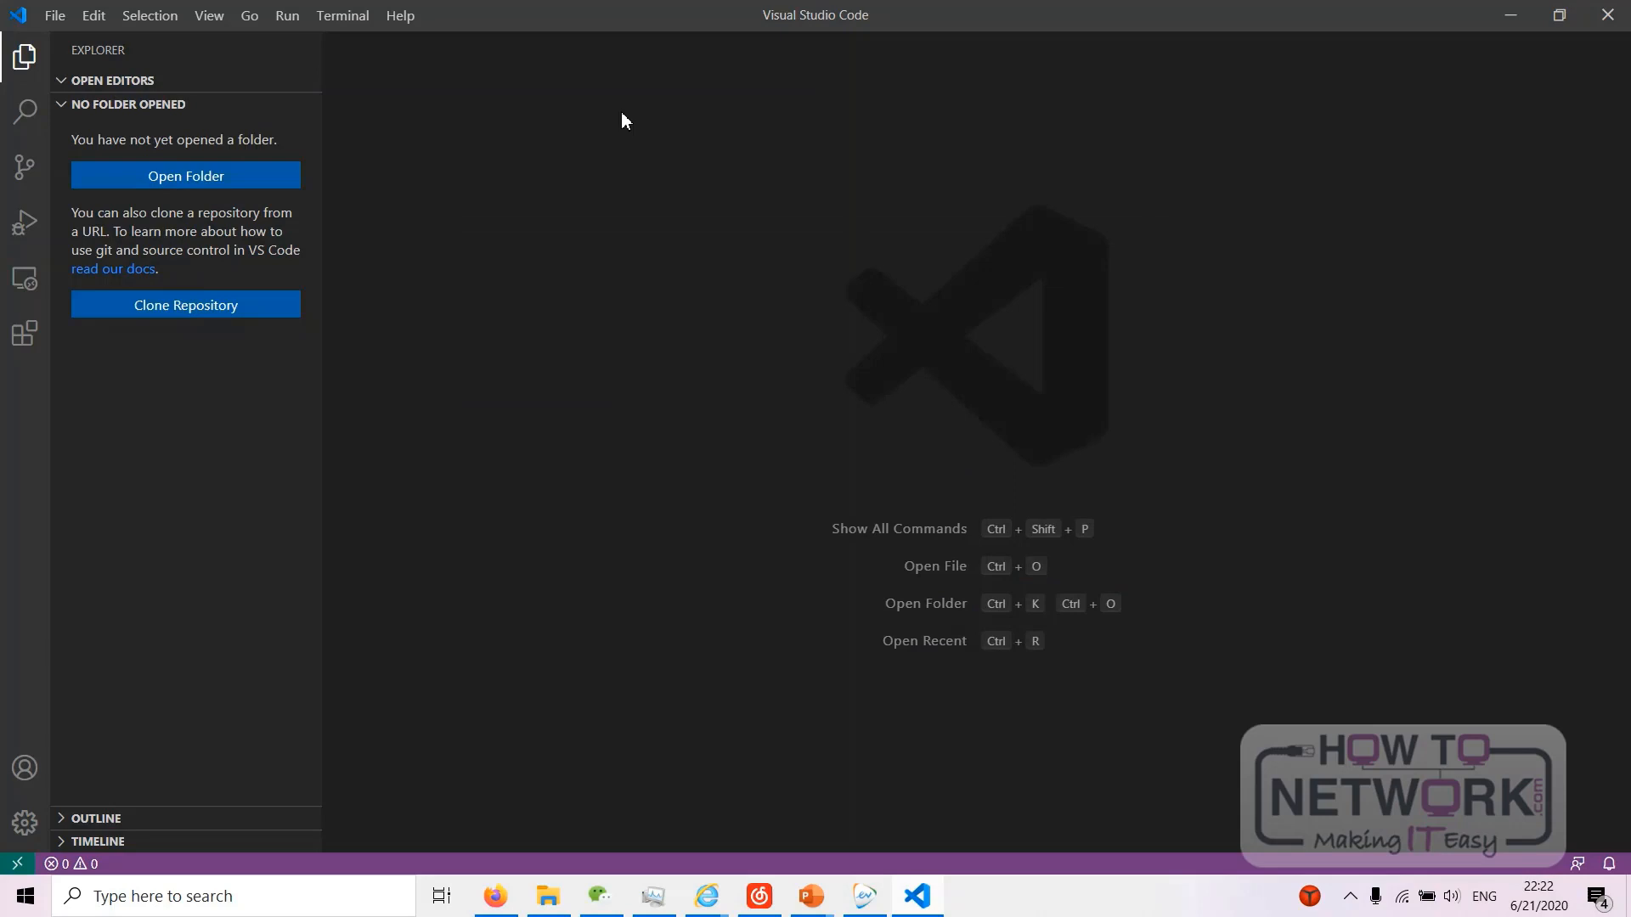
mouse_move(580, 436)
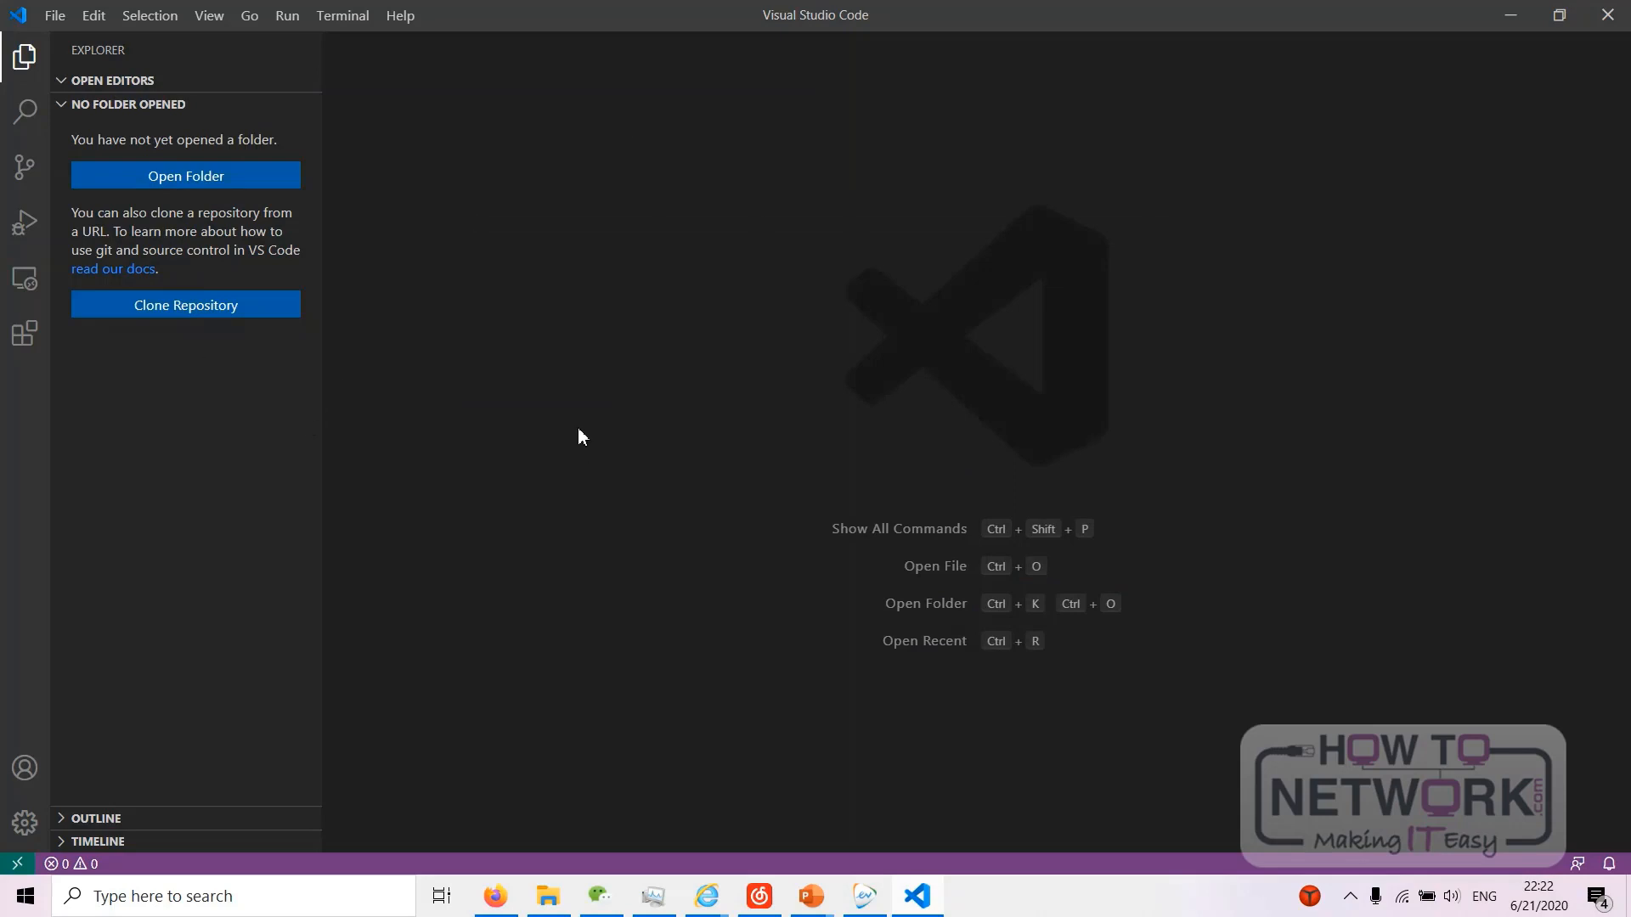
- Find the Microsoft Python extension, reload the editor to activate it, and return to the Explorer view
click(23, 333)
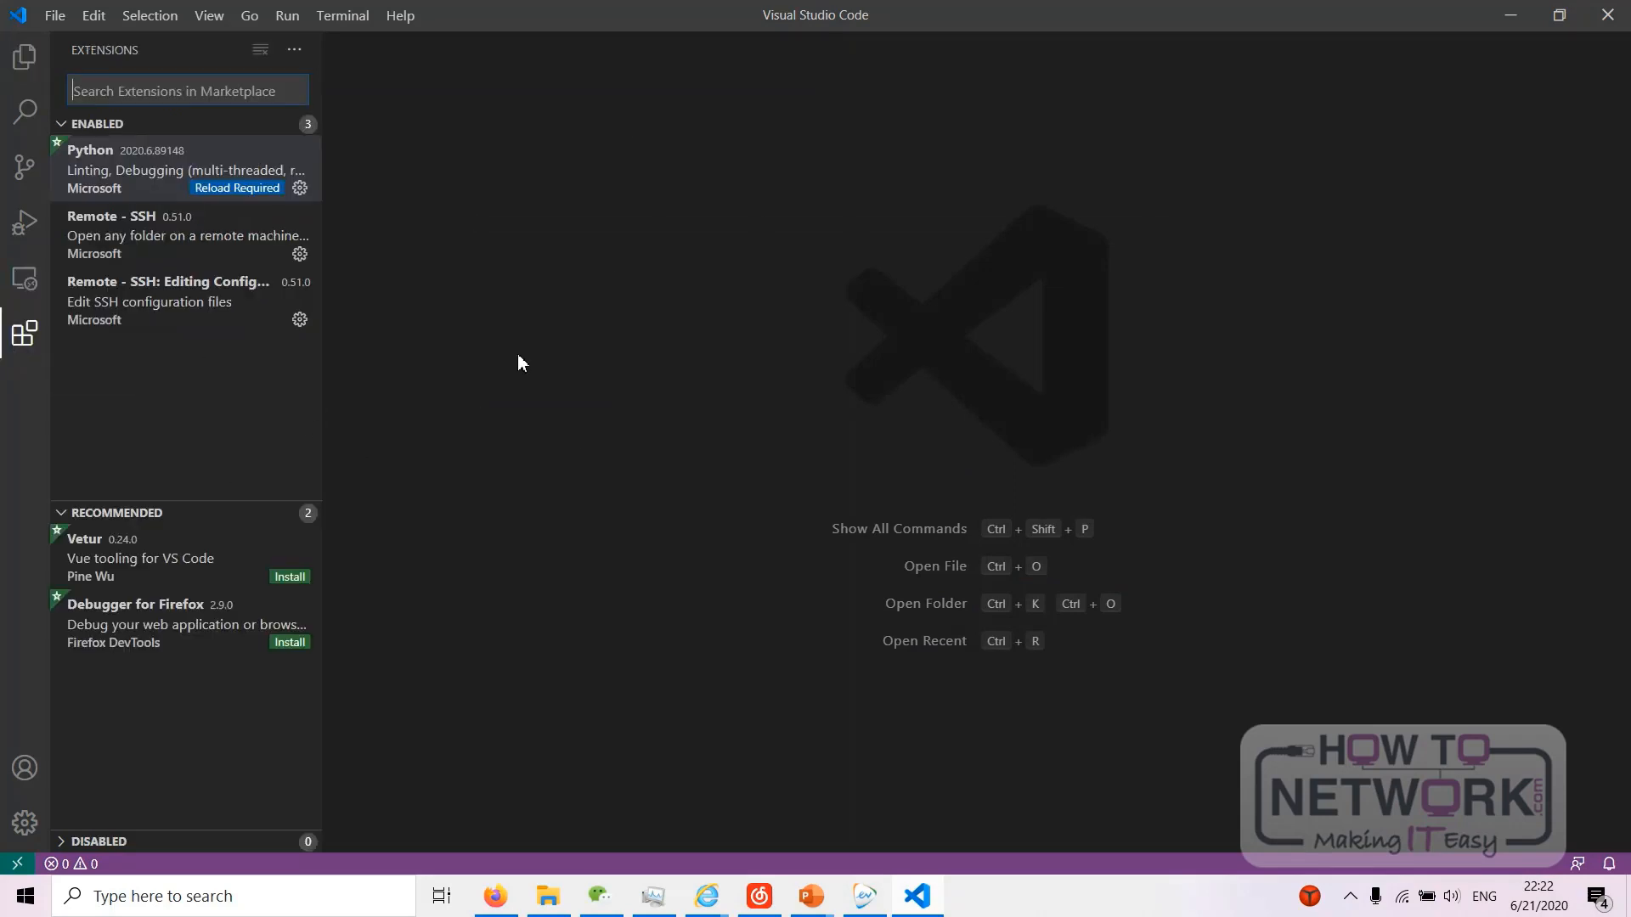
mouse_move(55, 438)
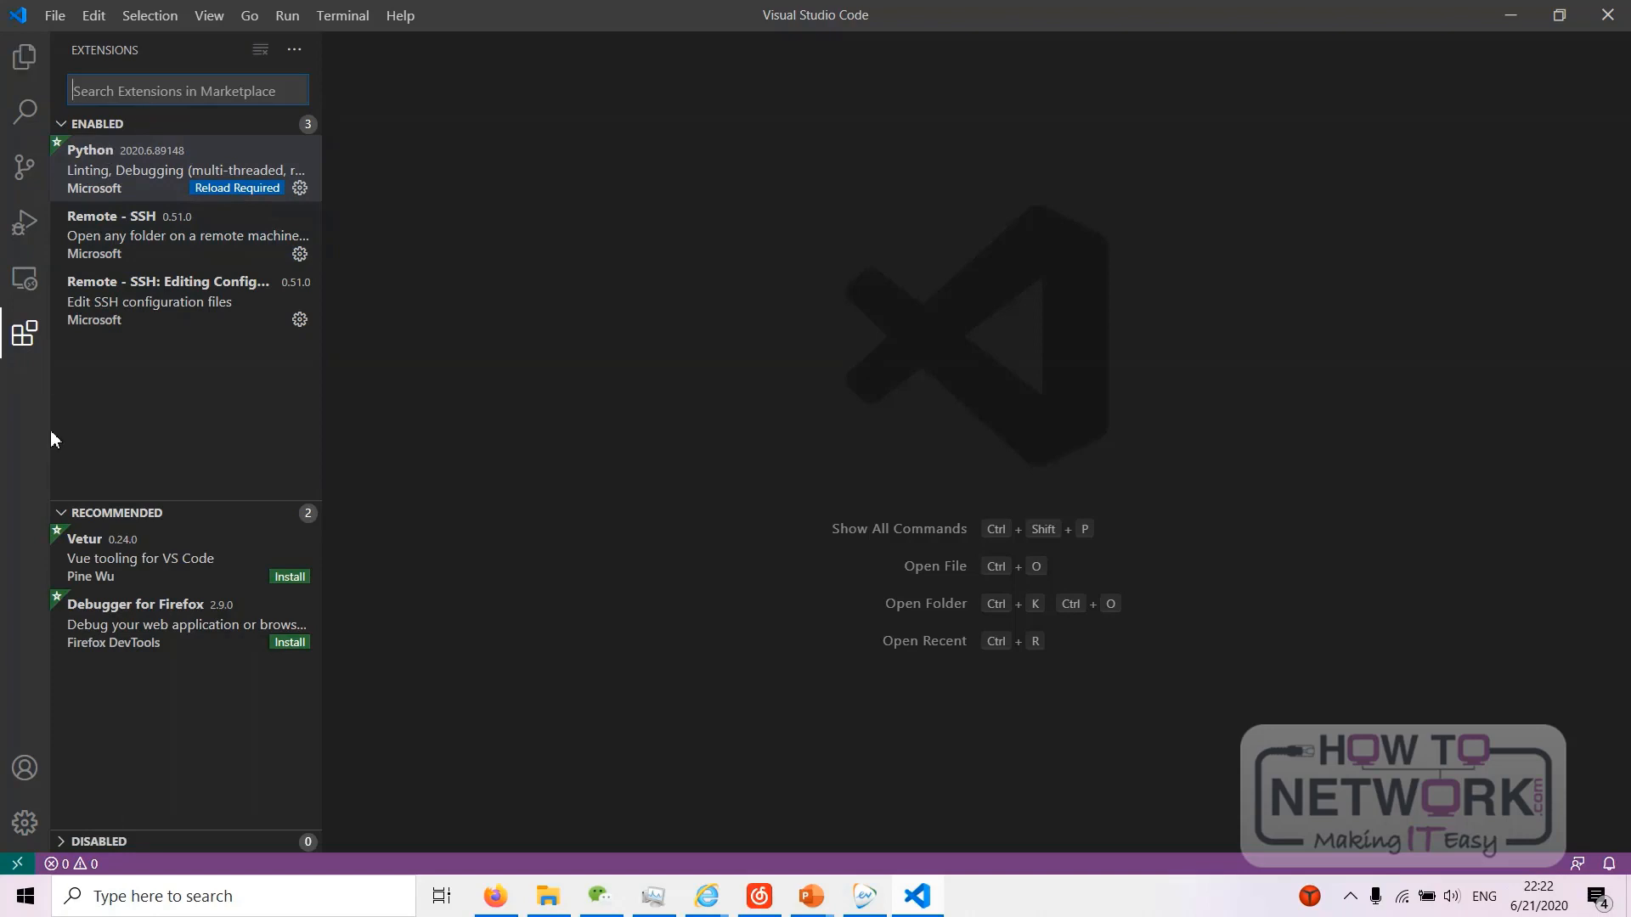
mouse_move(23, 334)
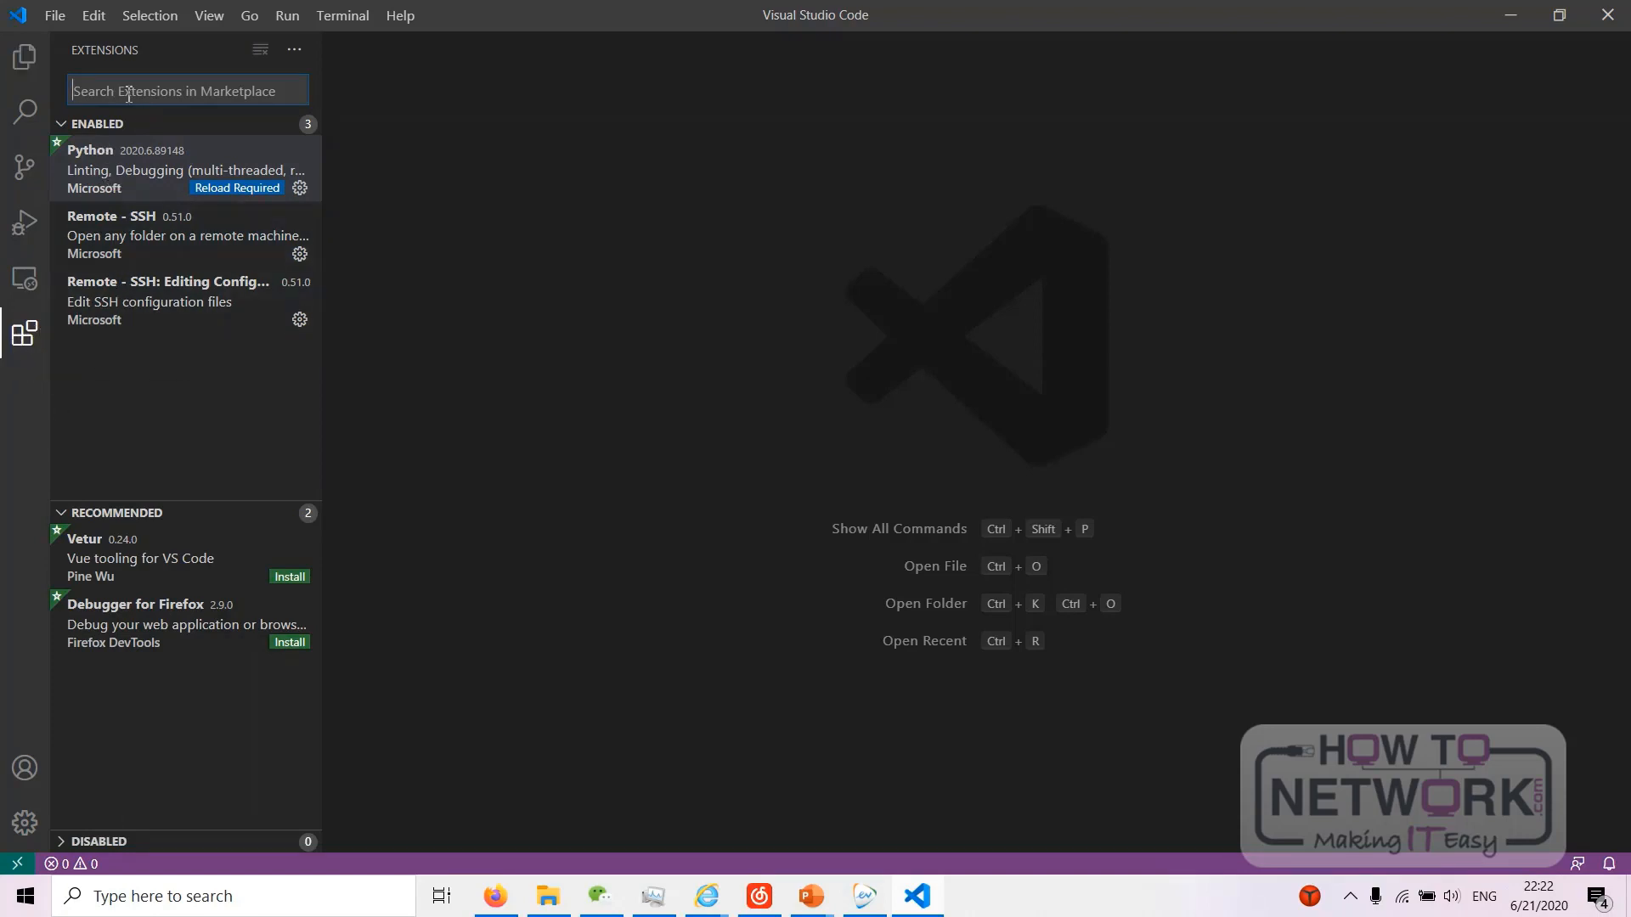
text(Python)
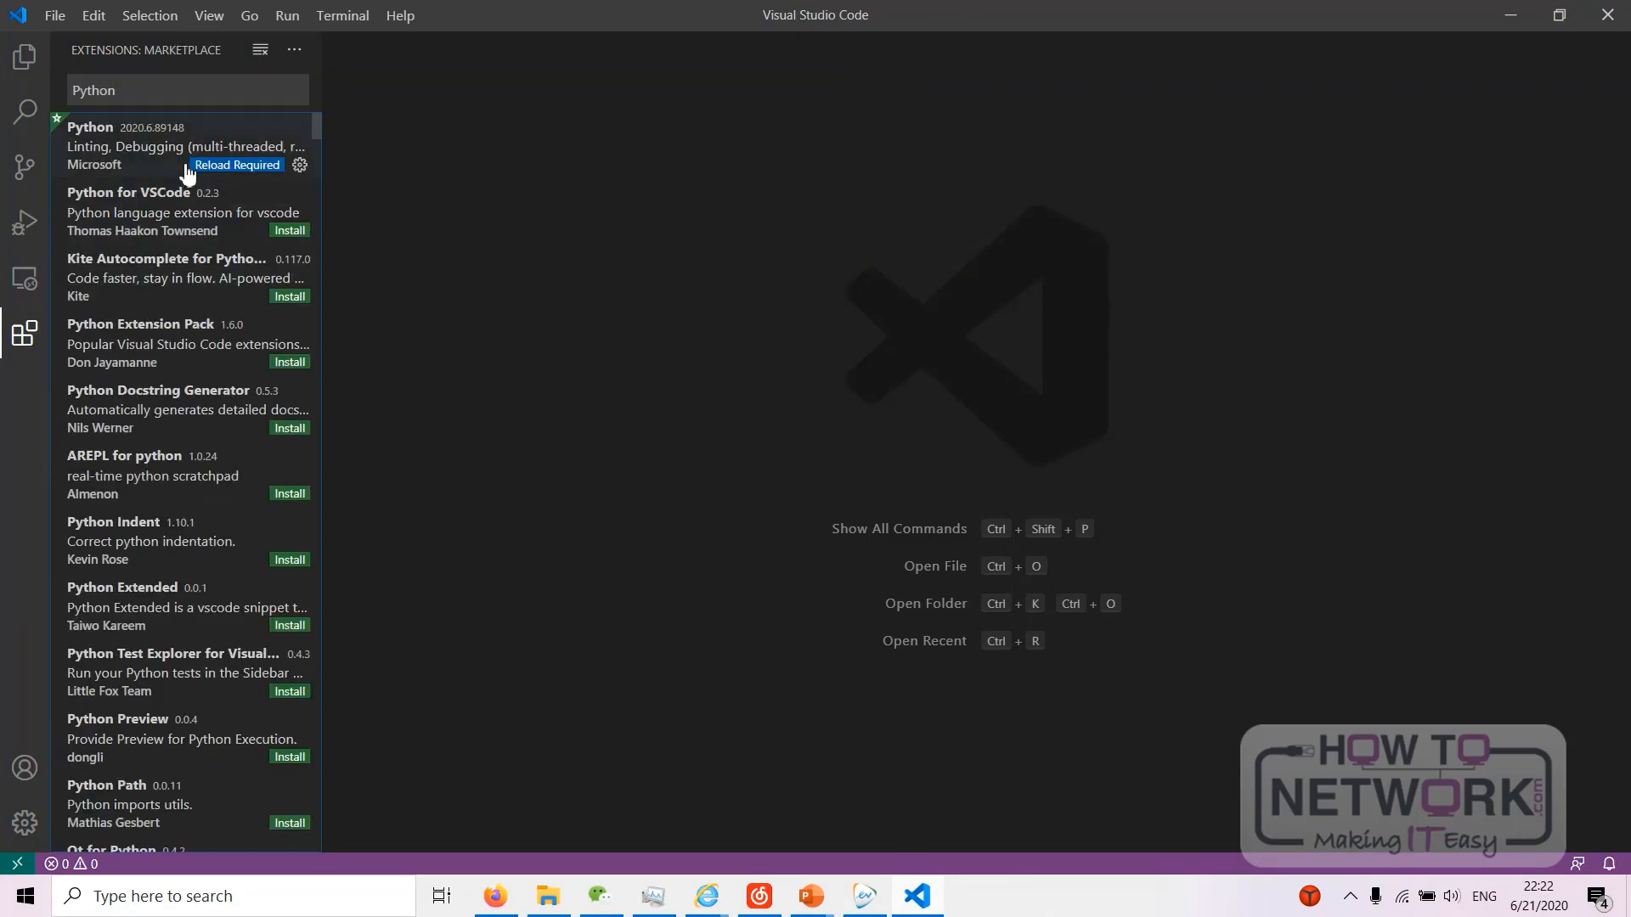
click(135, 145)
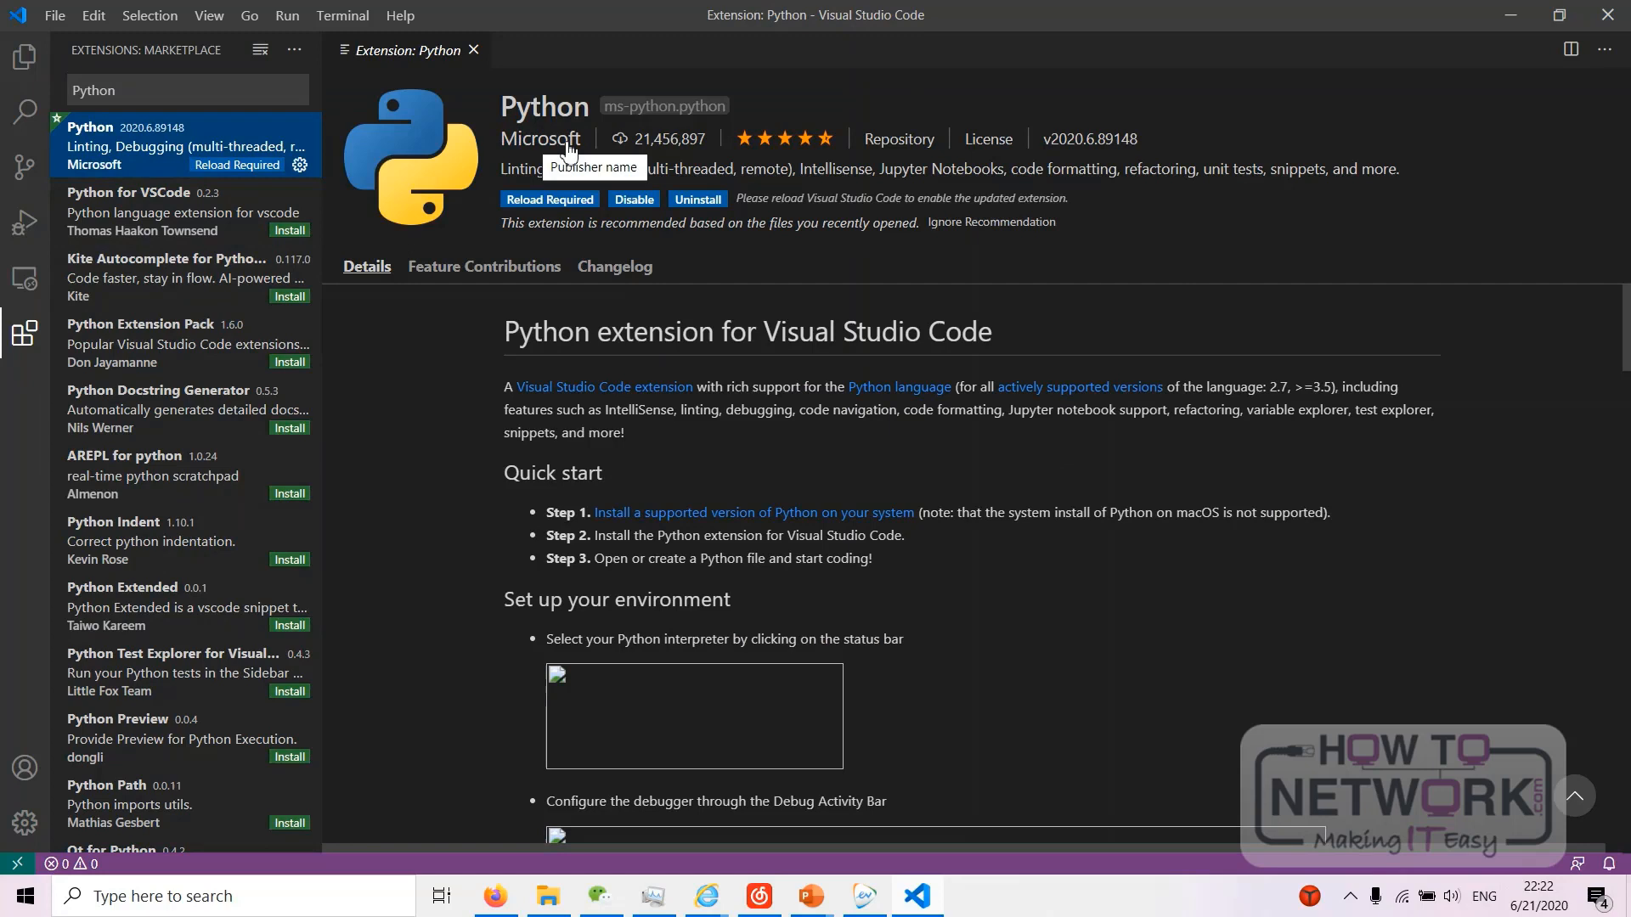
mouse_move(586, 222)
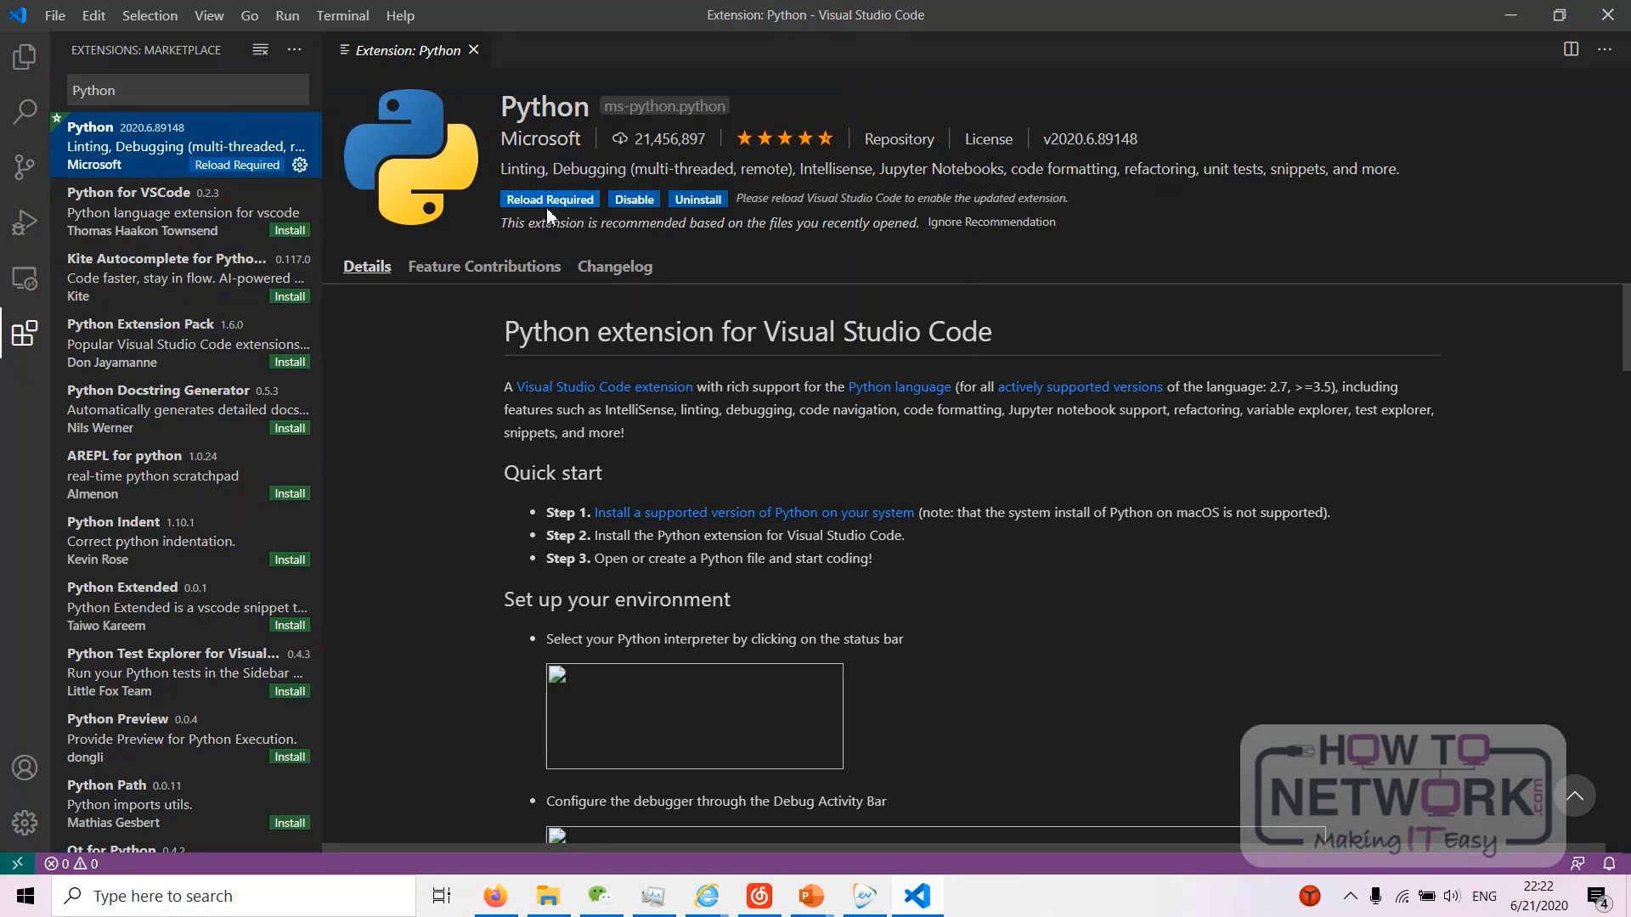
click(550, 198)
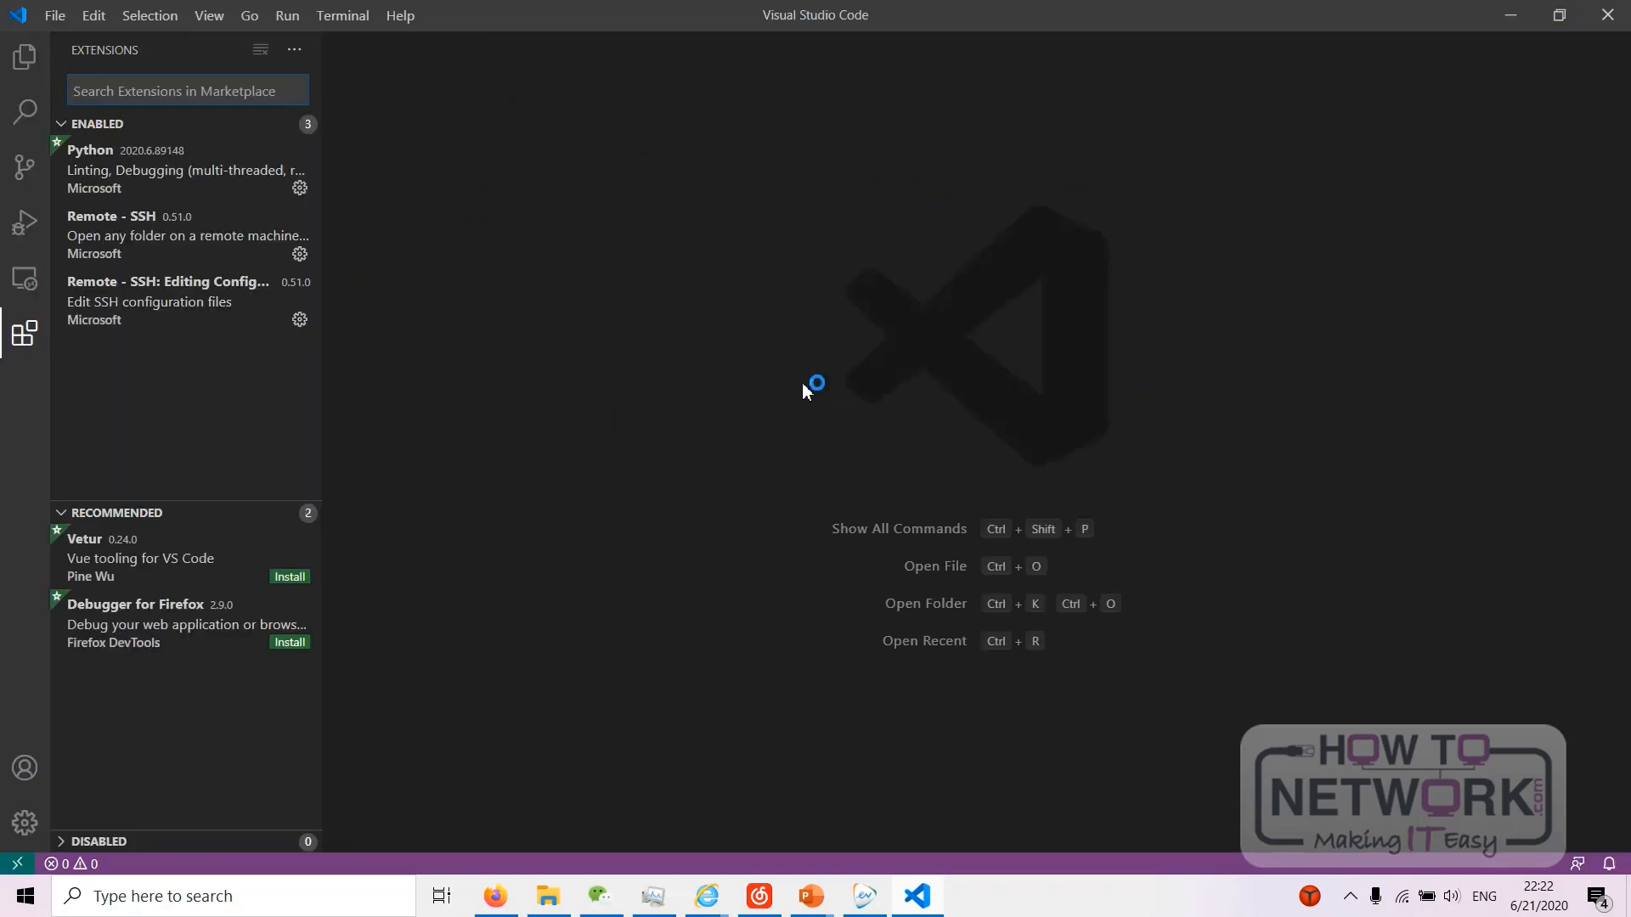
mouse_move(23, 111)
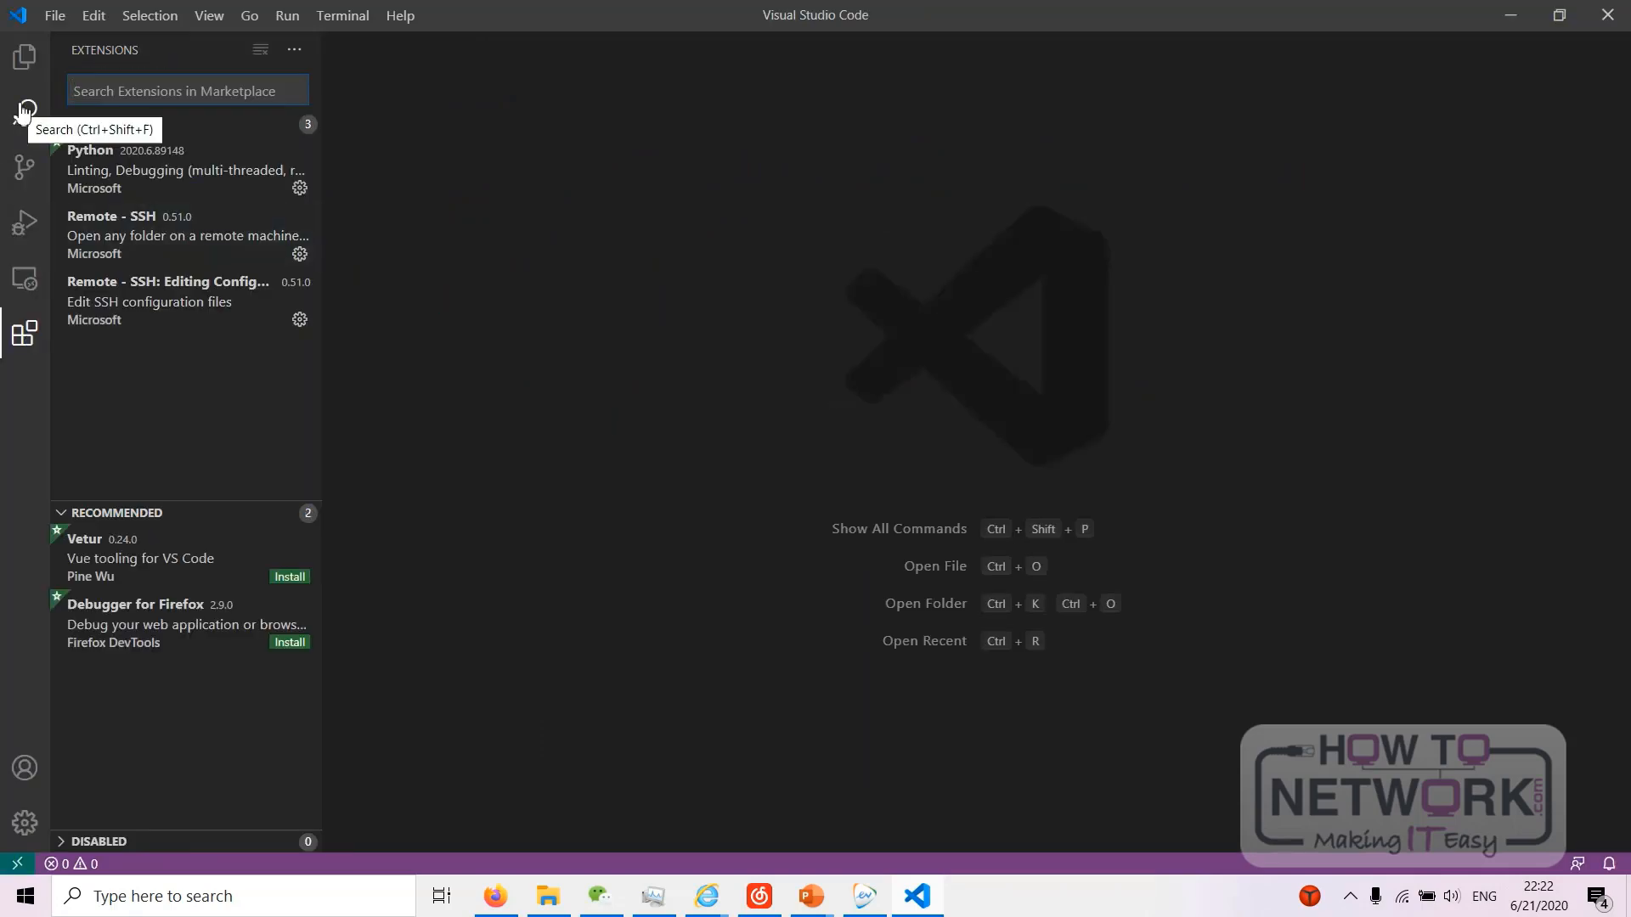
mouse_move(333, 256)
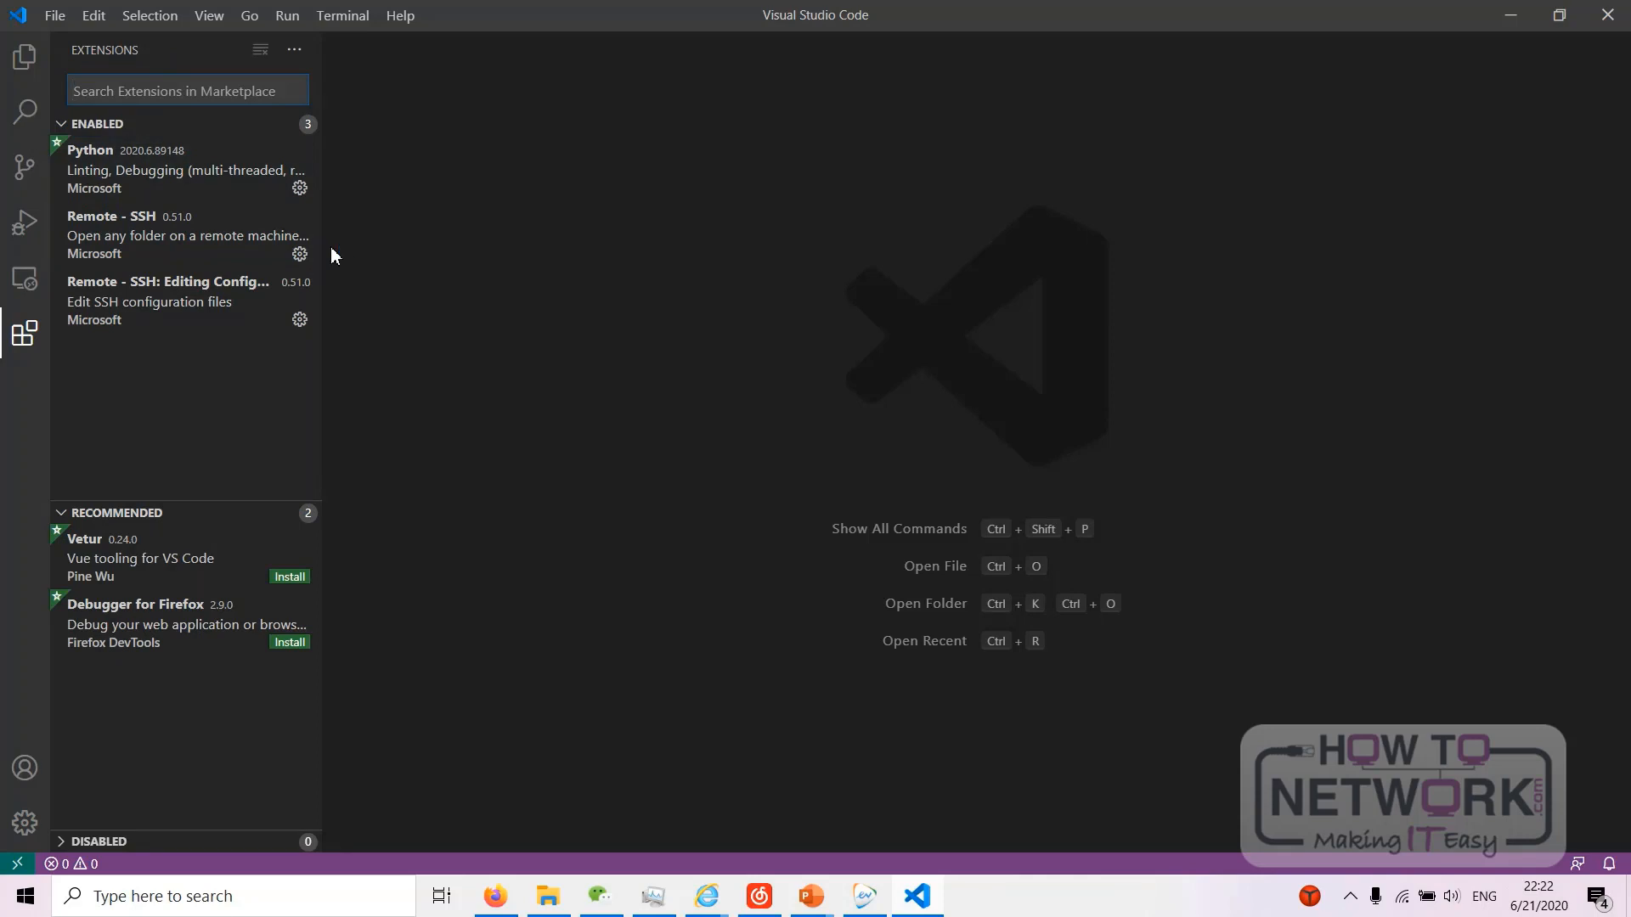
click(23, 57)
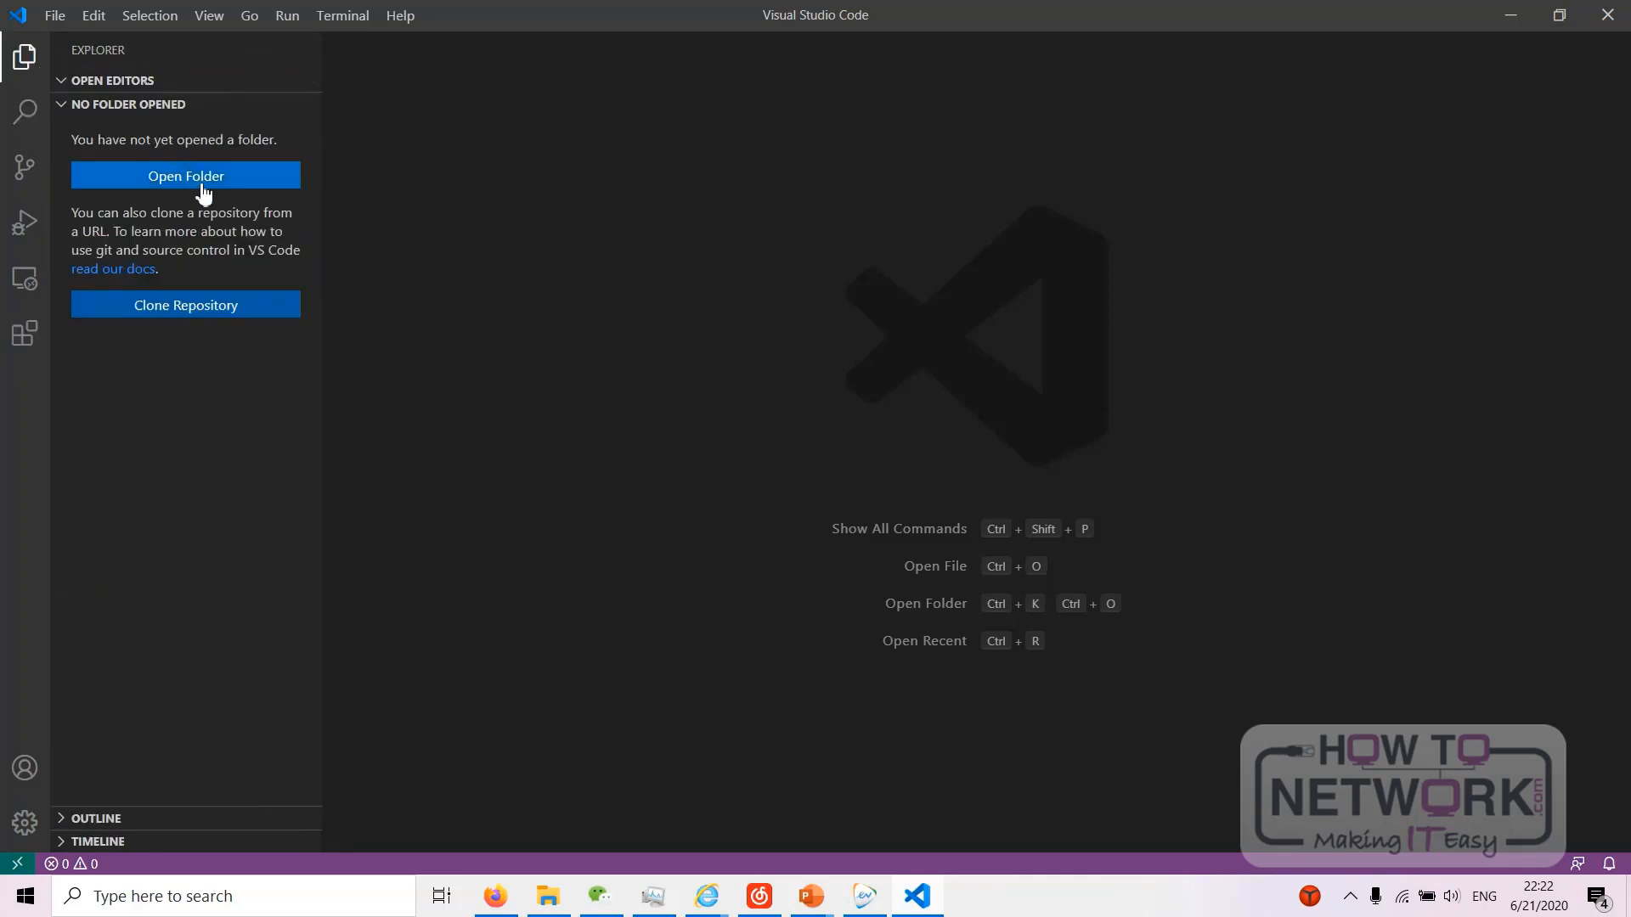
- Create a new 'code' folder on the Desktop and select it as the workspace folder
click(185, 175)
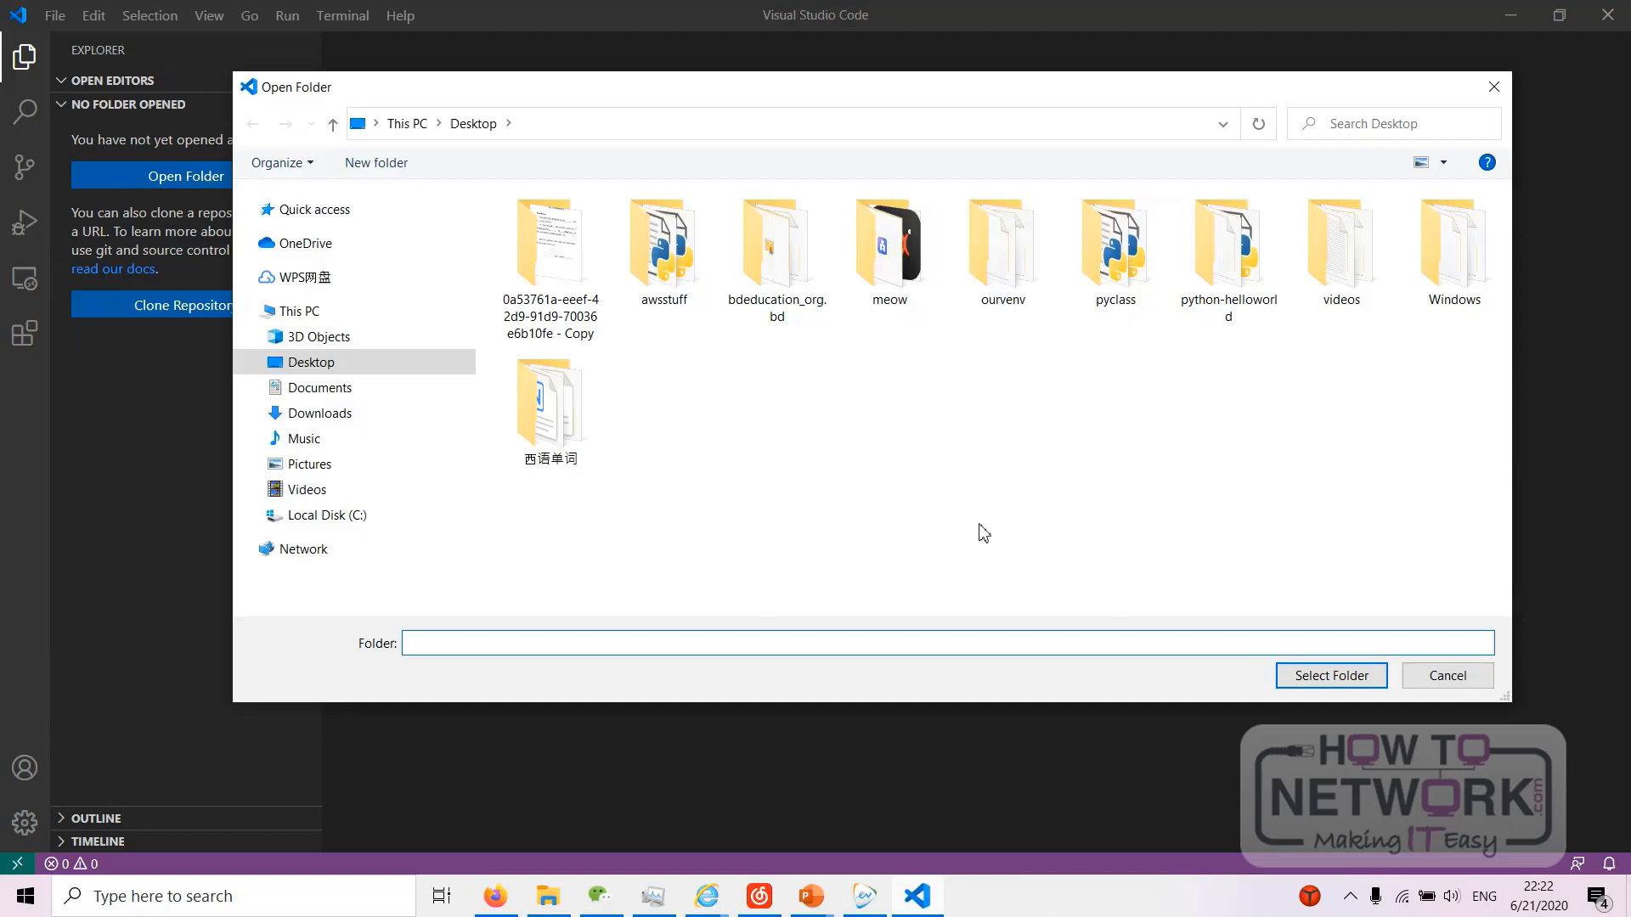
right_click(978, 533)
text(c)
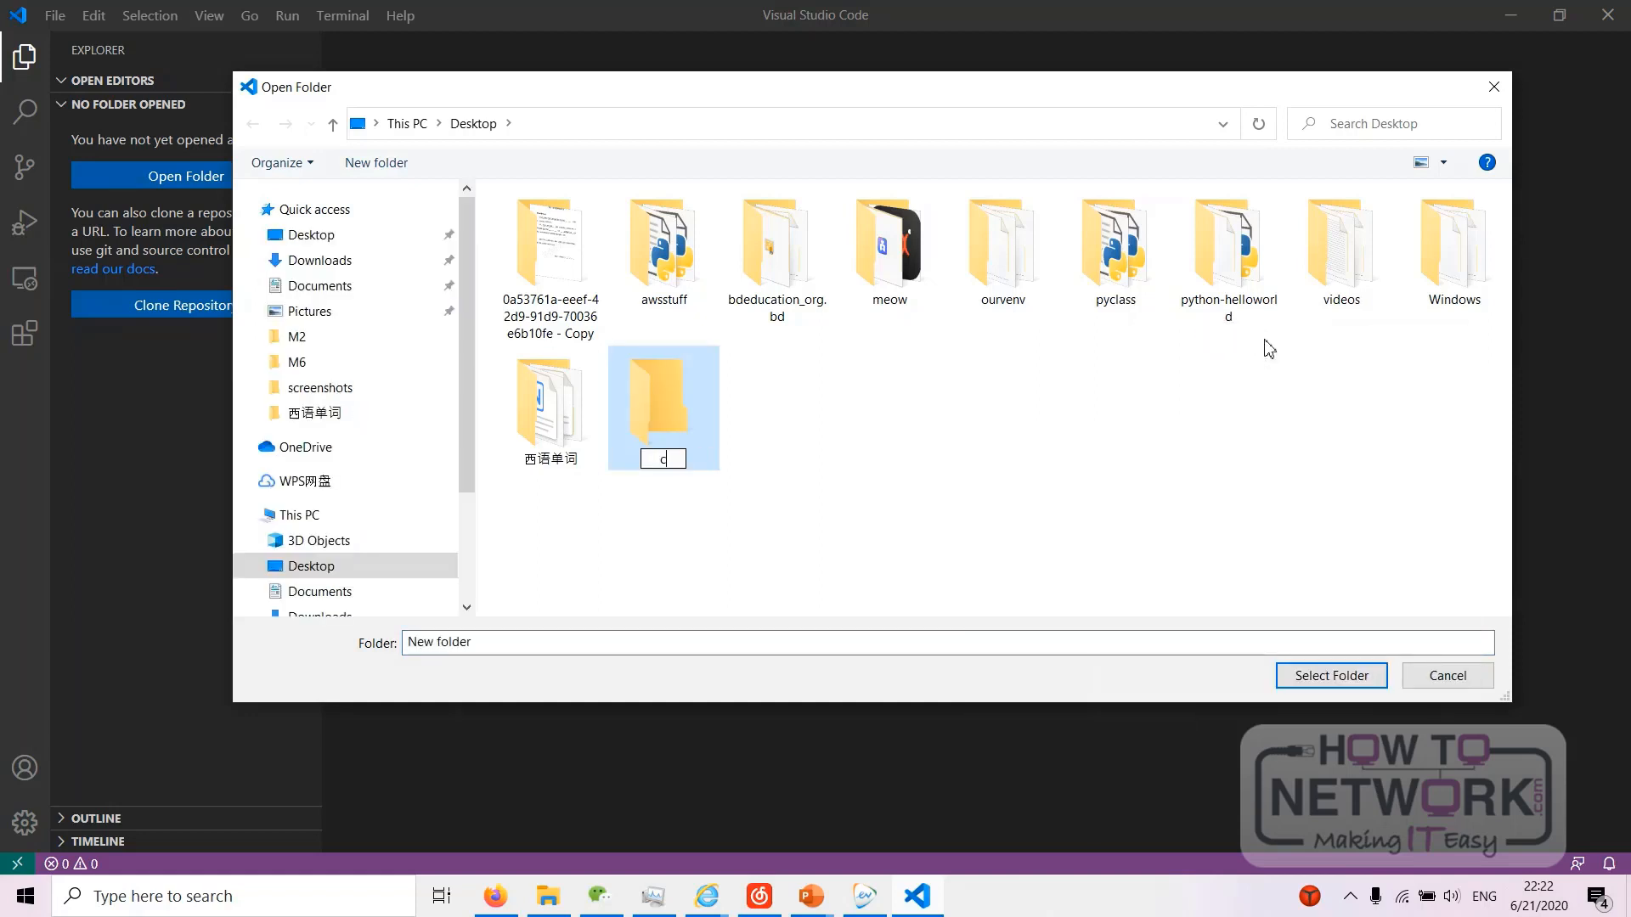
double_click(662, 395)
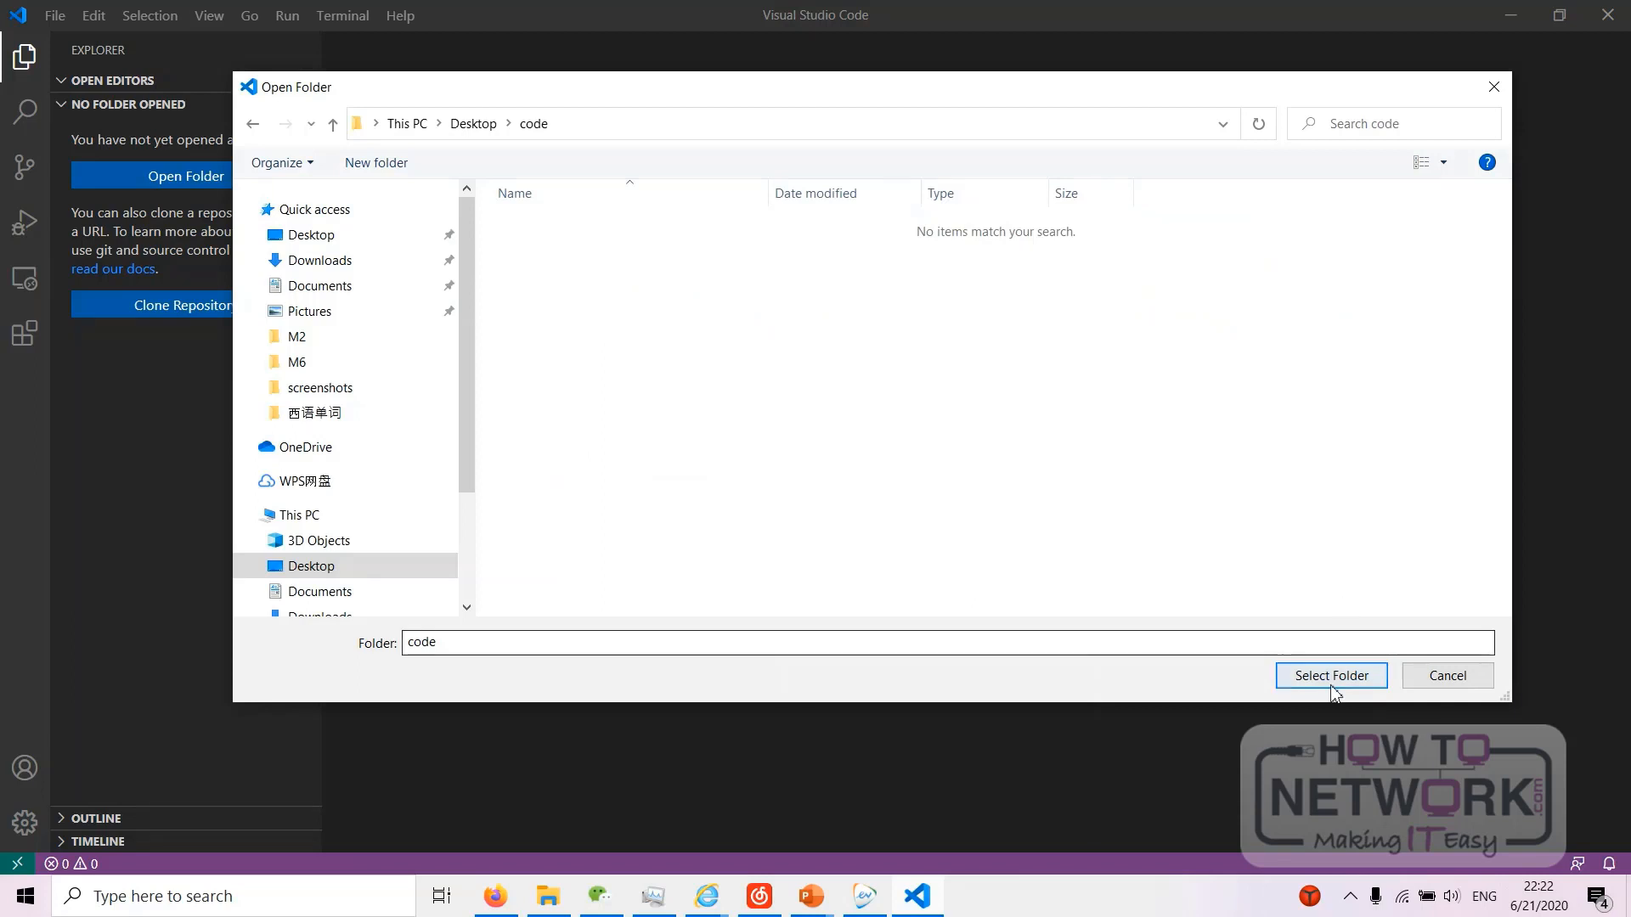
click(1330, 675)
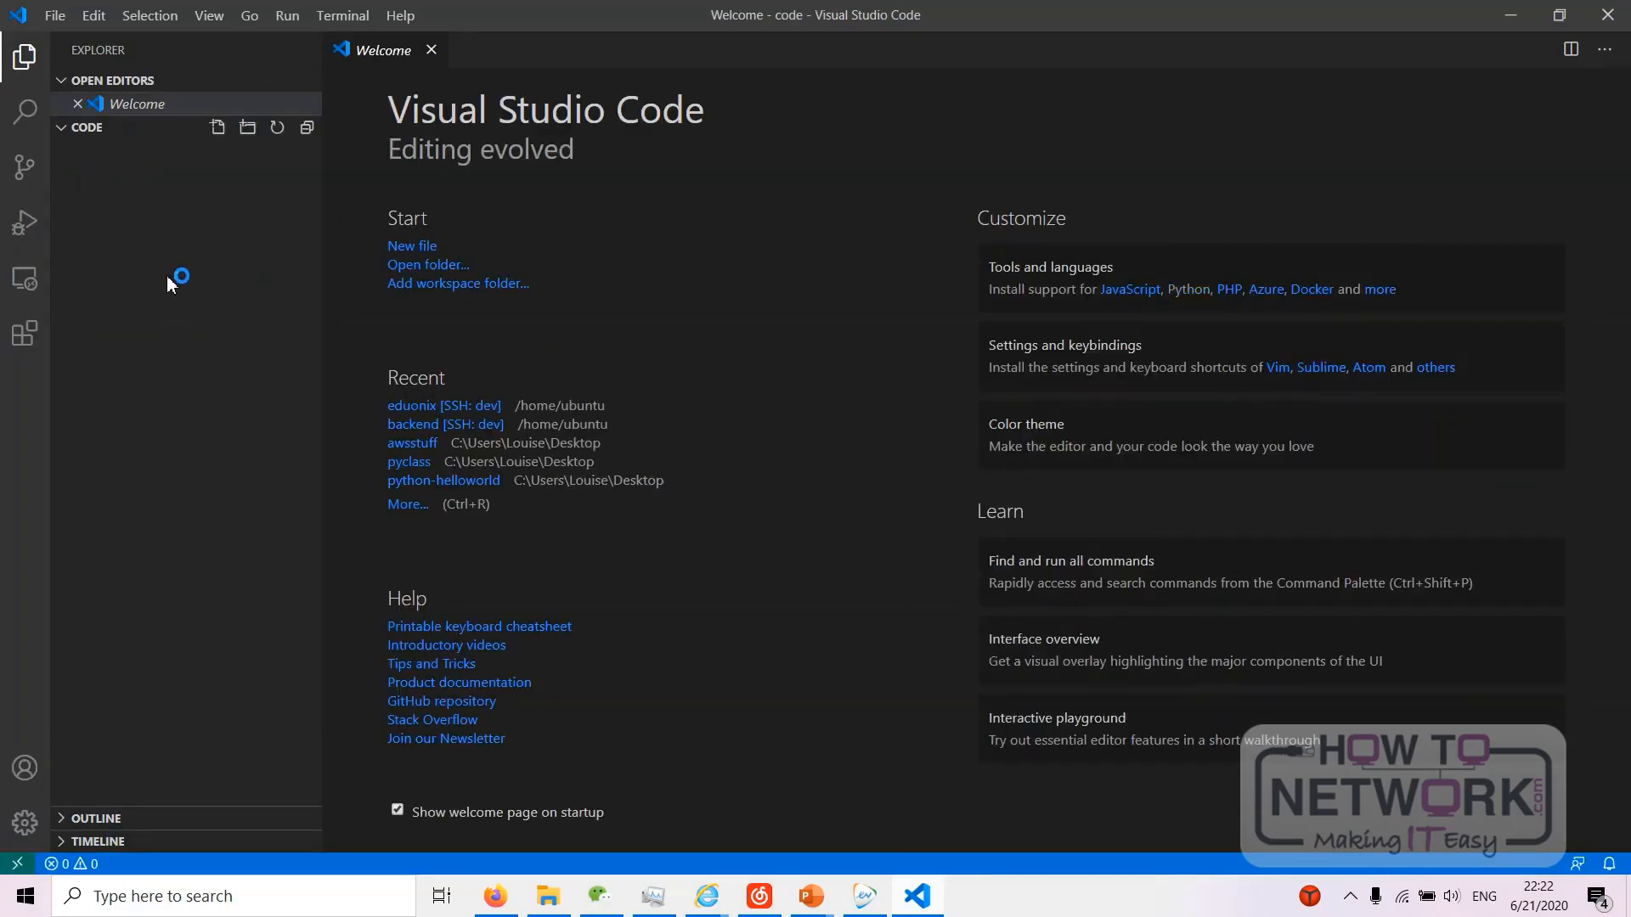
- Create an empty test.py in the code folder and choose Python 3.8.2 64-bit as its interpreter
click(218, 127)
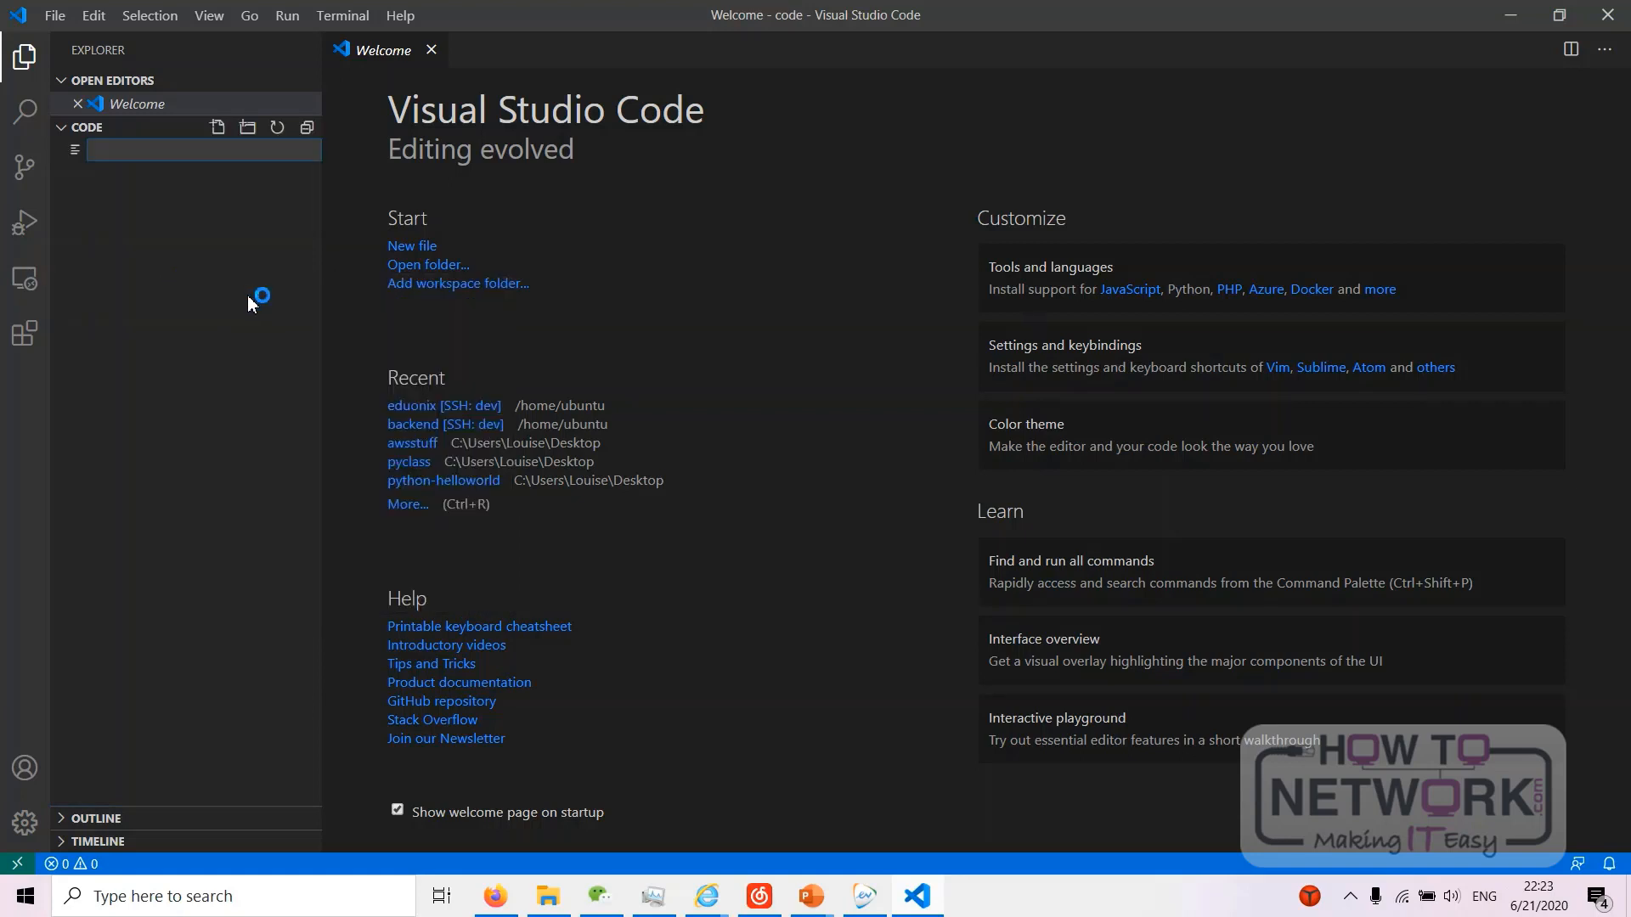
text(test.py)
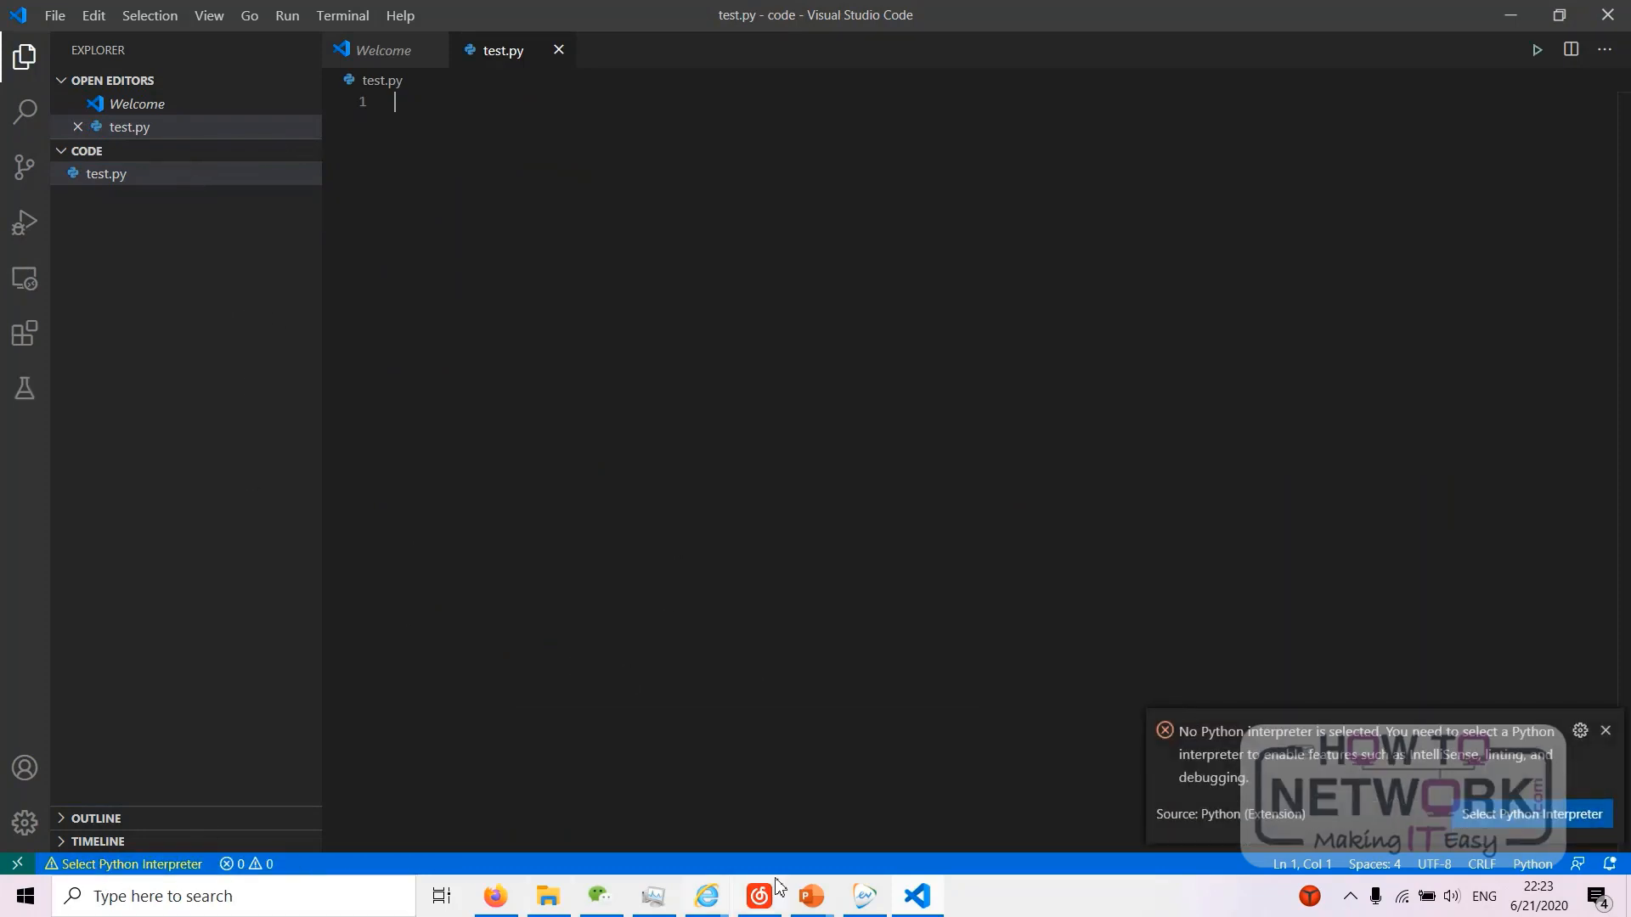
mouse_move(1180, 821)
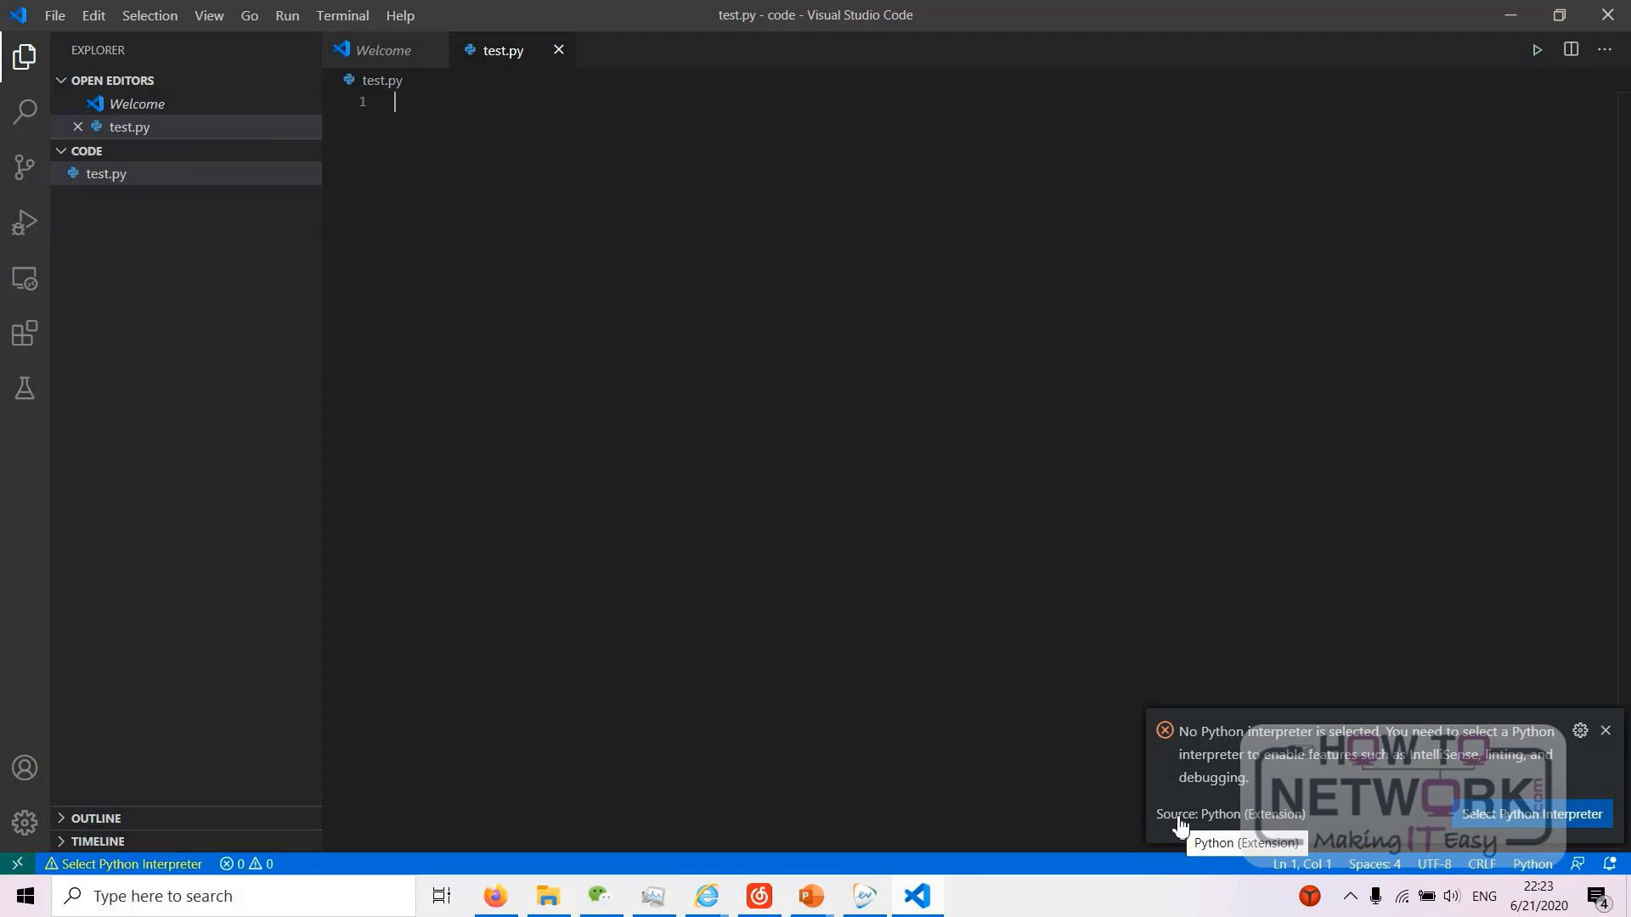
click(1529, 814)
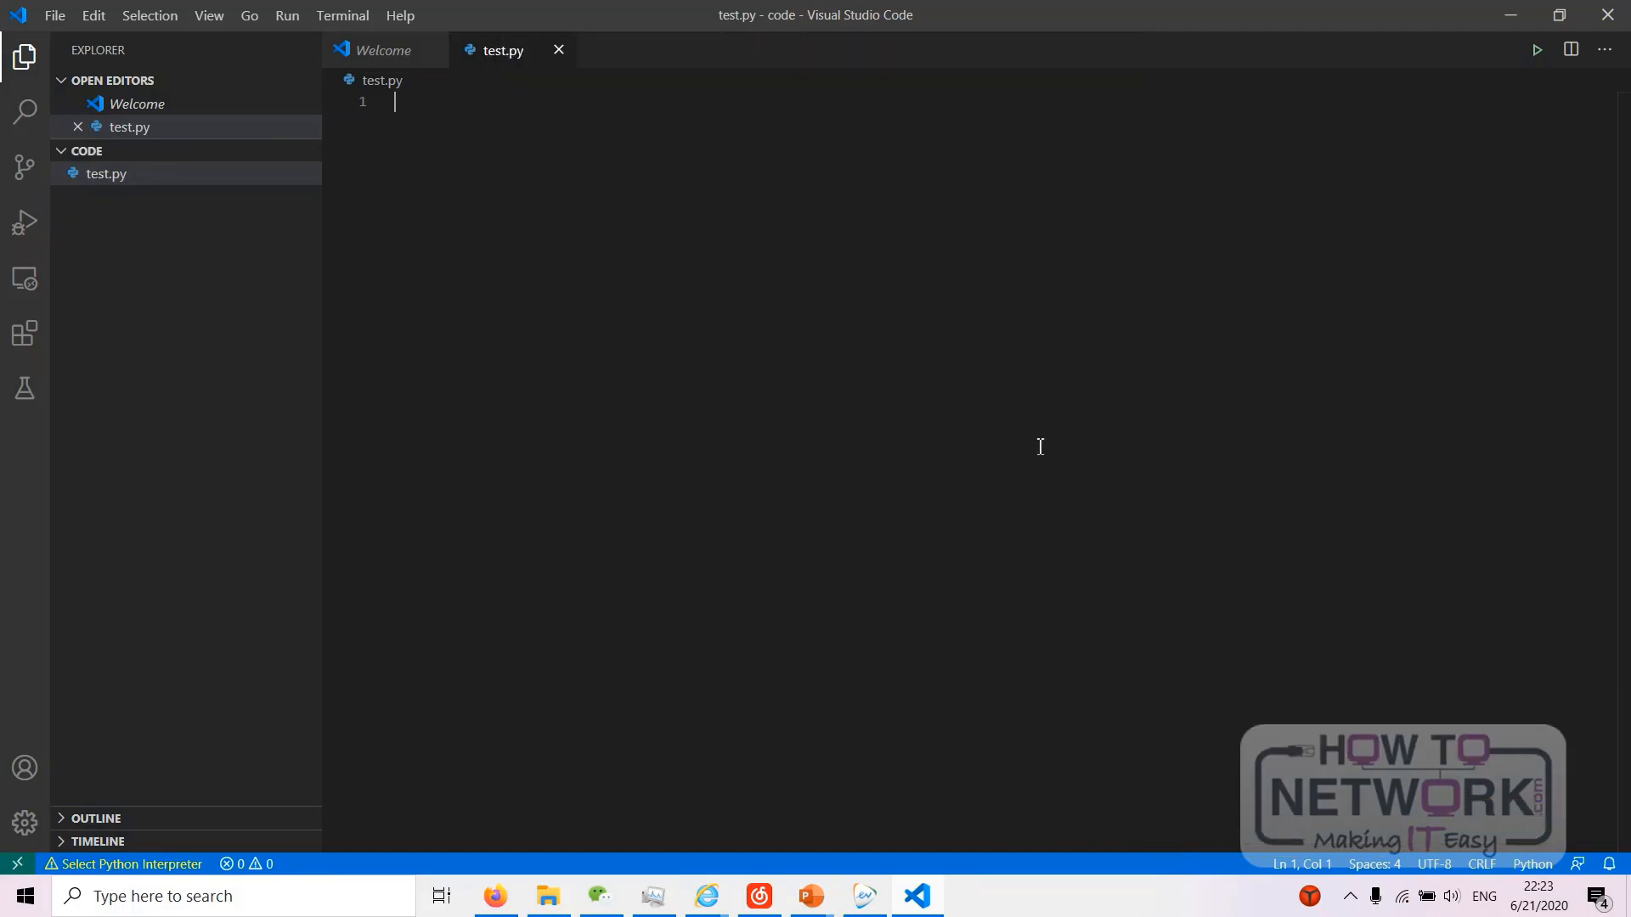
click(130, 862)
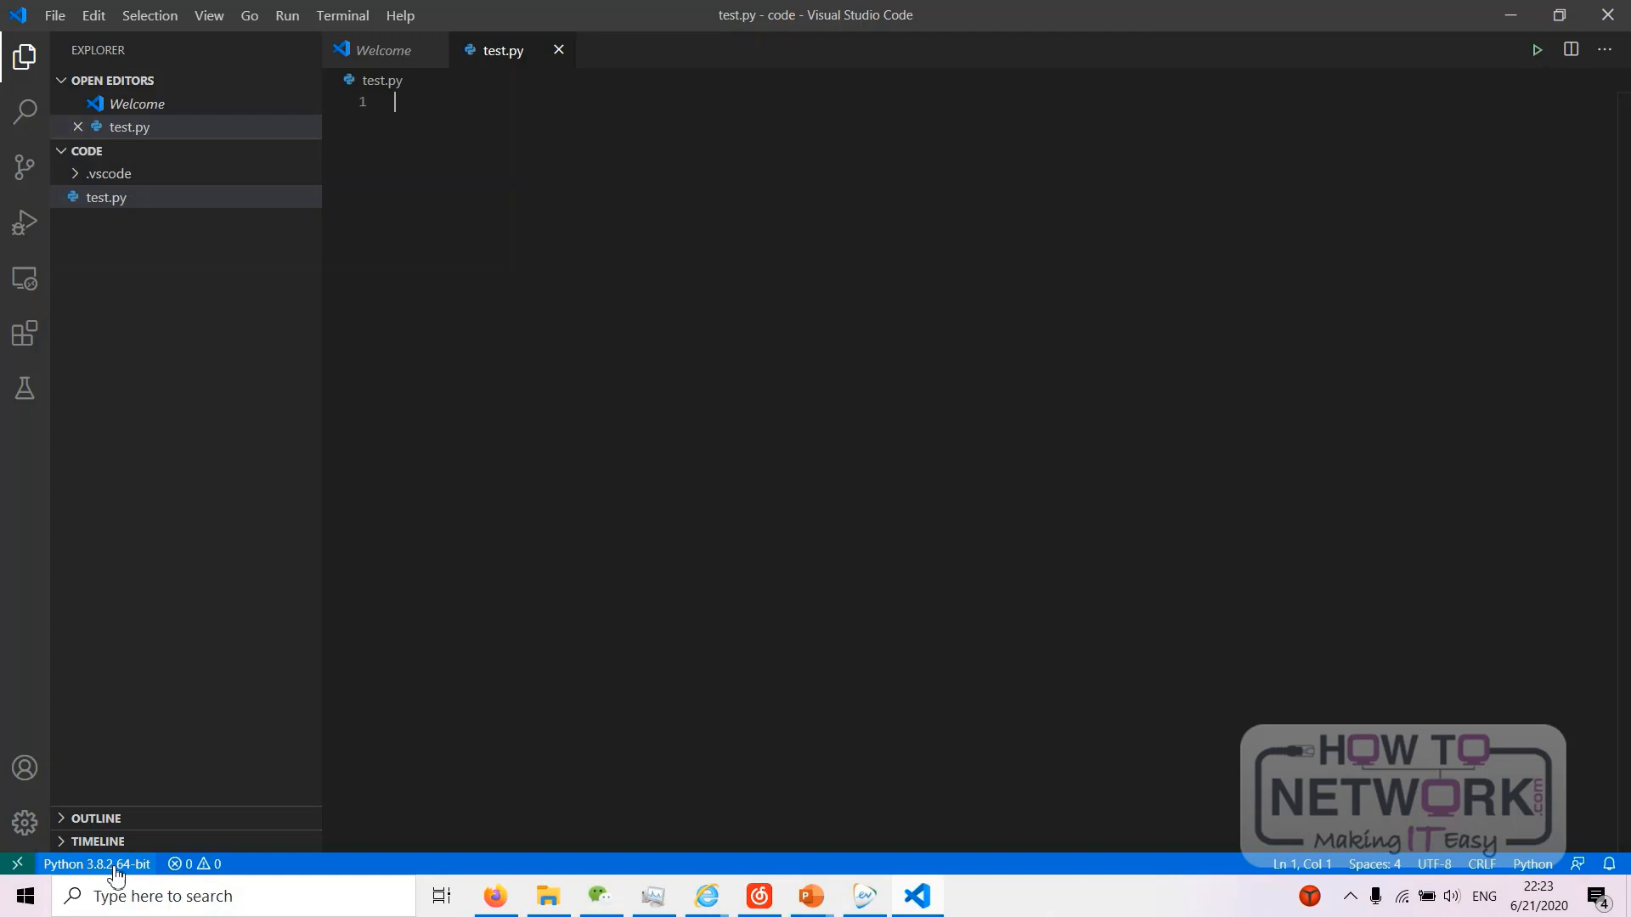
mouse_move(229, 745)
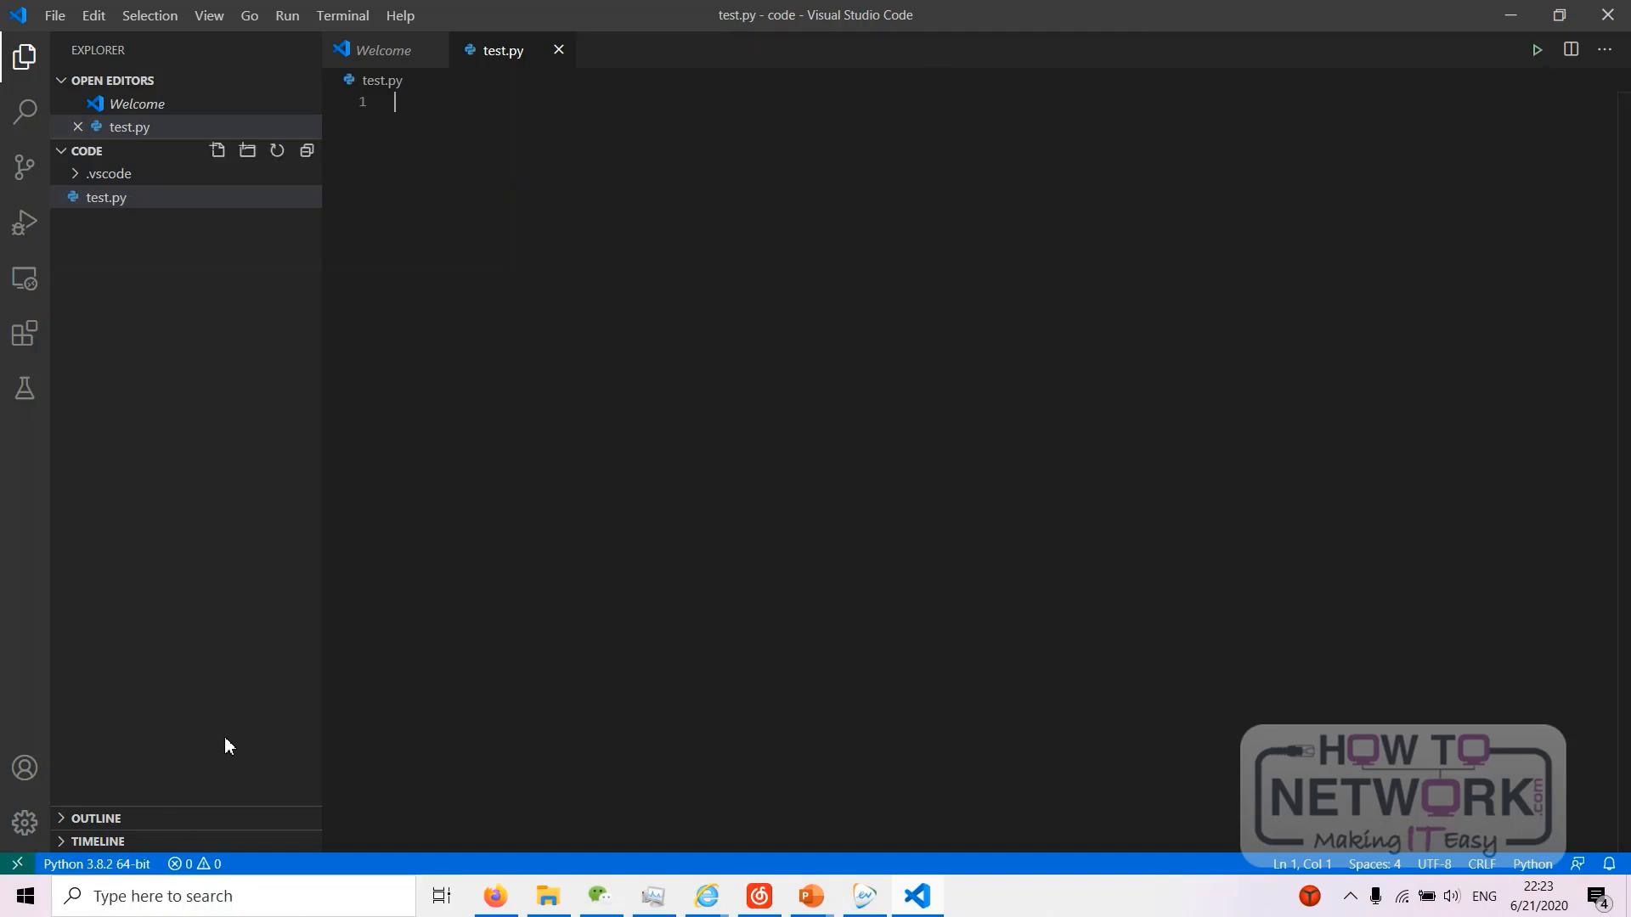
mouse_move(736, 508)
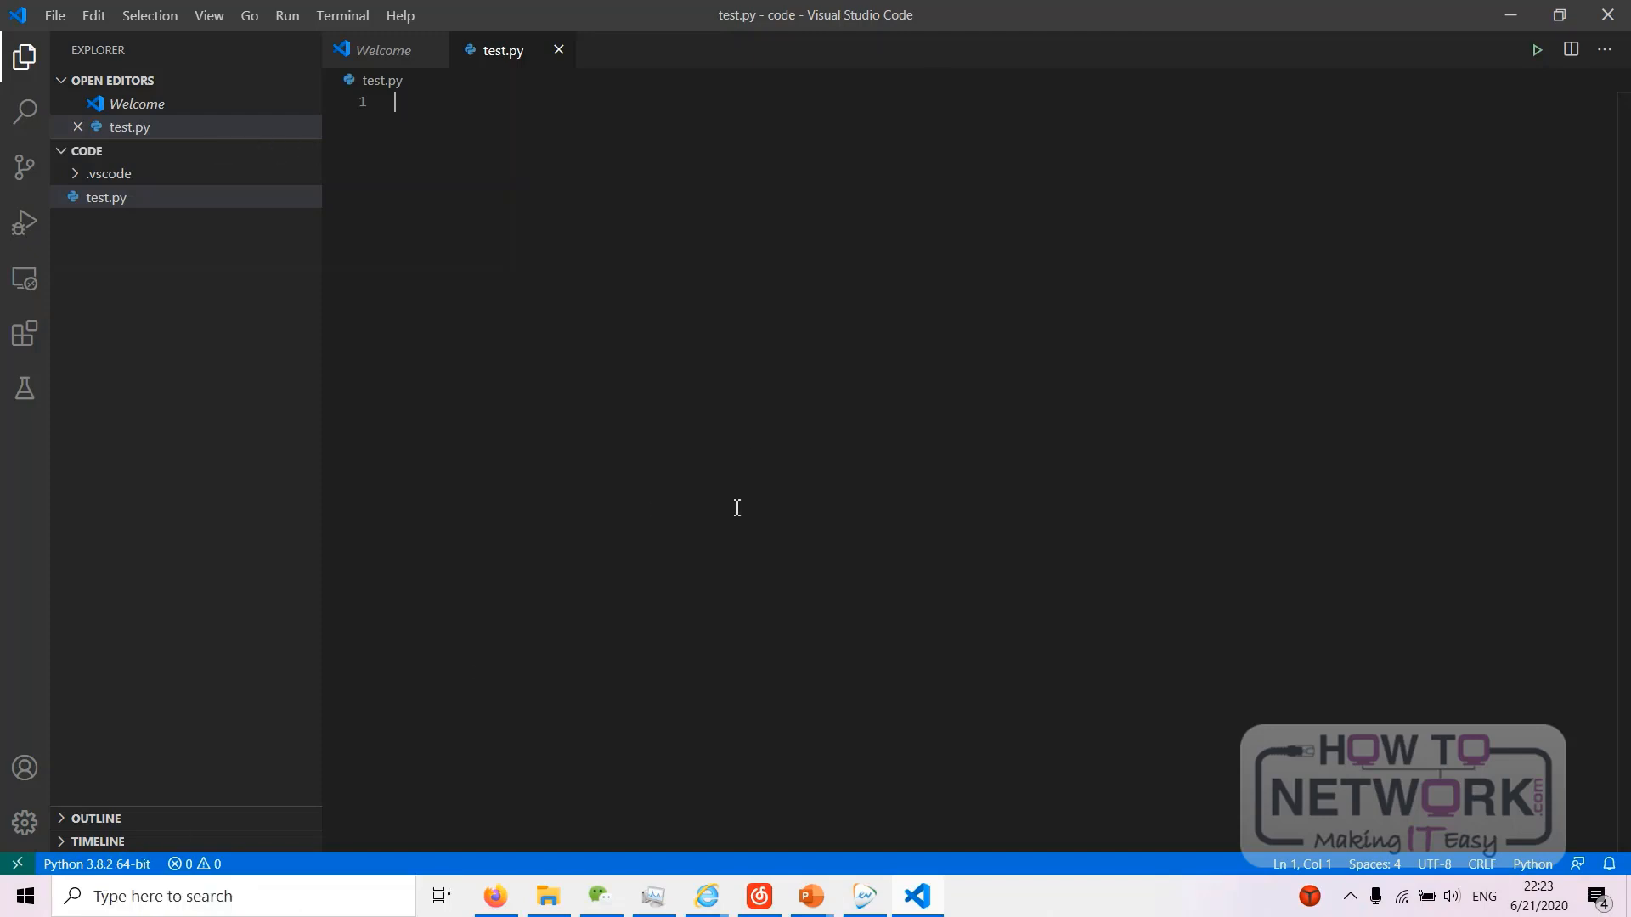
- Write print("hello world") in test.py, save it and run it so hello world prints in the terminal
text(print("hello w)
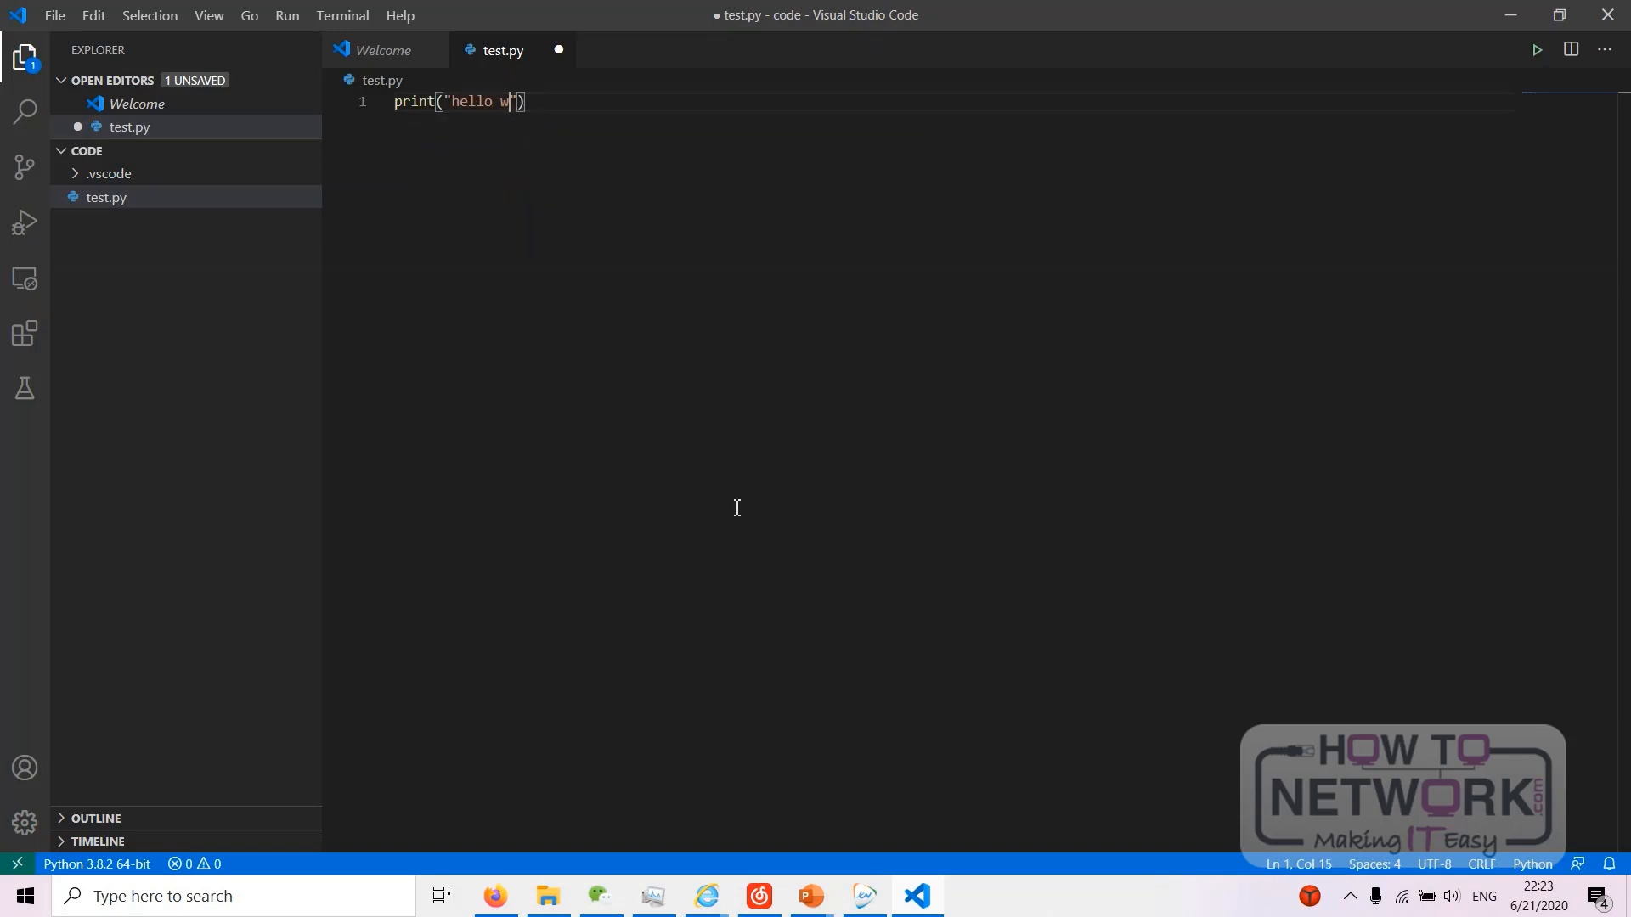
text(orld)
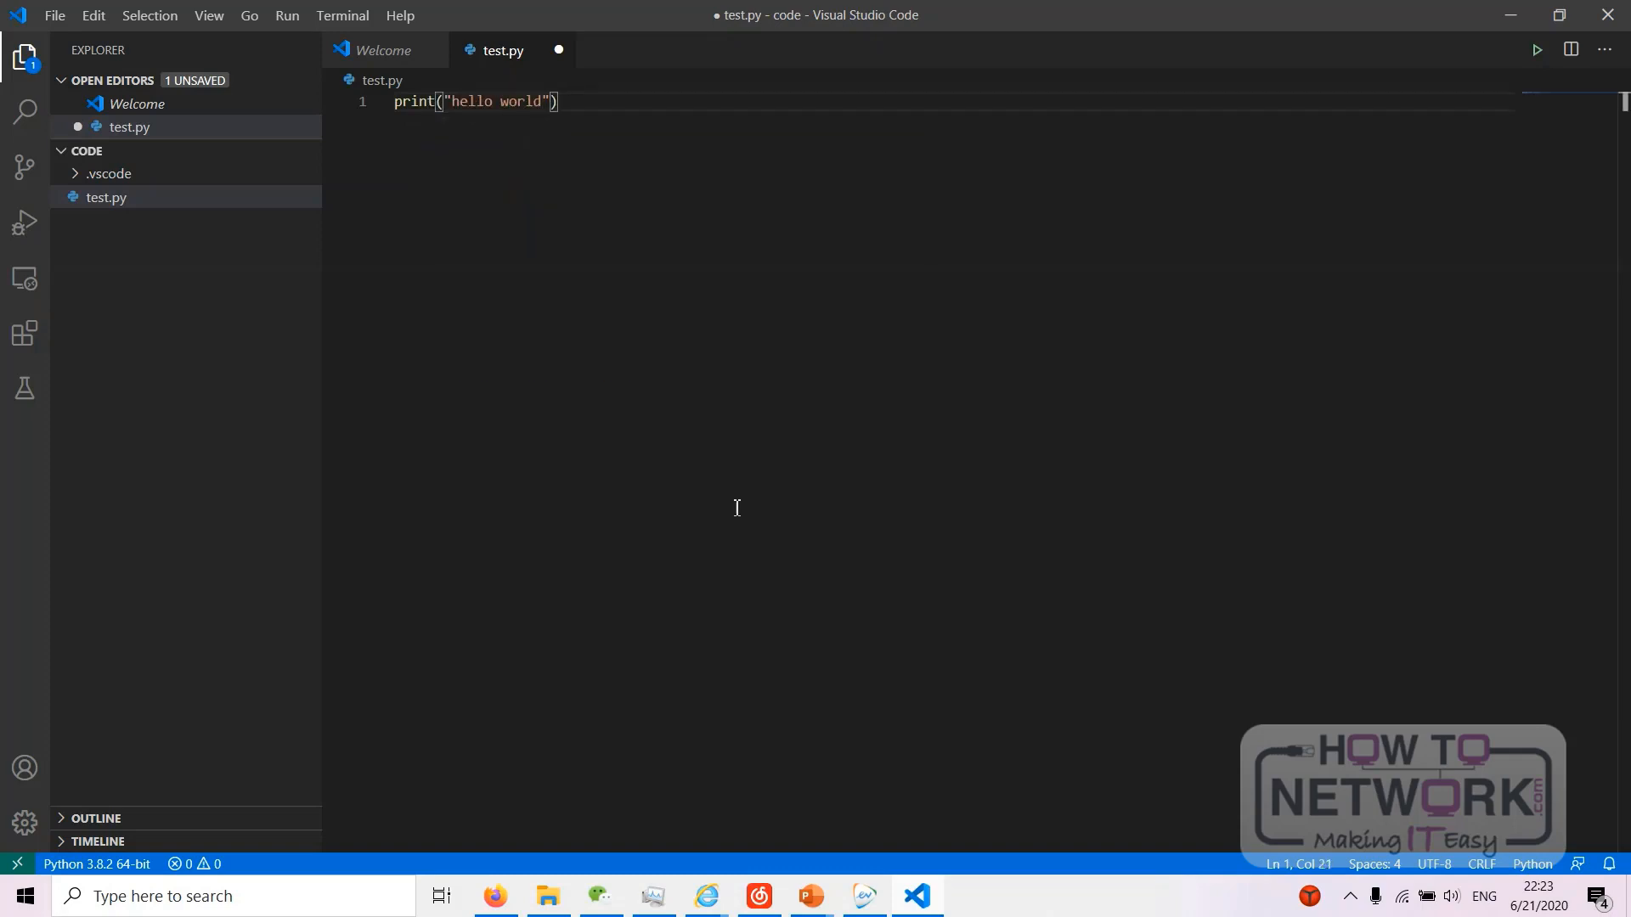
key(ctrl+s)
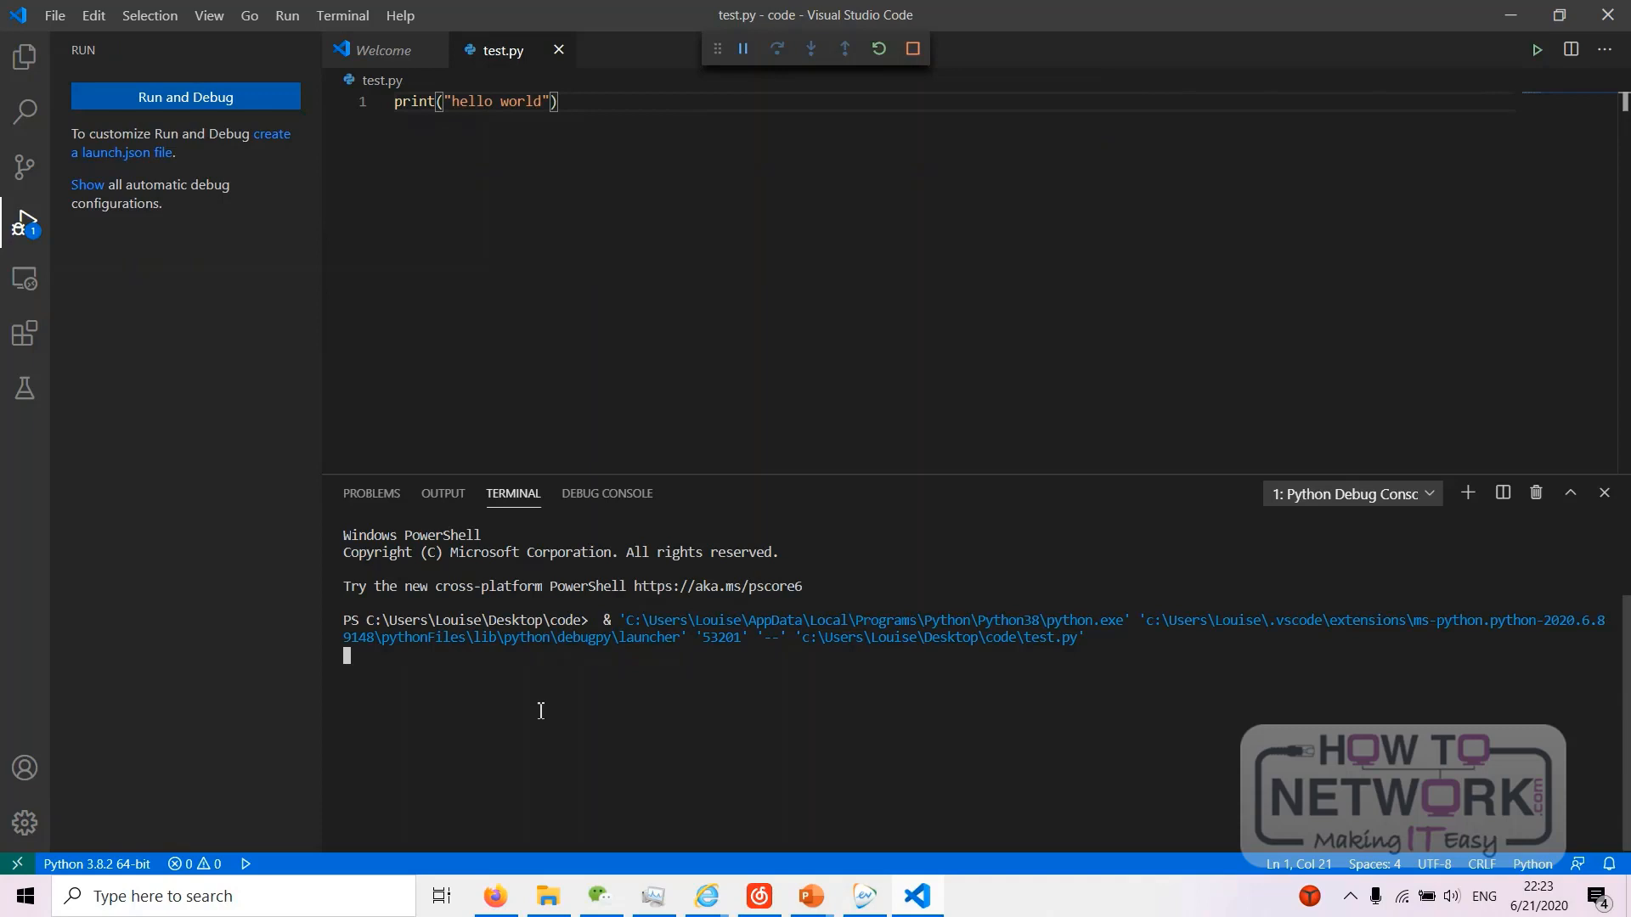
click(184, 97)
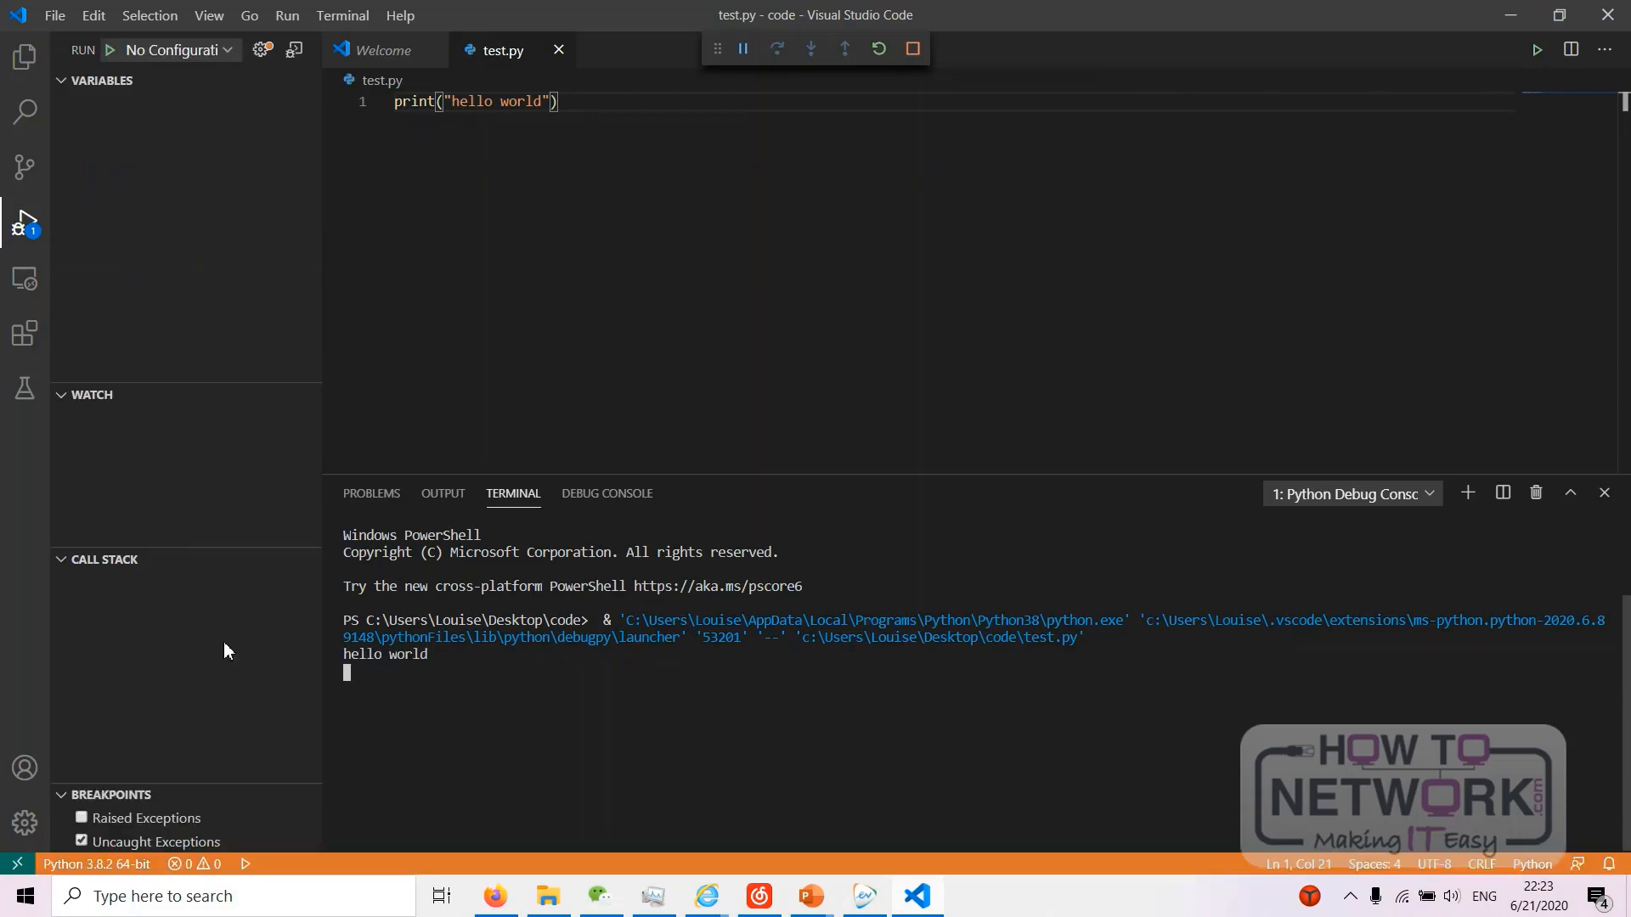